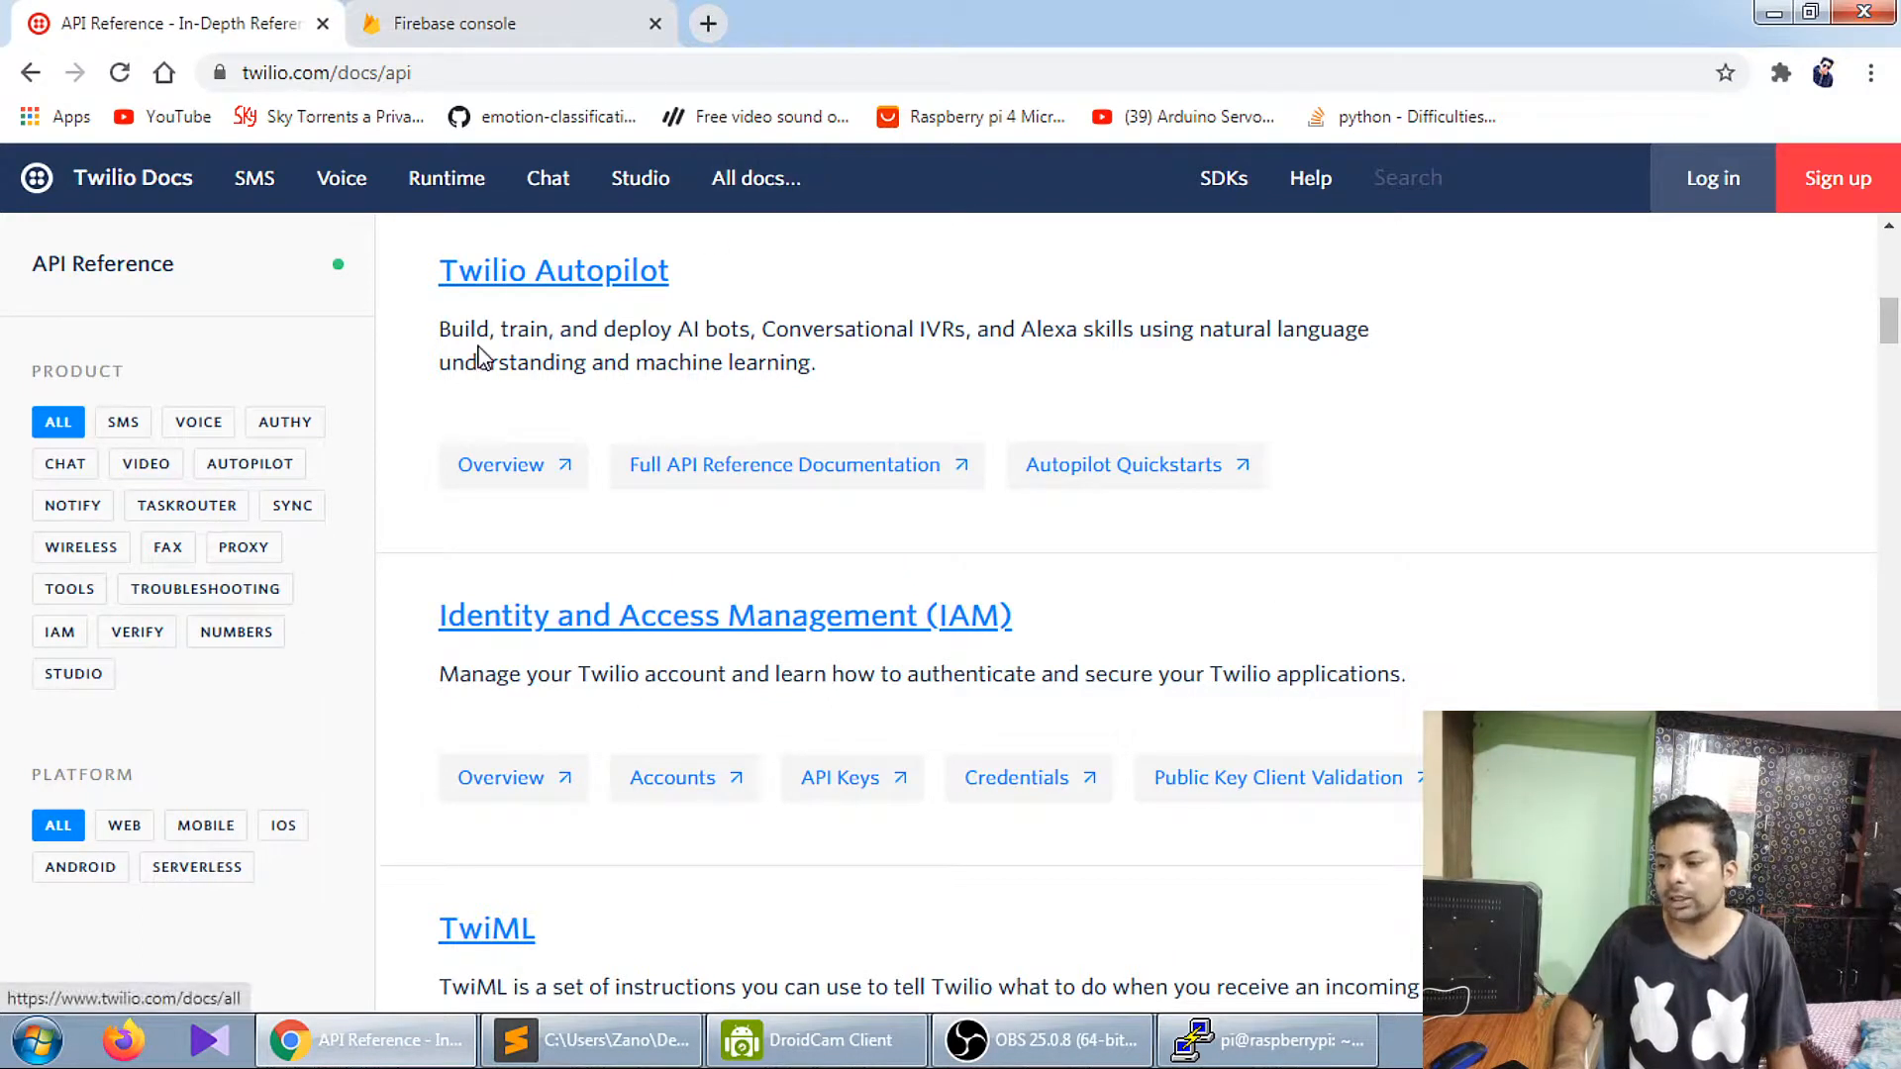
- Read over the Twilio Autopilot and REST API descriptions in the docs
left_click_drag(440, 329, 582, 329)
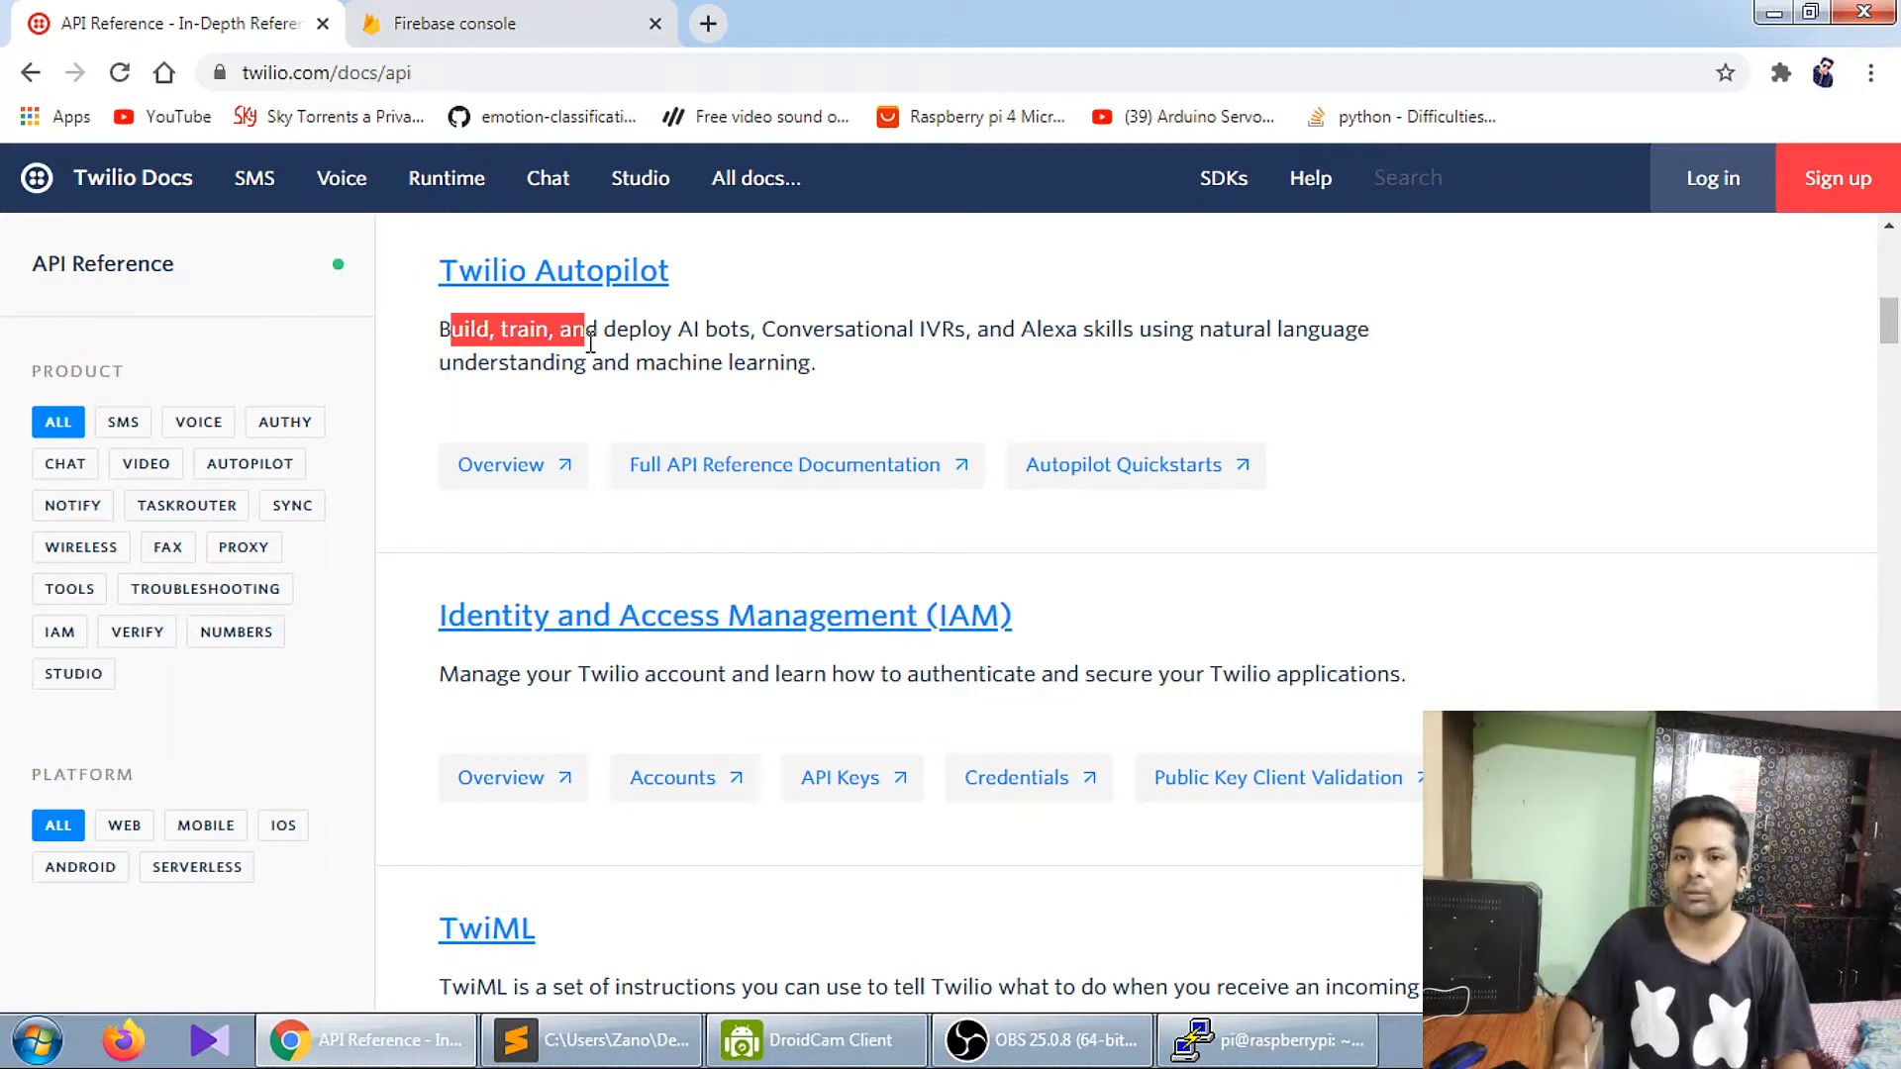
left_click(623, 338)
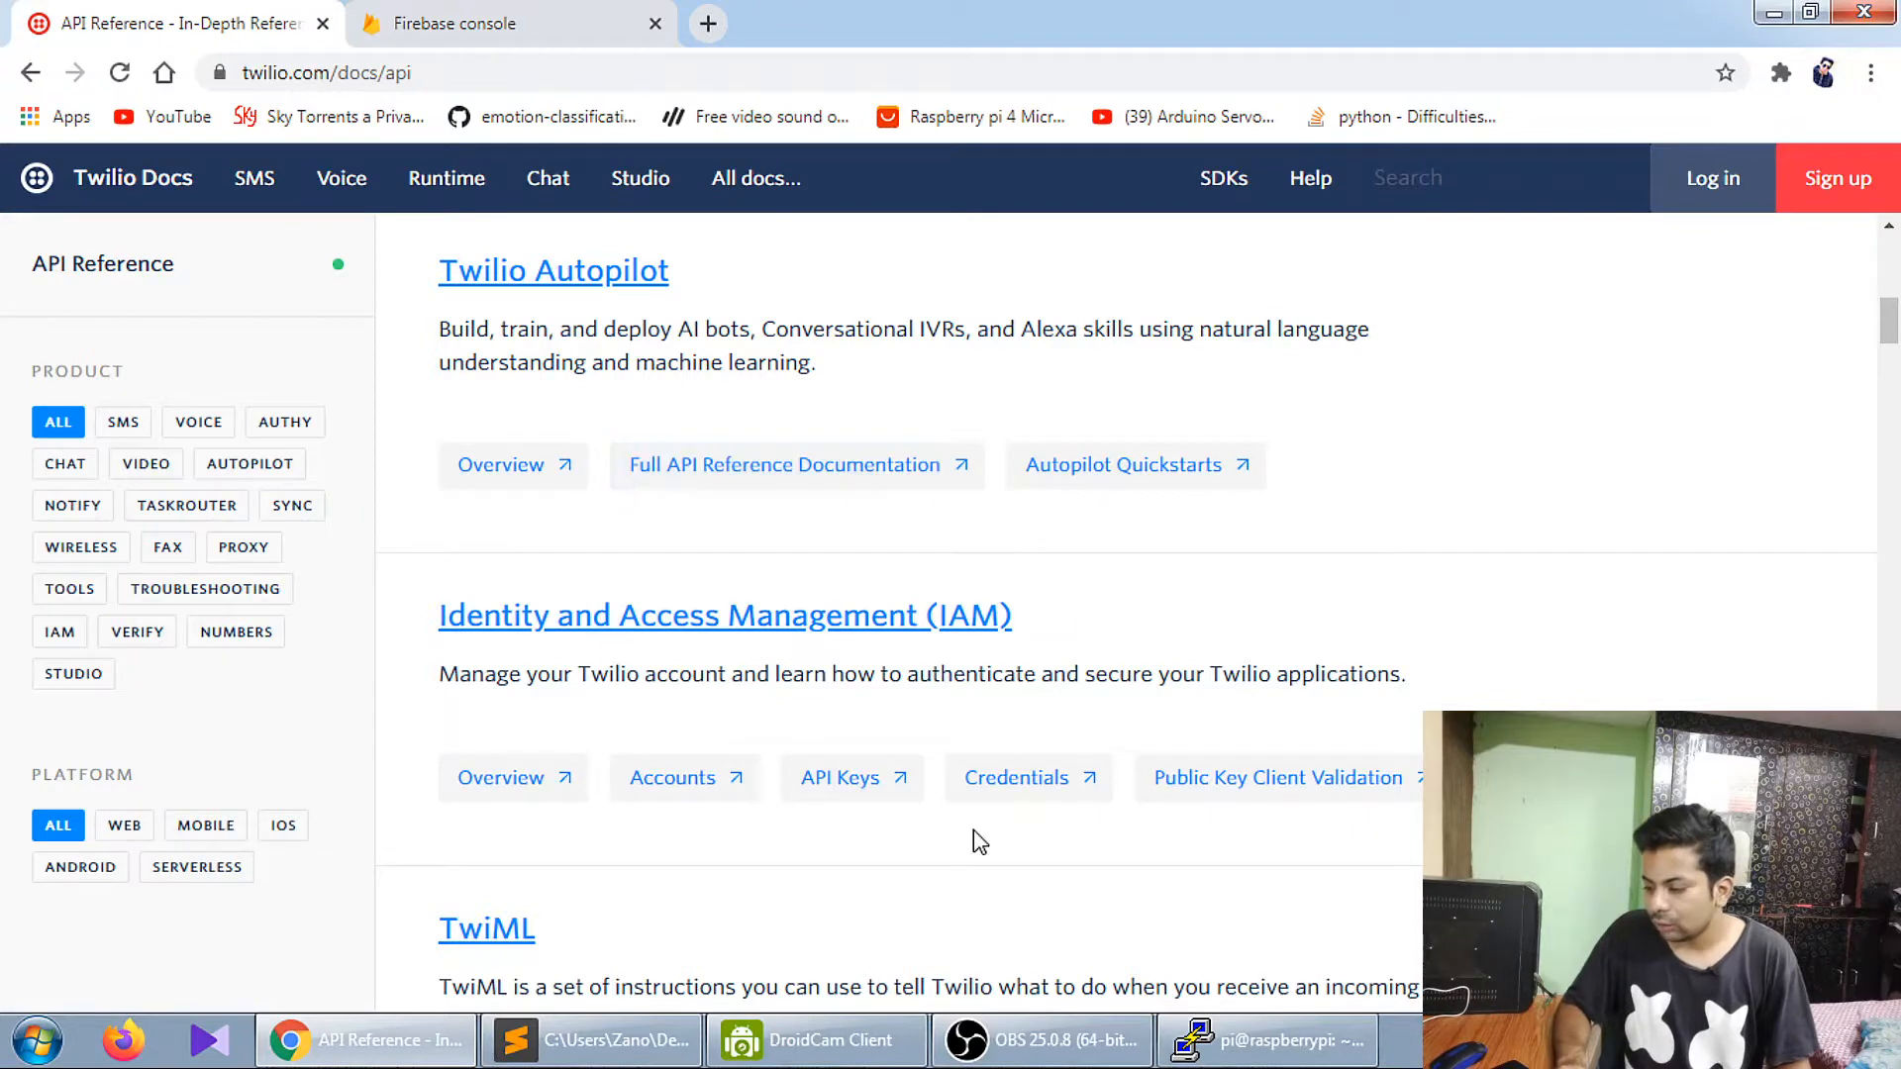
scroll("down", 3)
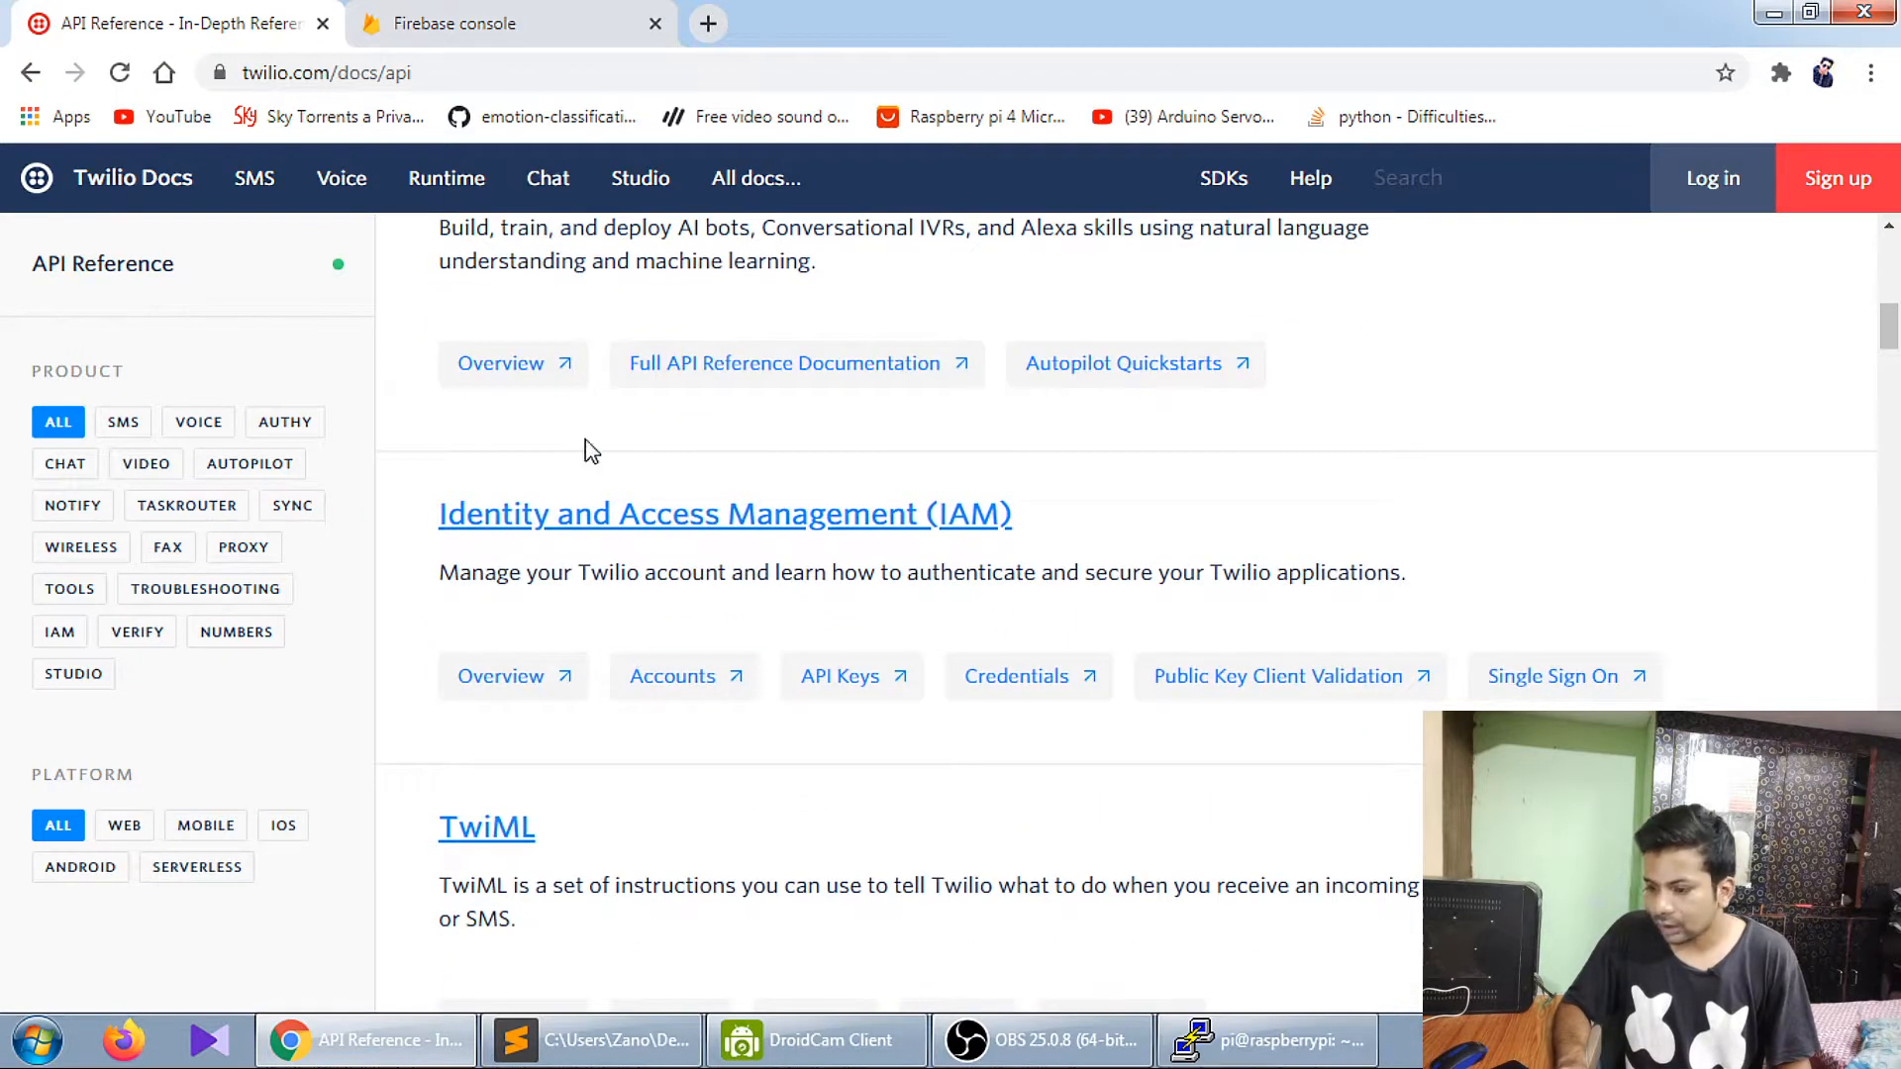
scroll("up", 3)
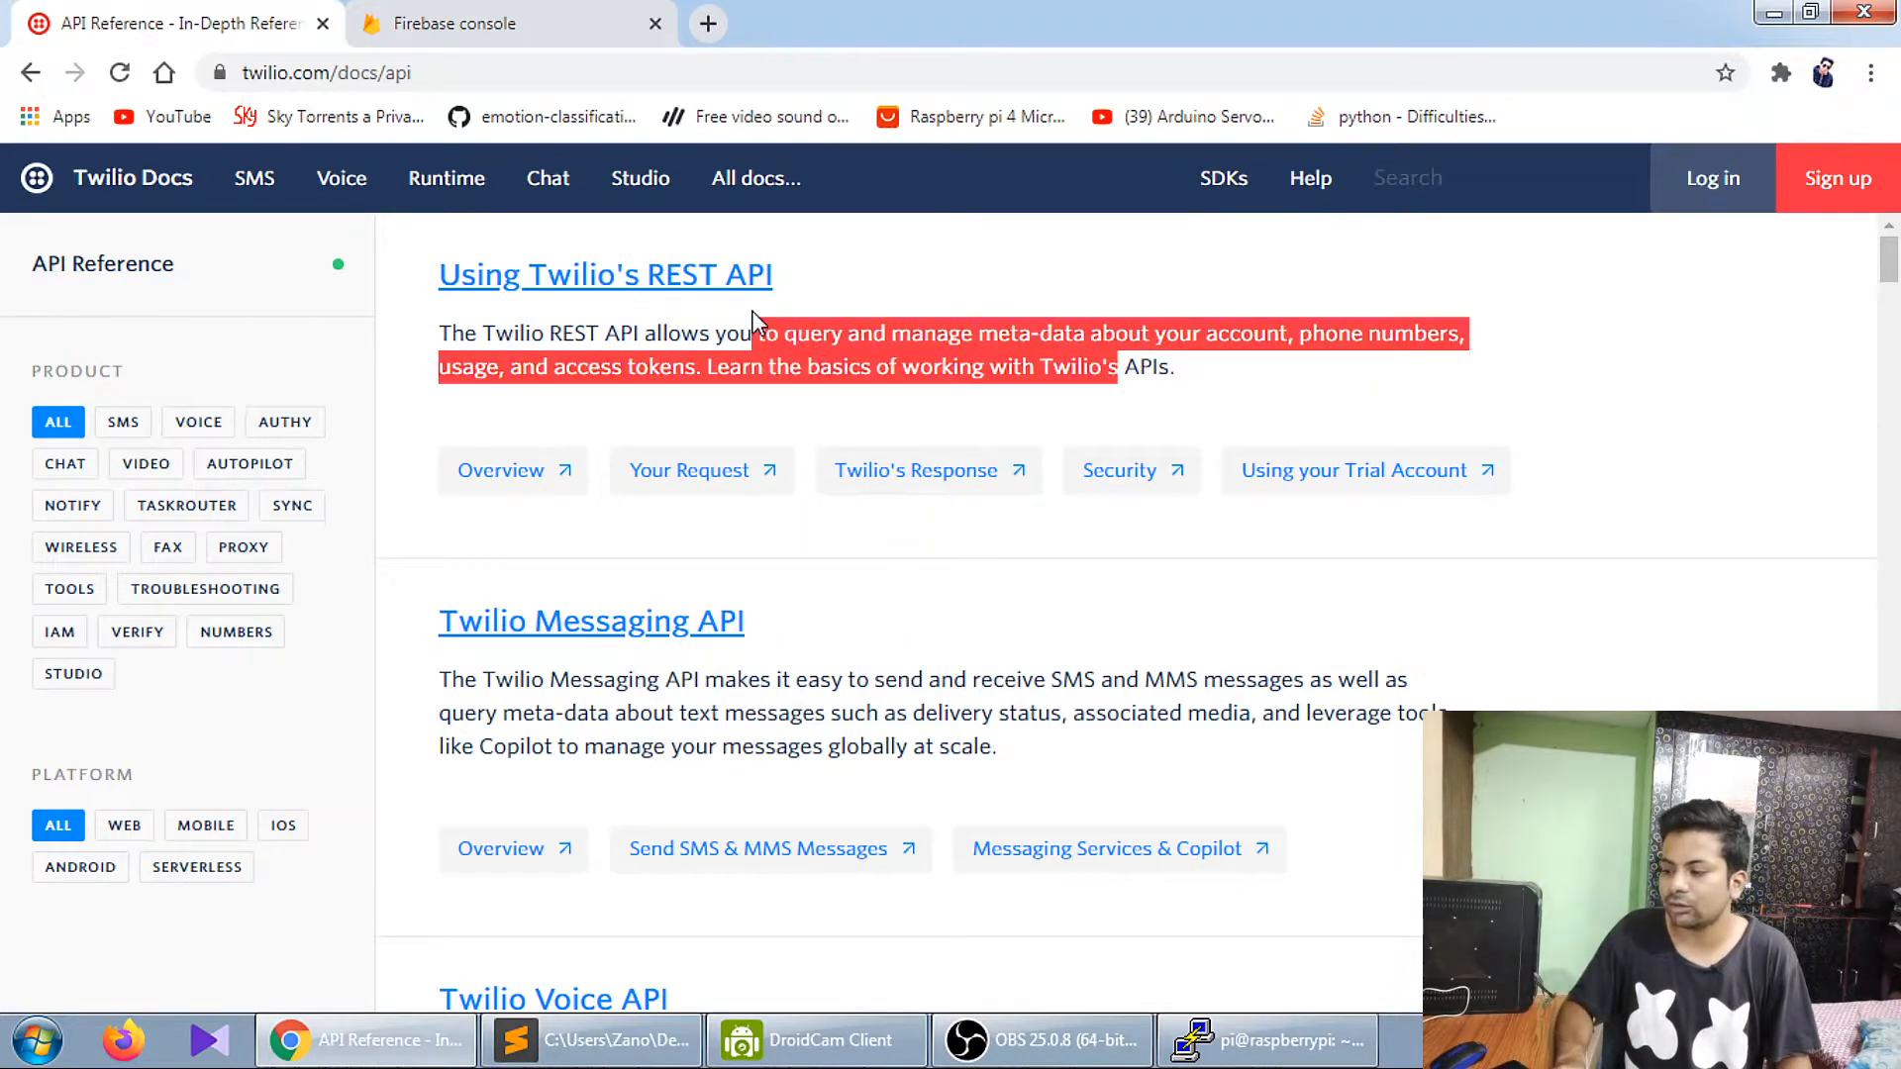
left_click(726, 348)
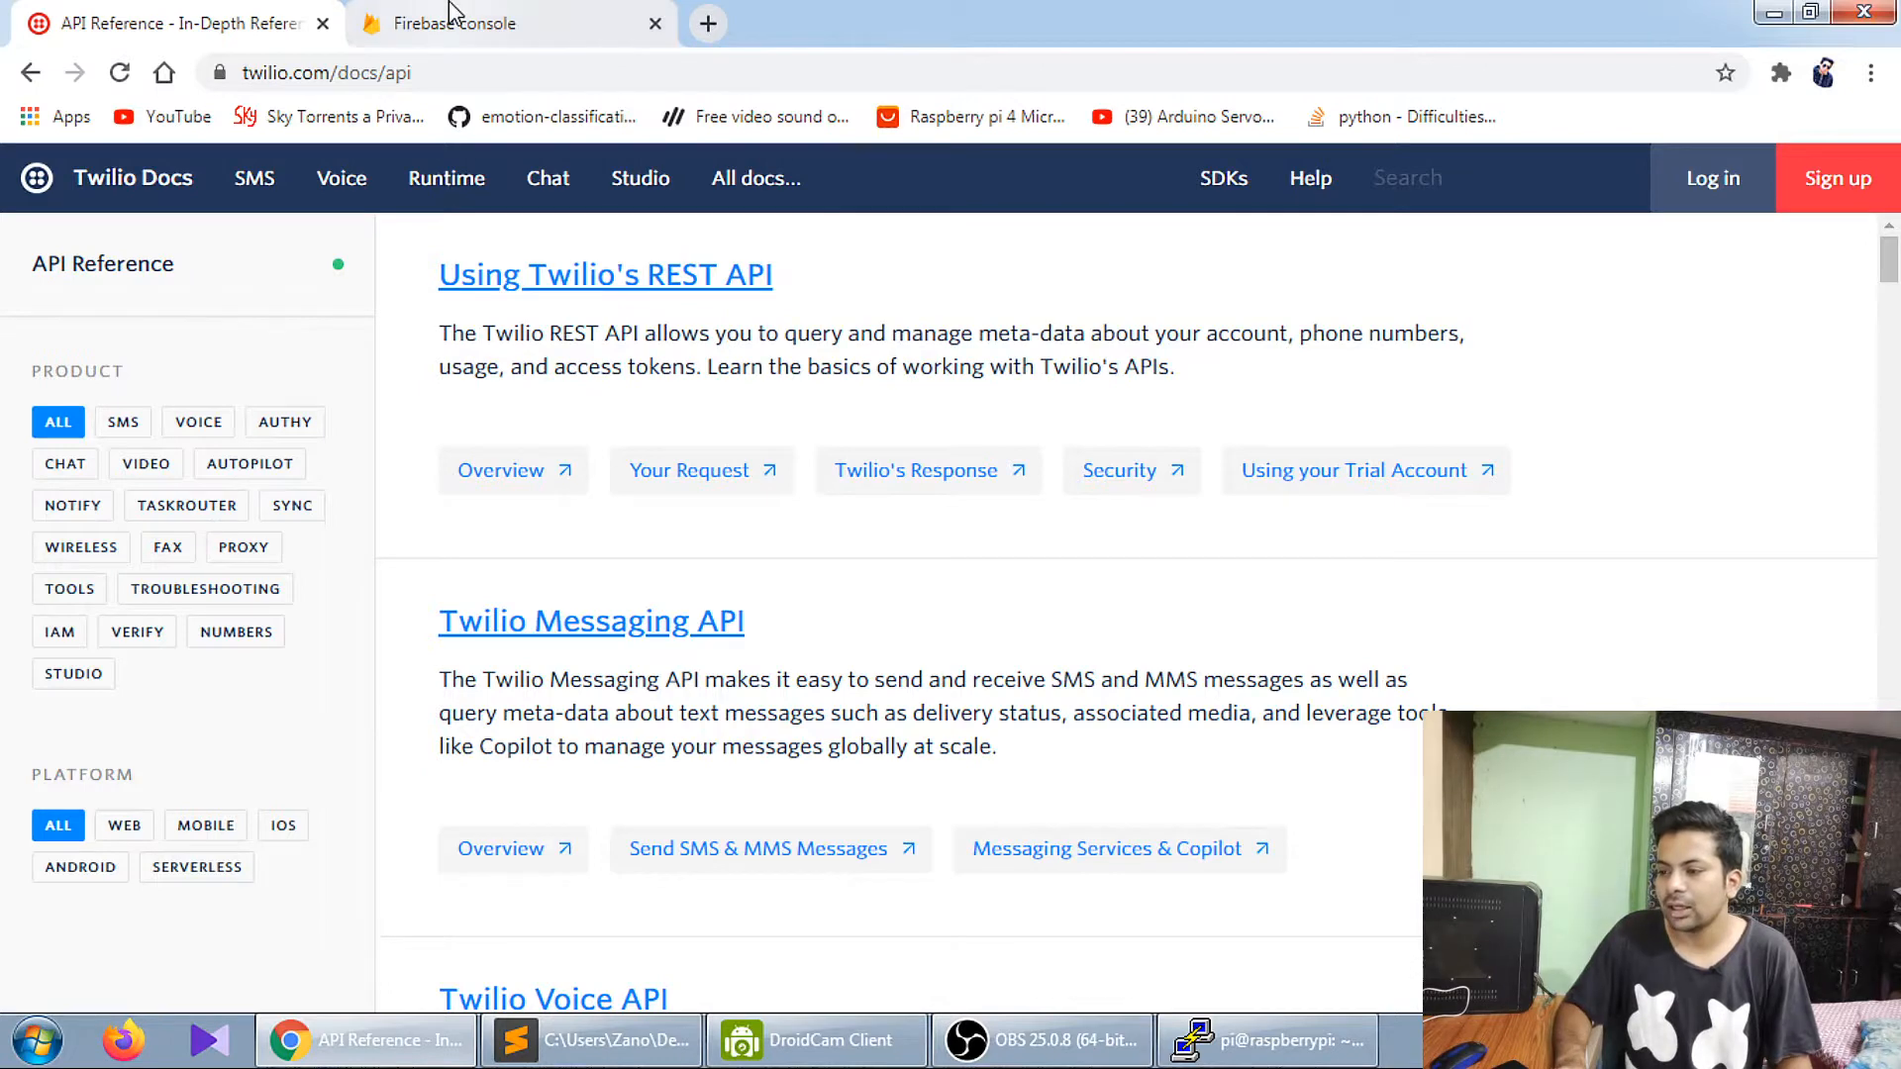
- View the Firebase Storage images folder and preview unk2.jpeg, then return to the Twilio docs
left_click(509, 23)
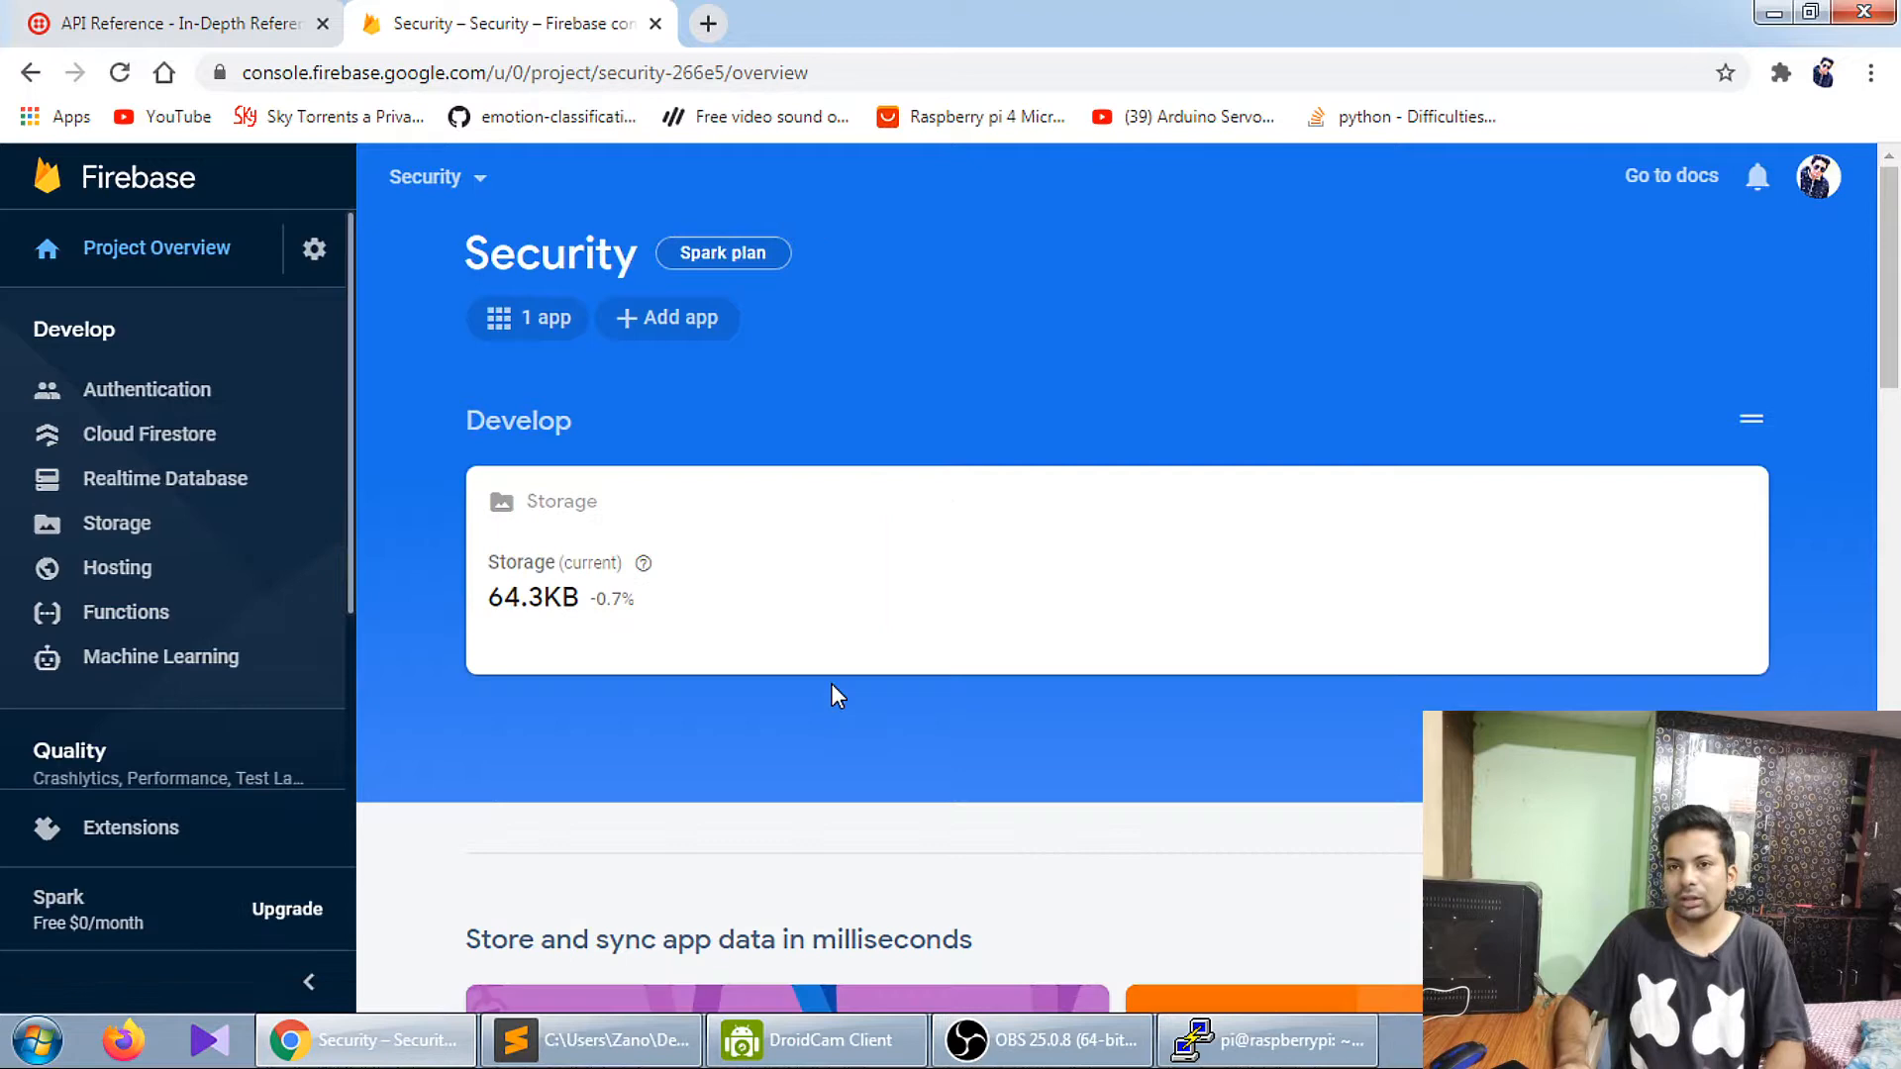
left_click(116, 522)
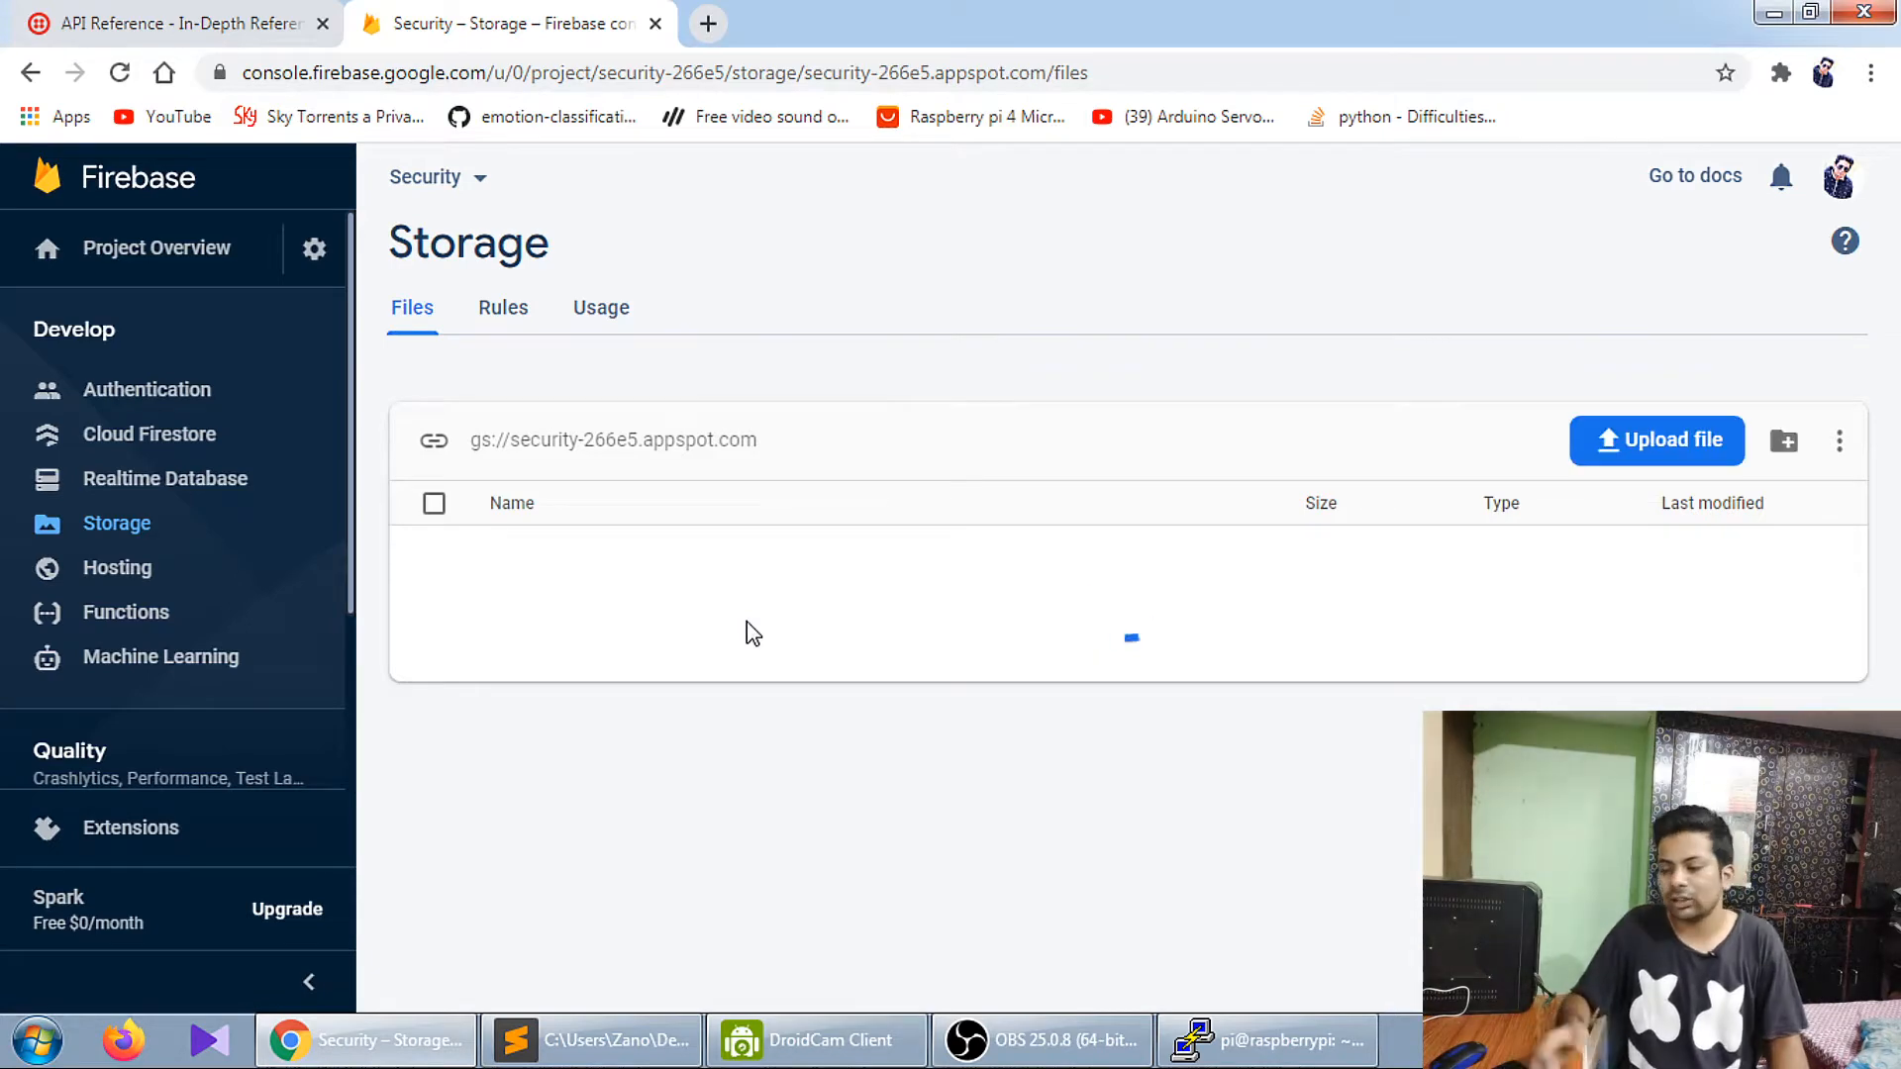
mouse_move(871, 389)
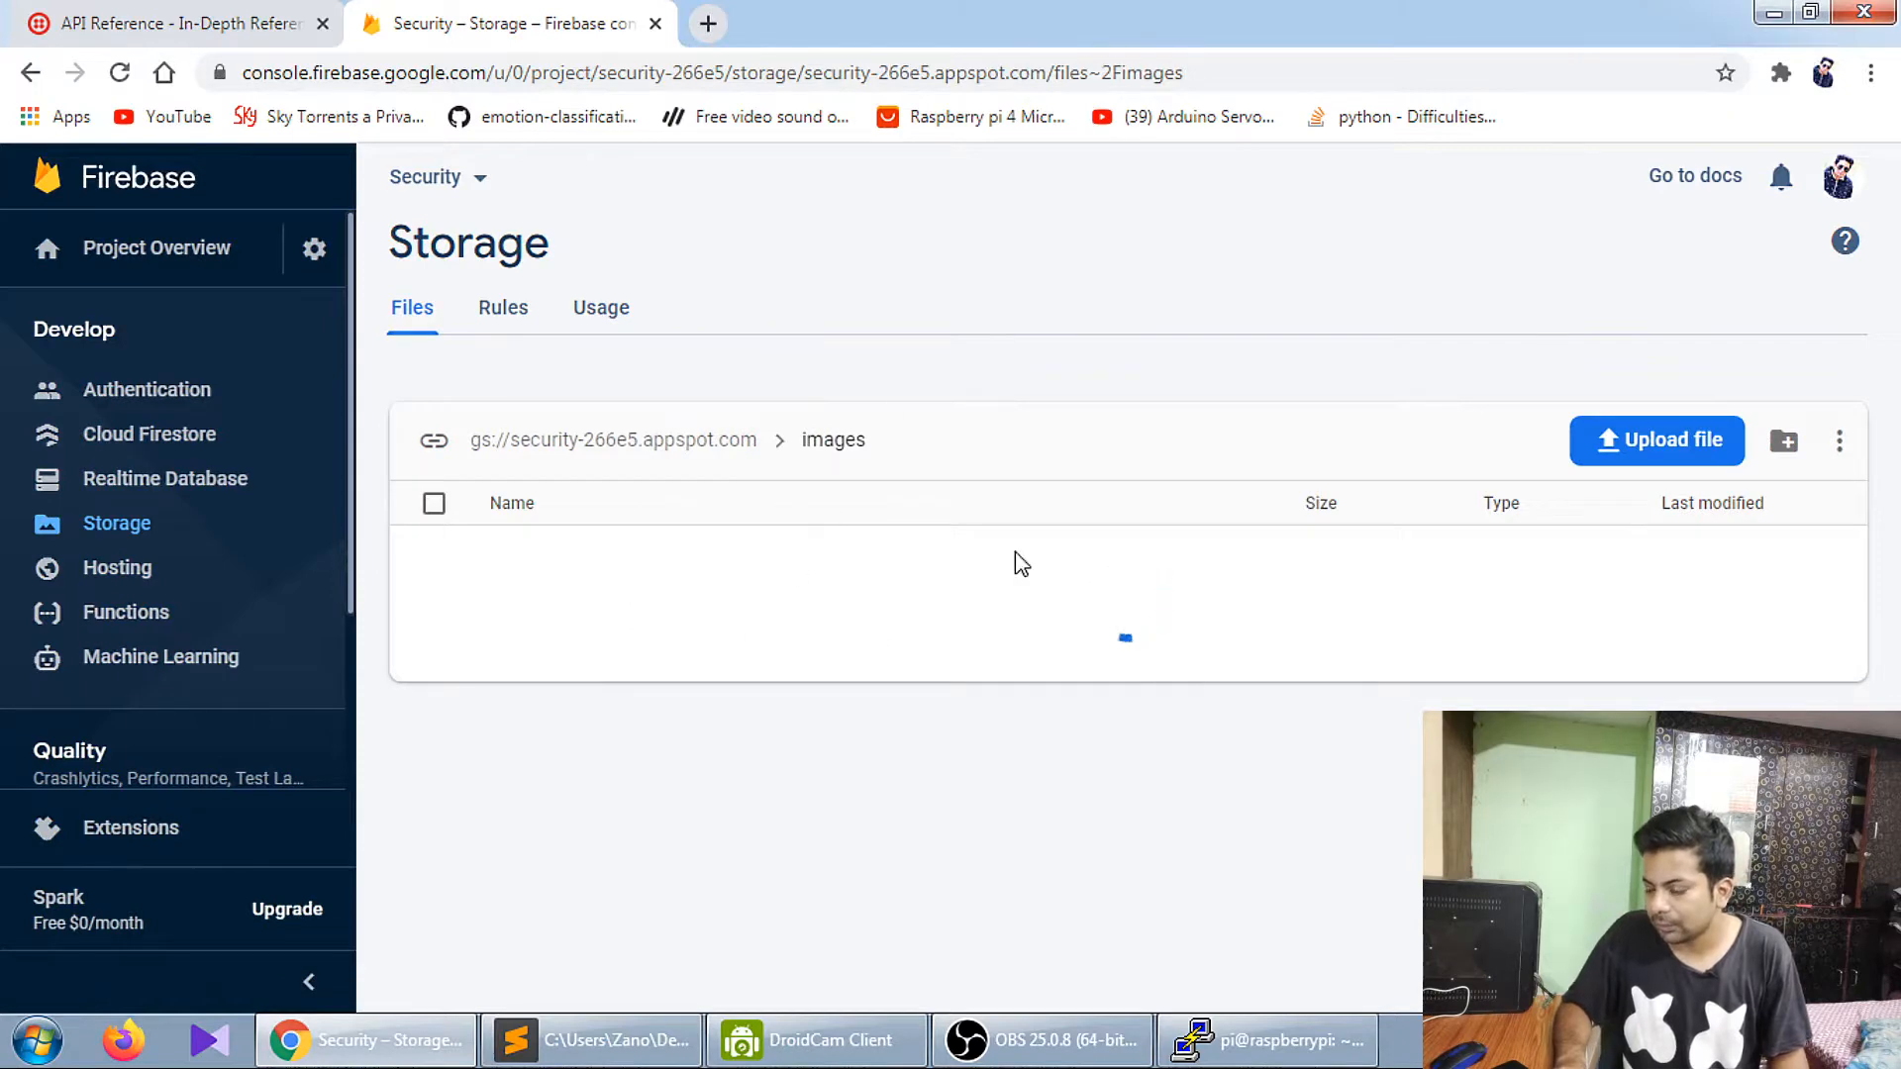
mouse_move(746, 634)
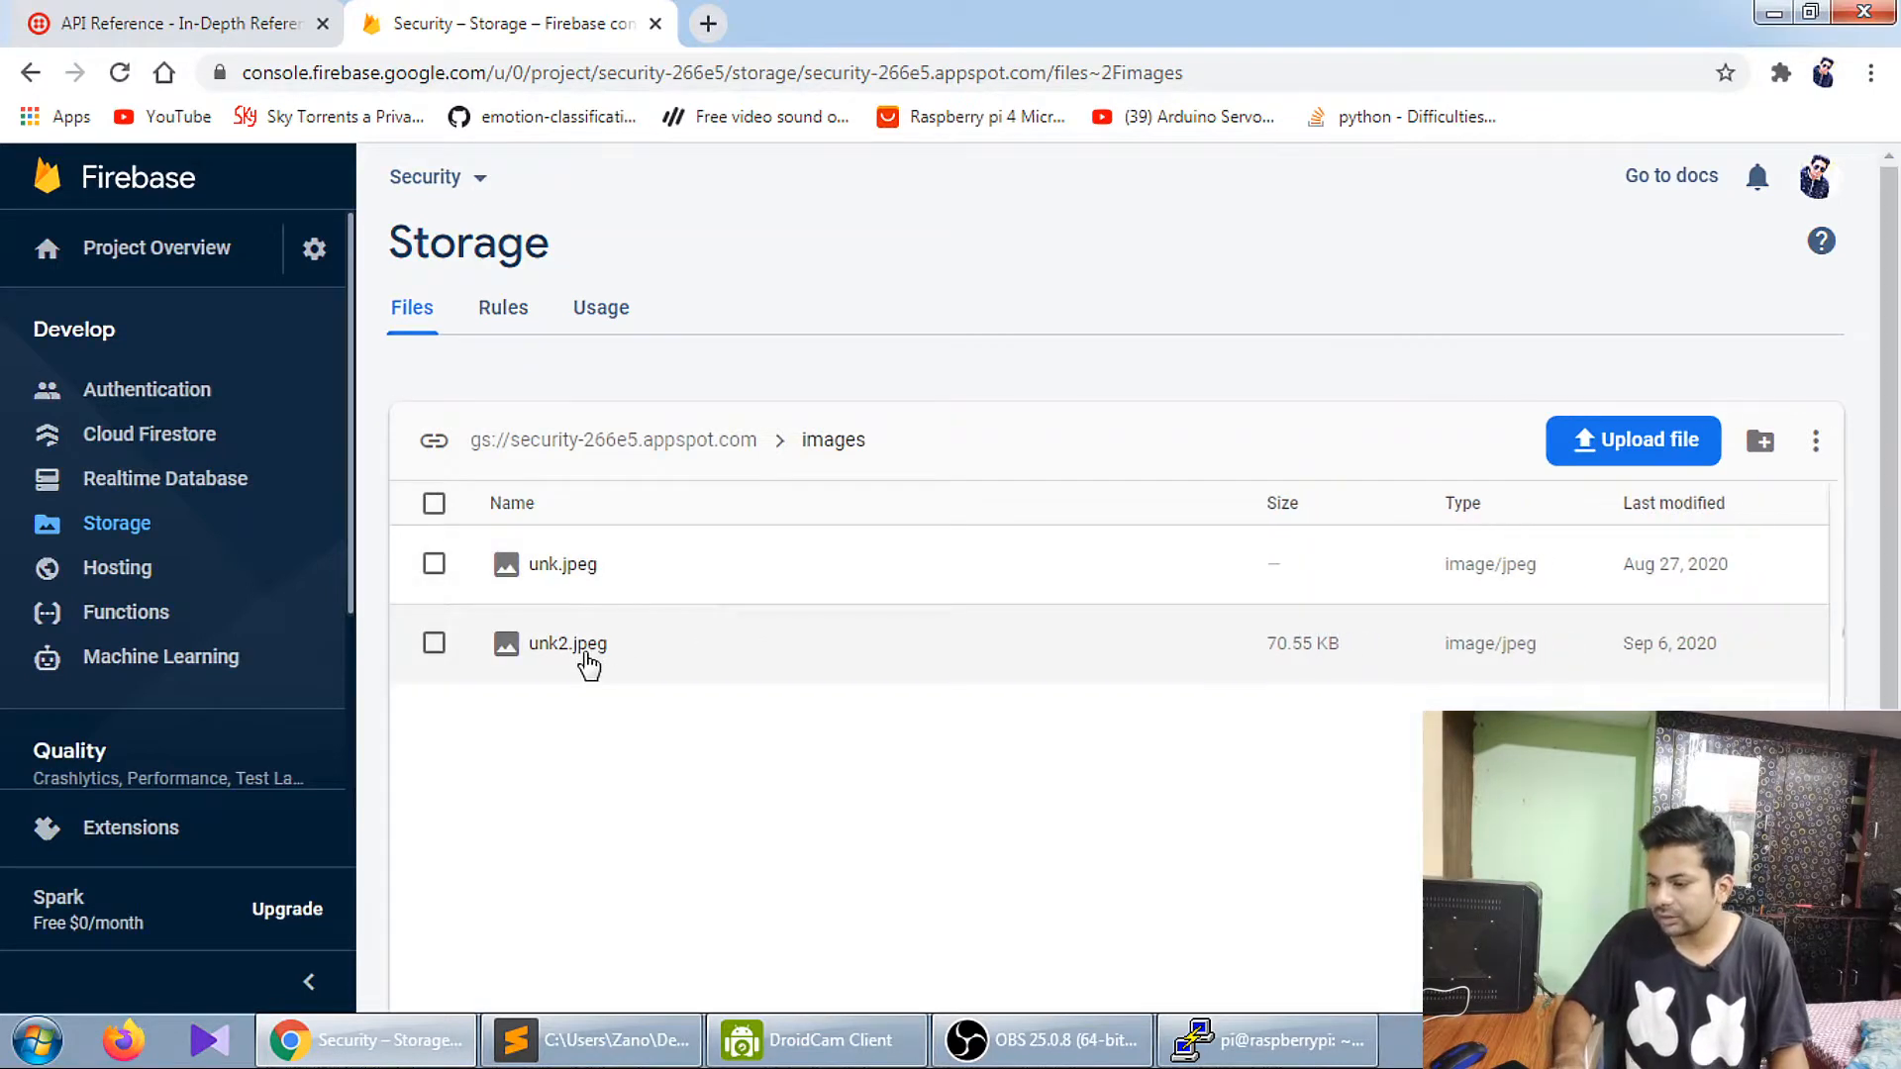
left_click(566, 643)
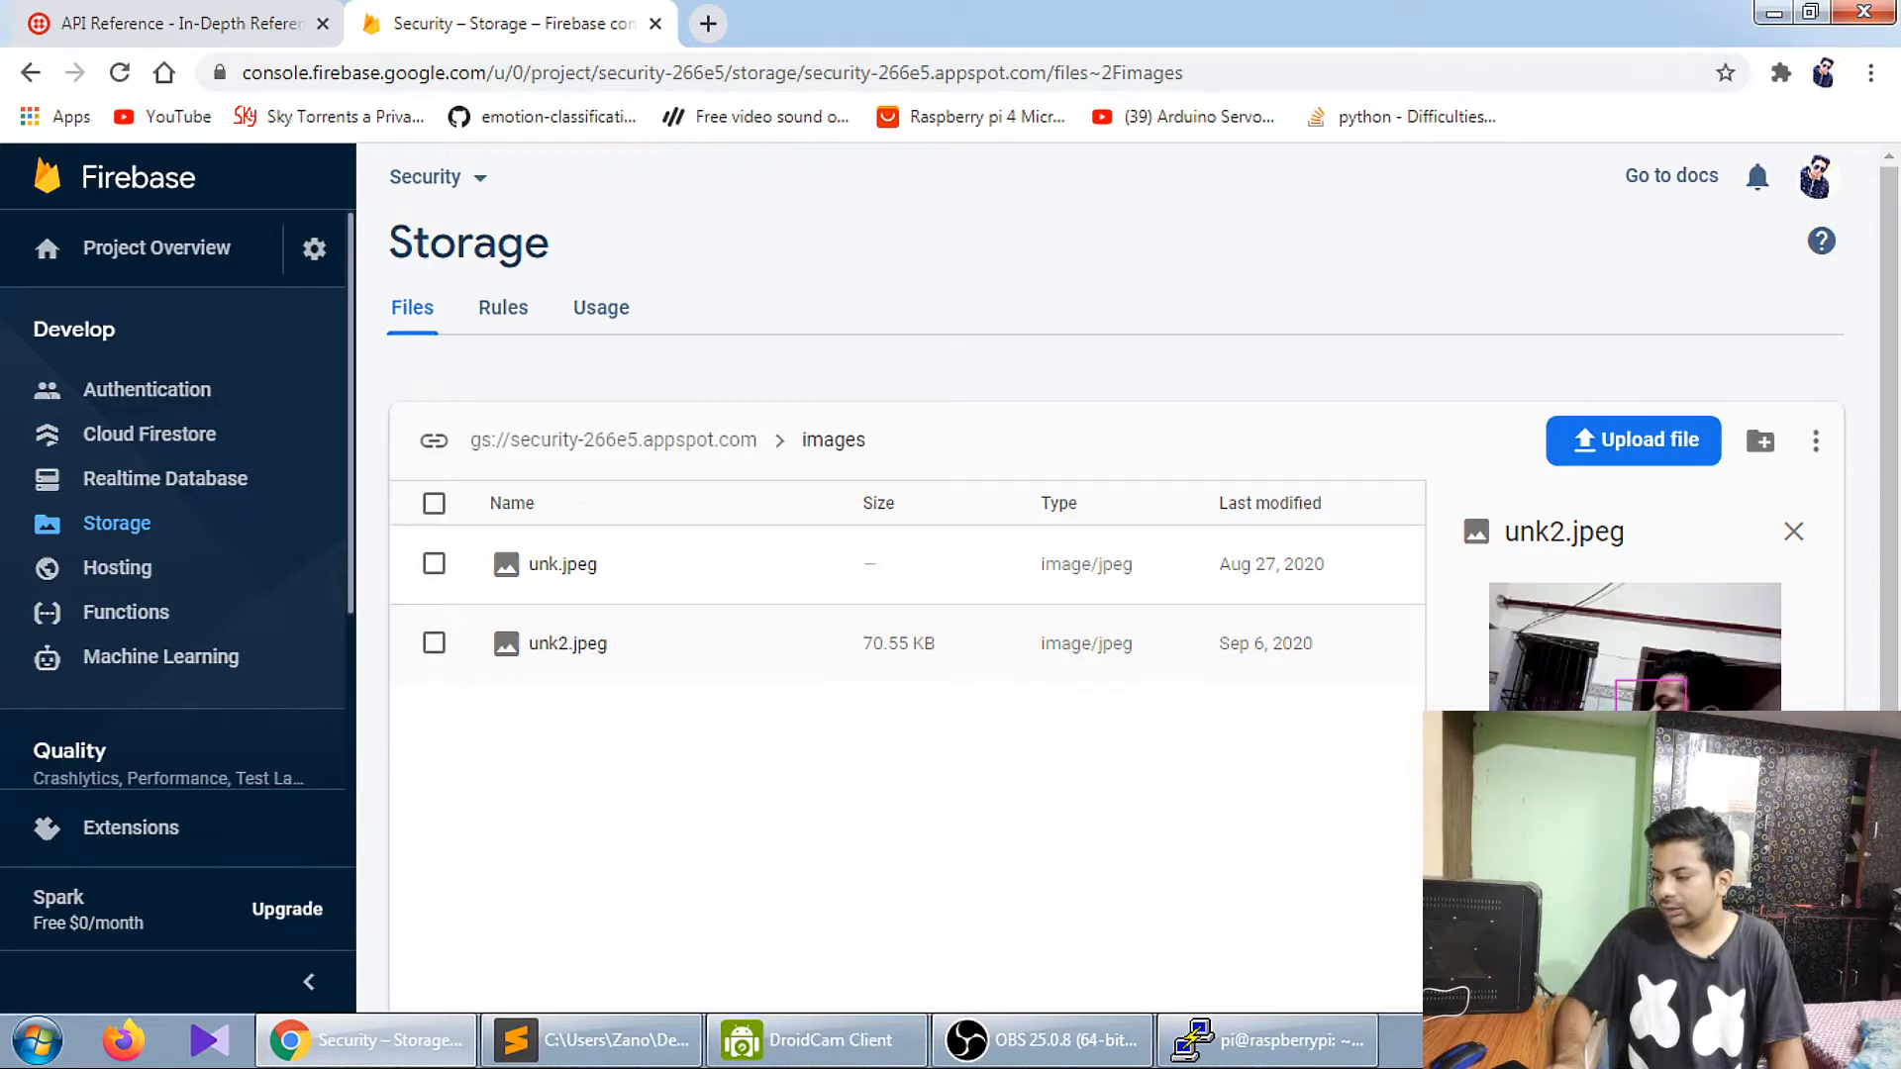
mouse_move(1109, 770)
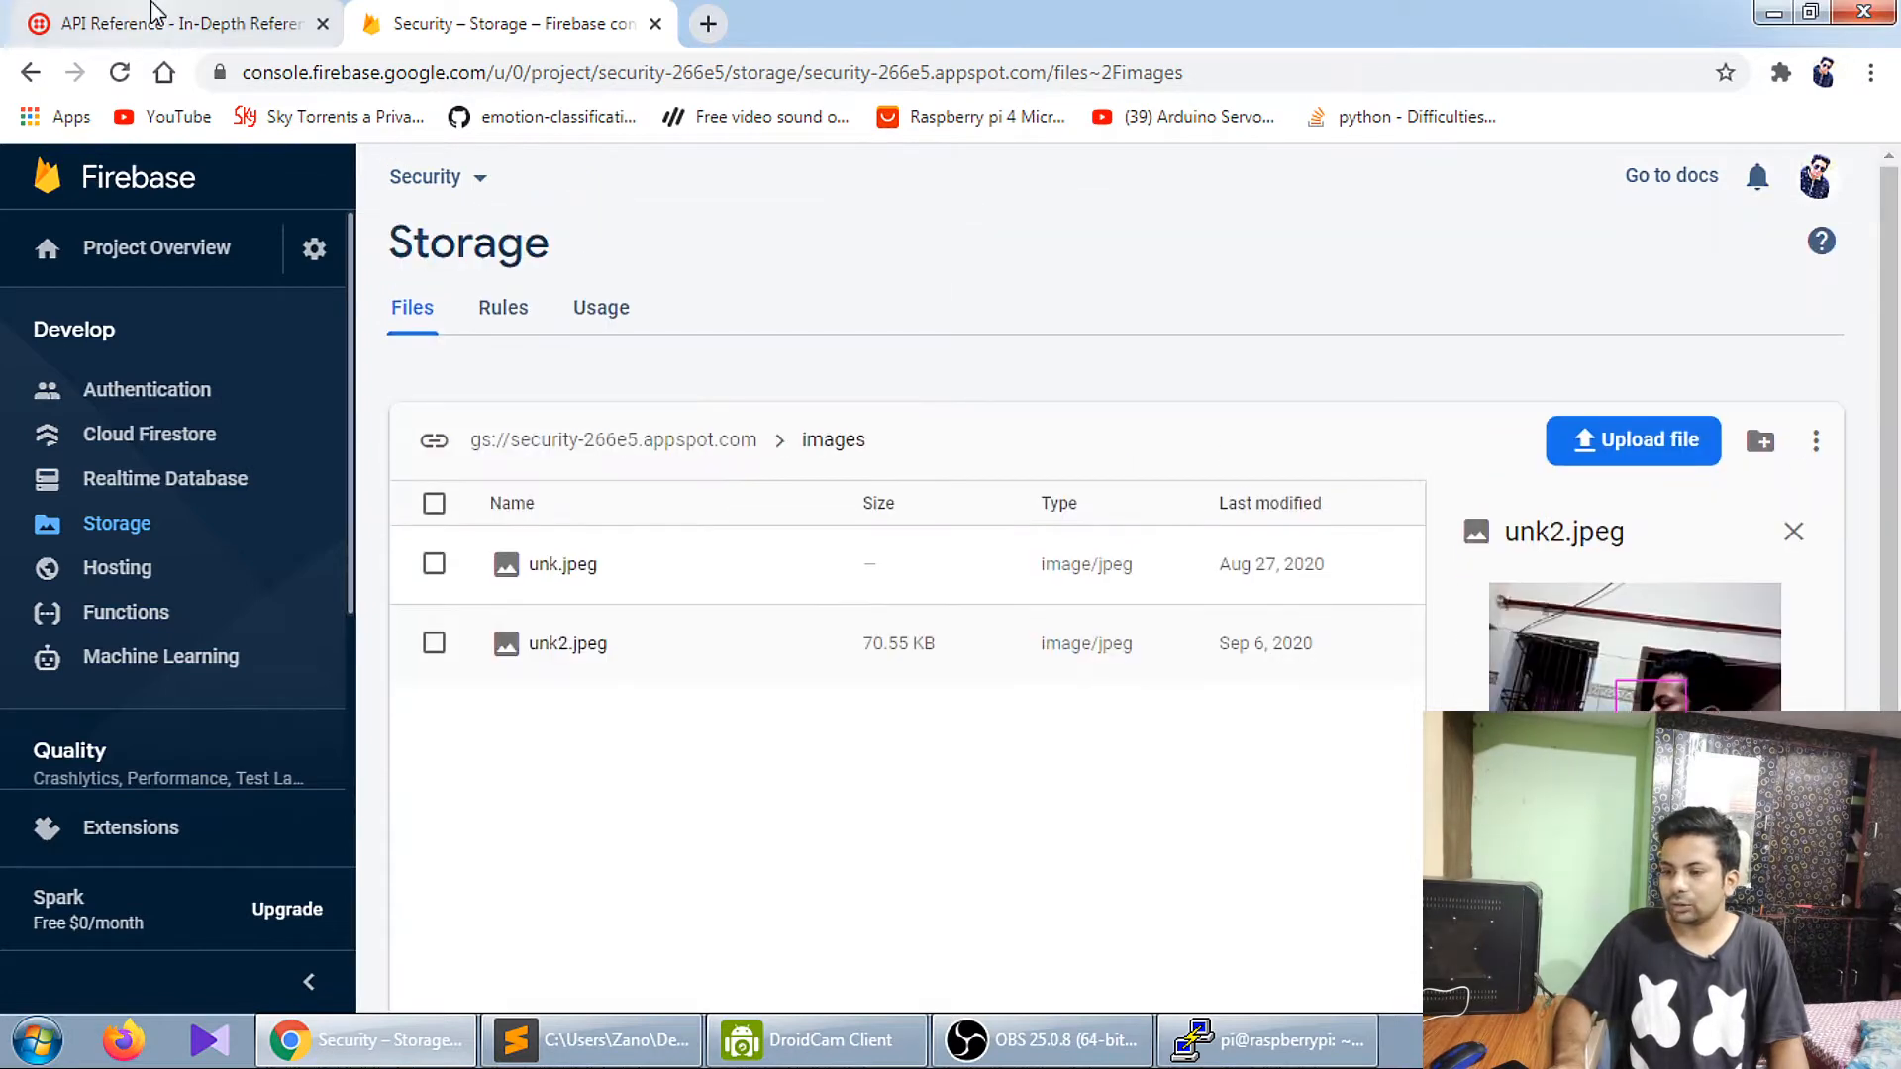
left_click(176, 24)
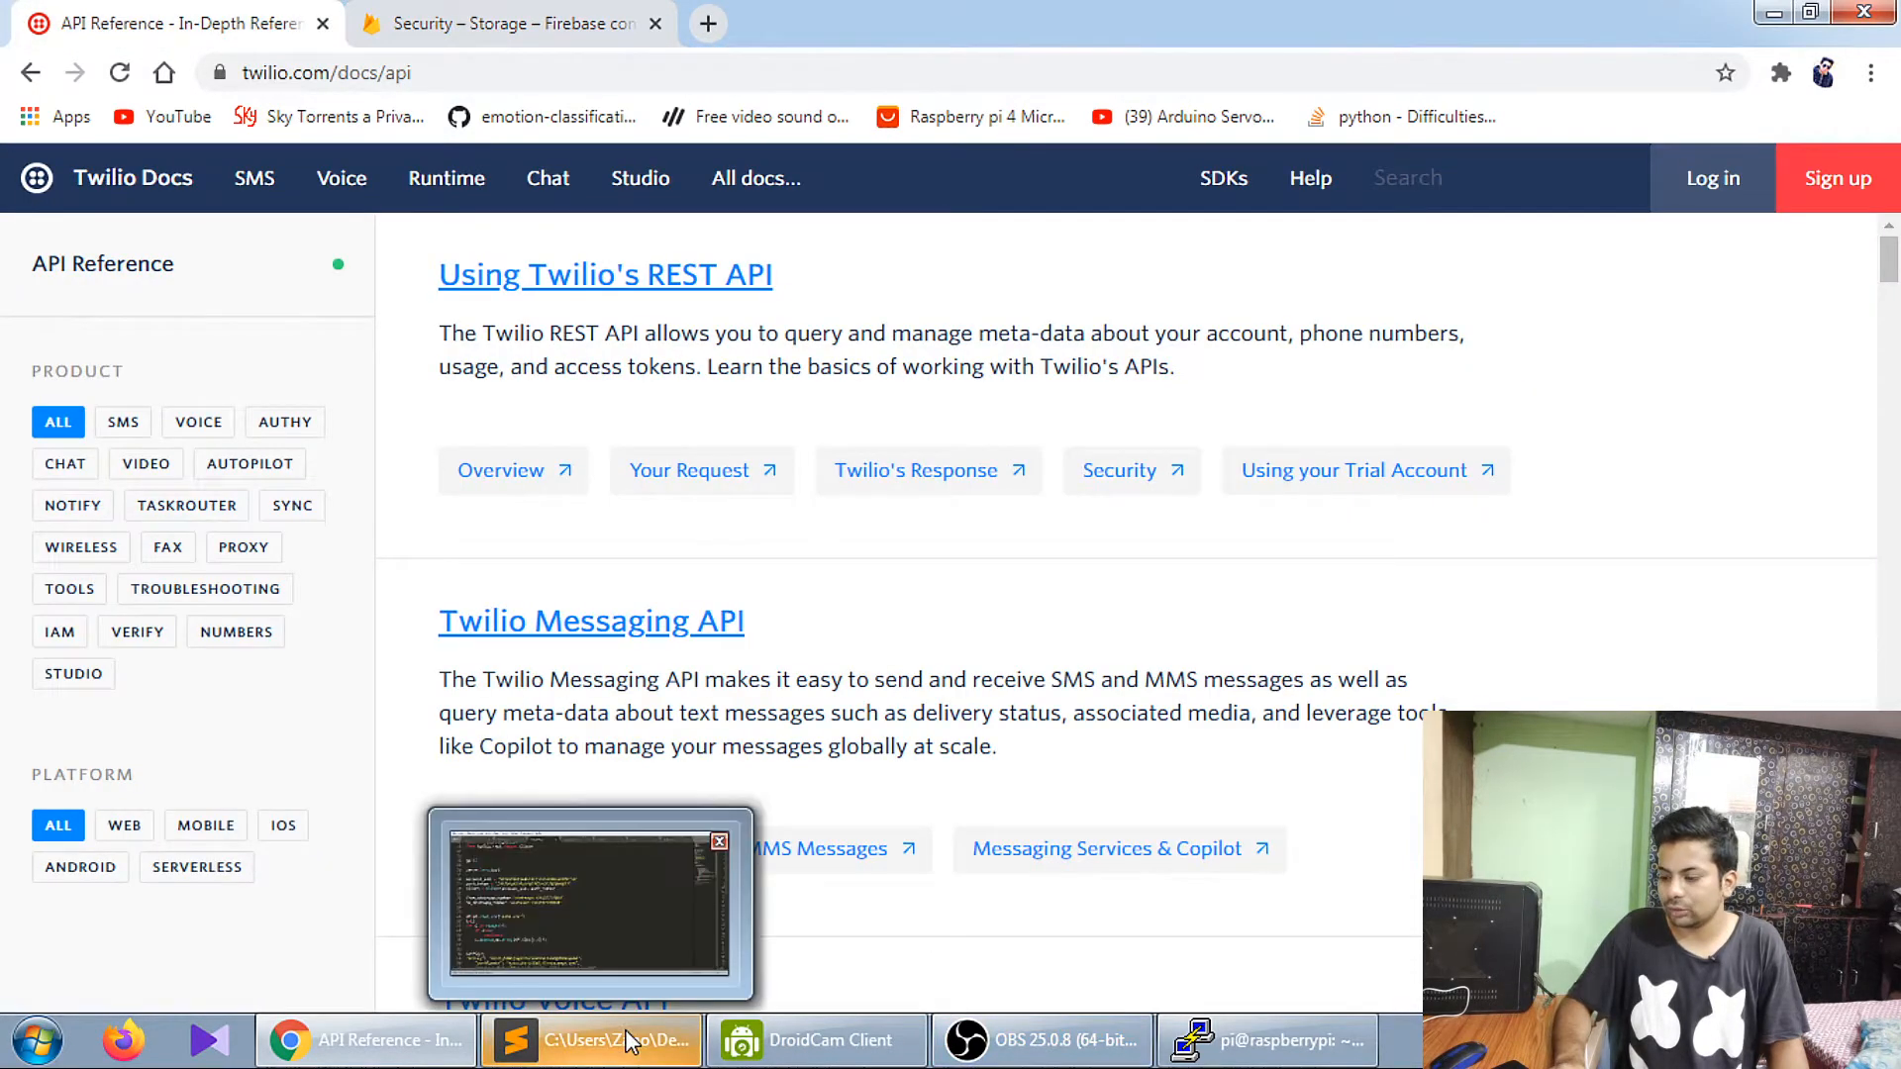
- Review the face-recognition loop of updated3.py in Sublime Text
left_click(592, 1040)
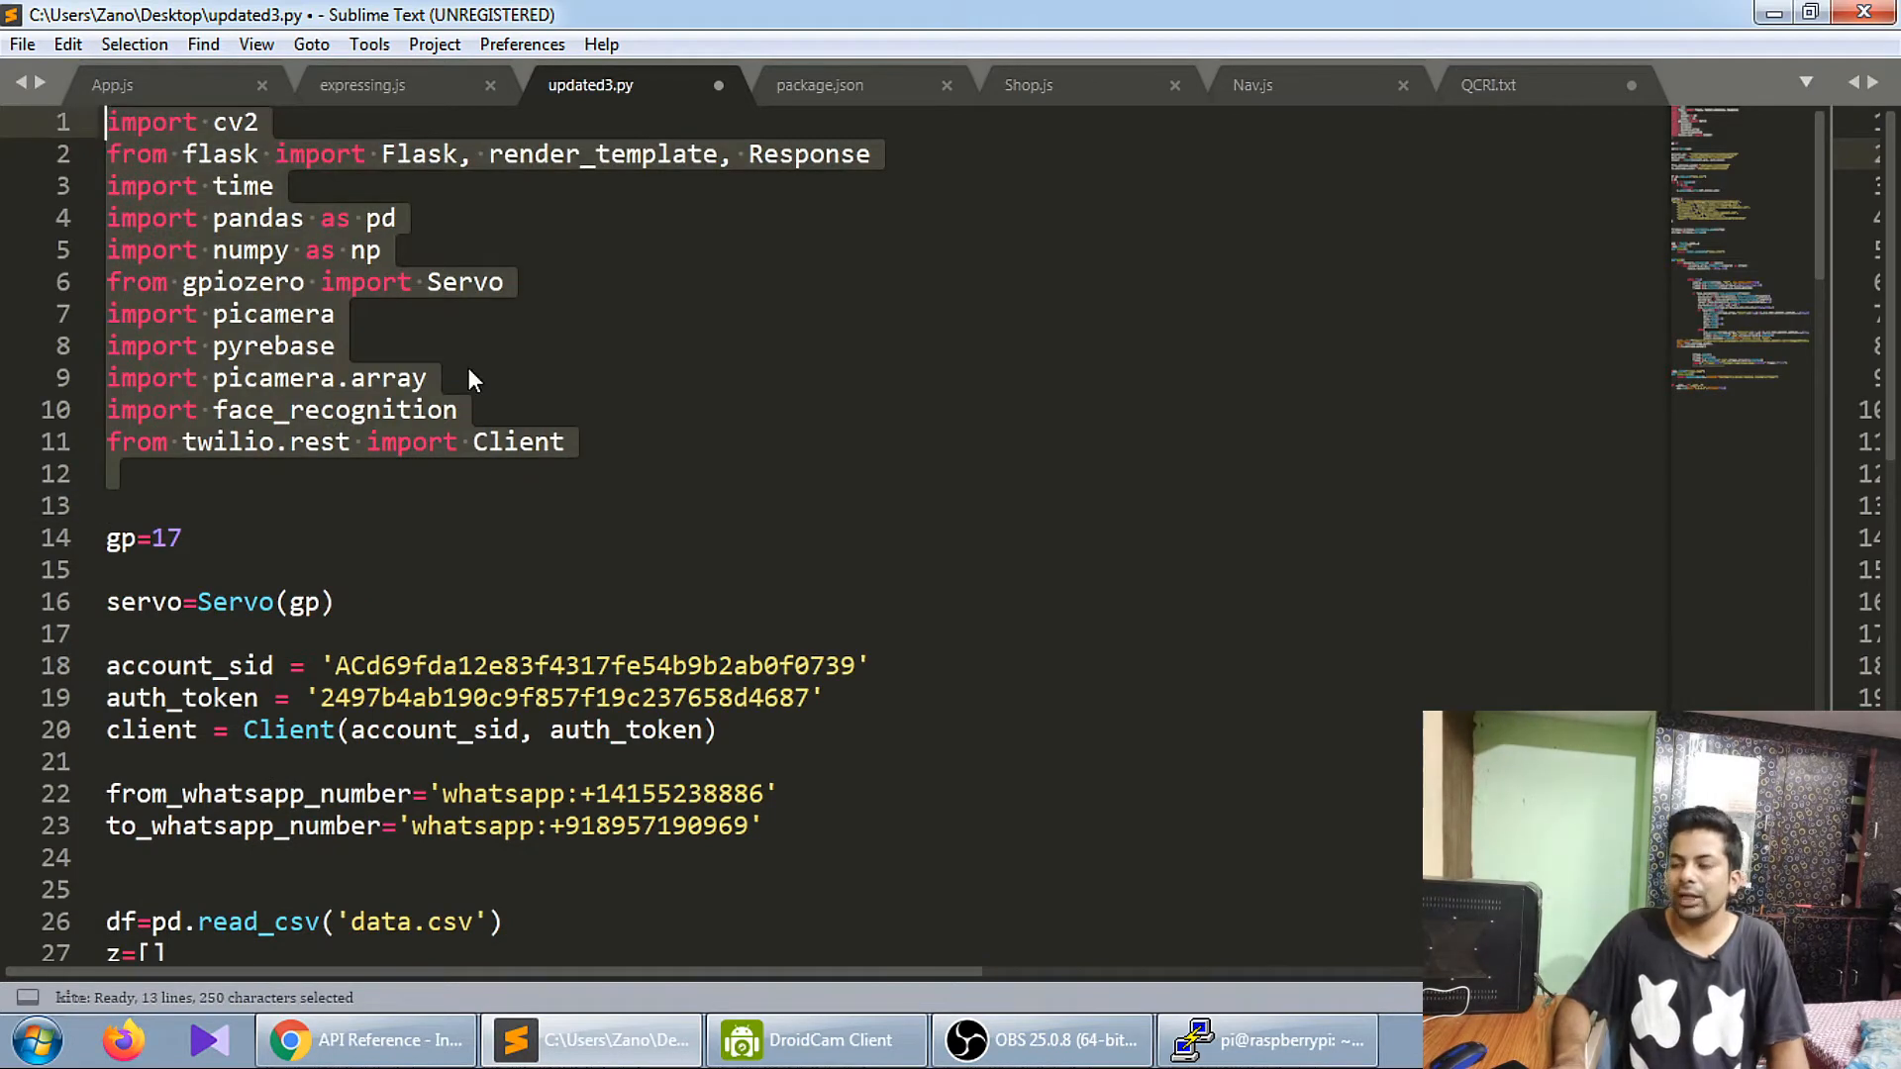
scroll("down", 3)
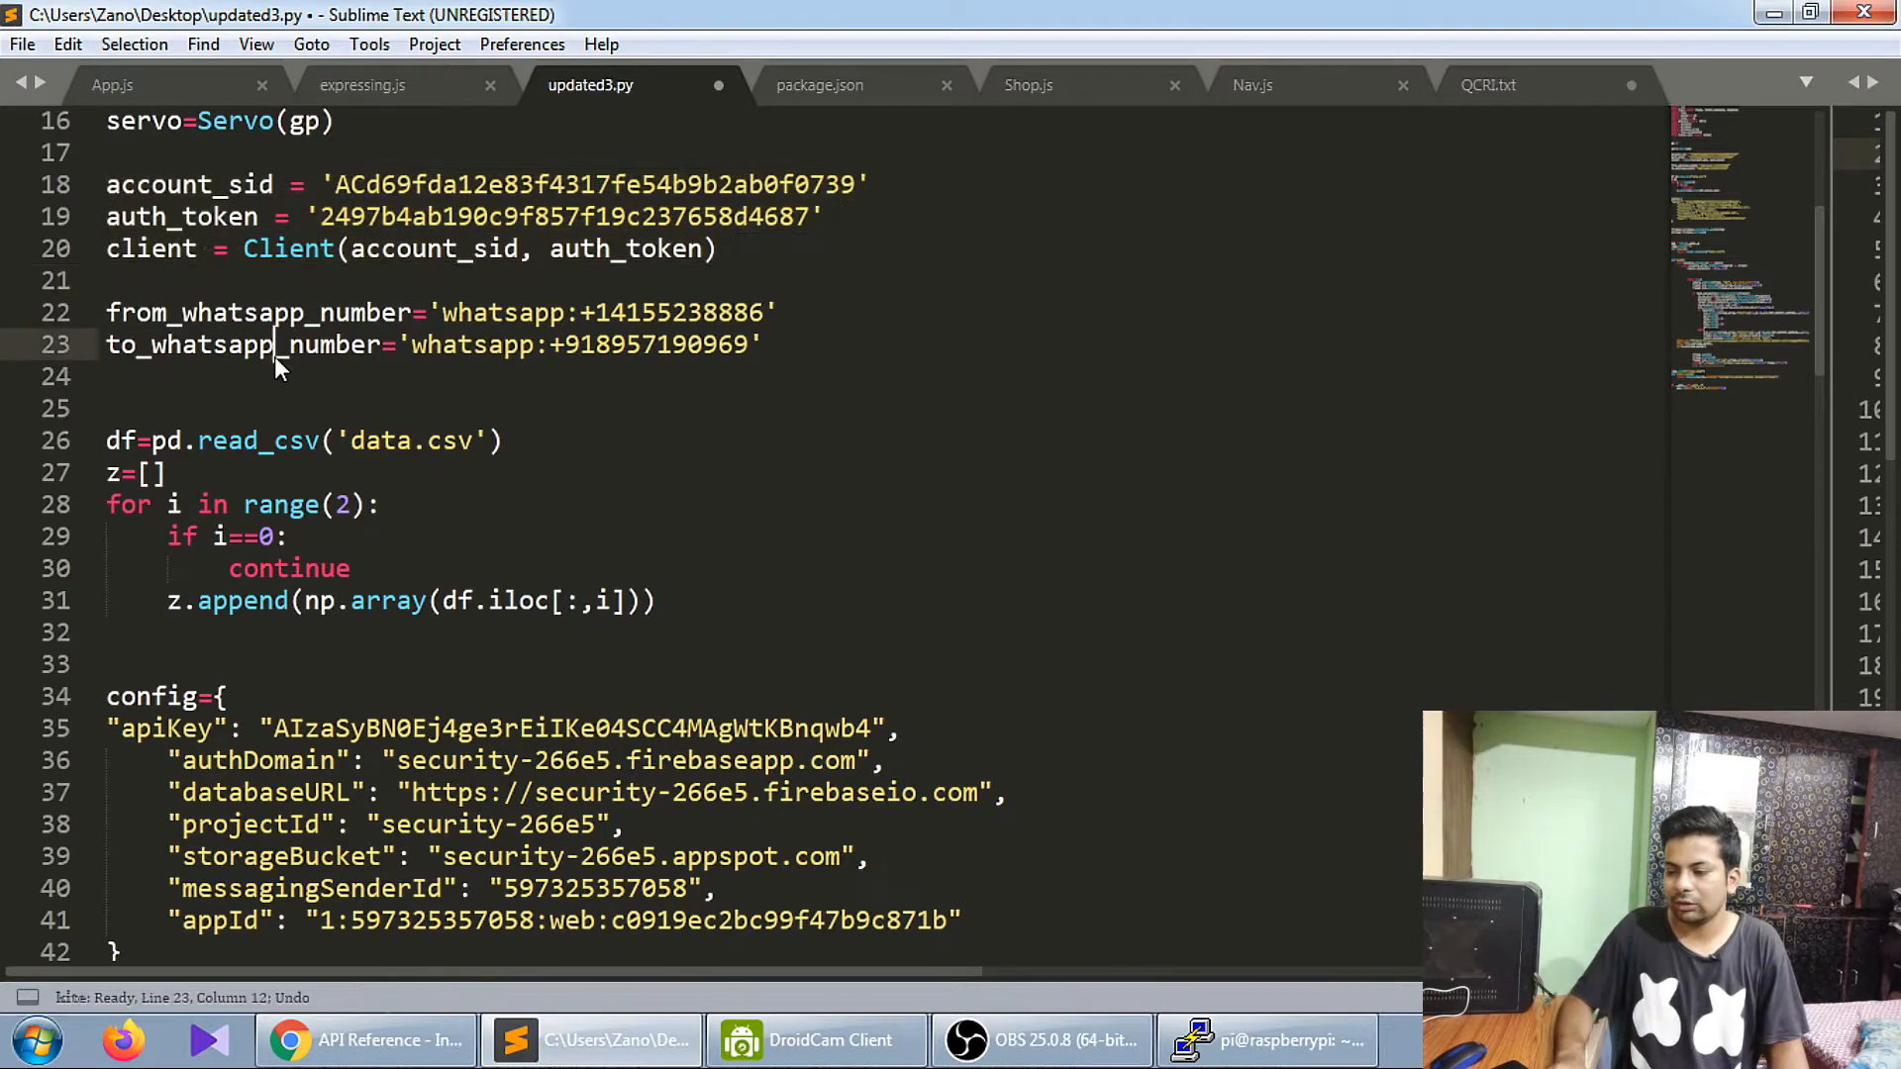
scroll("down", 3)
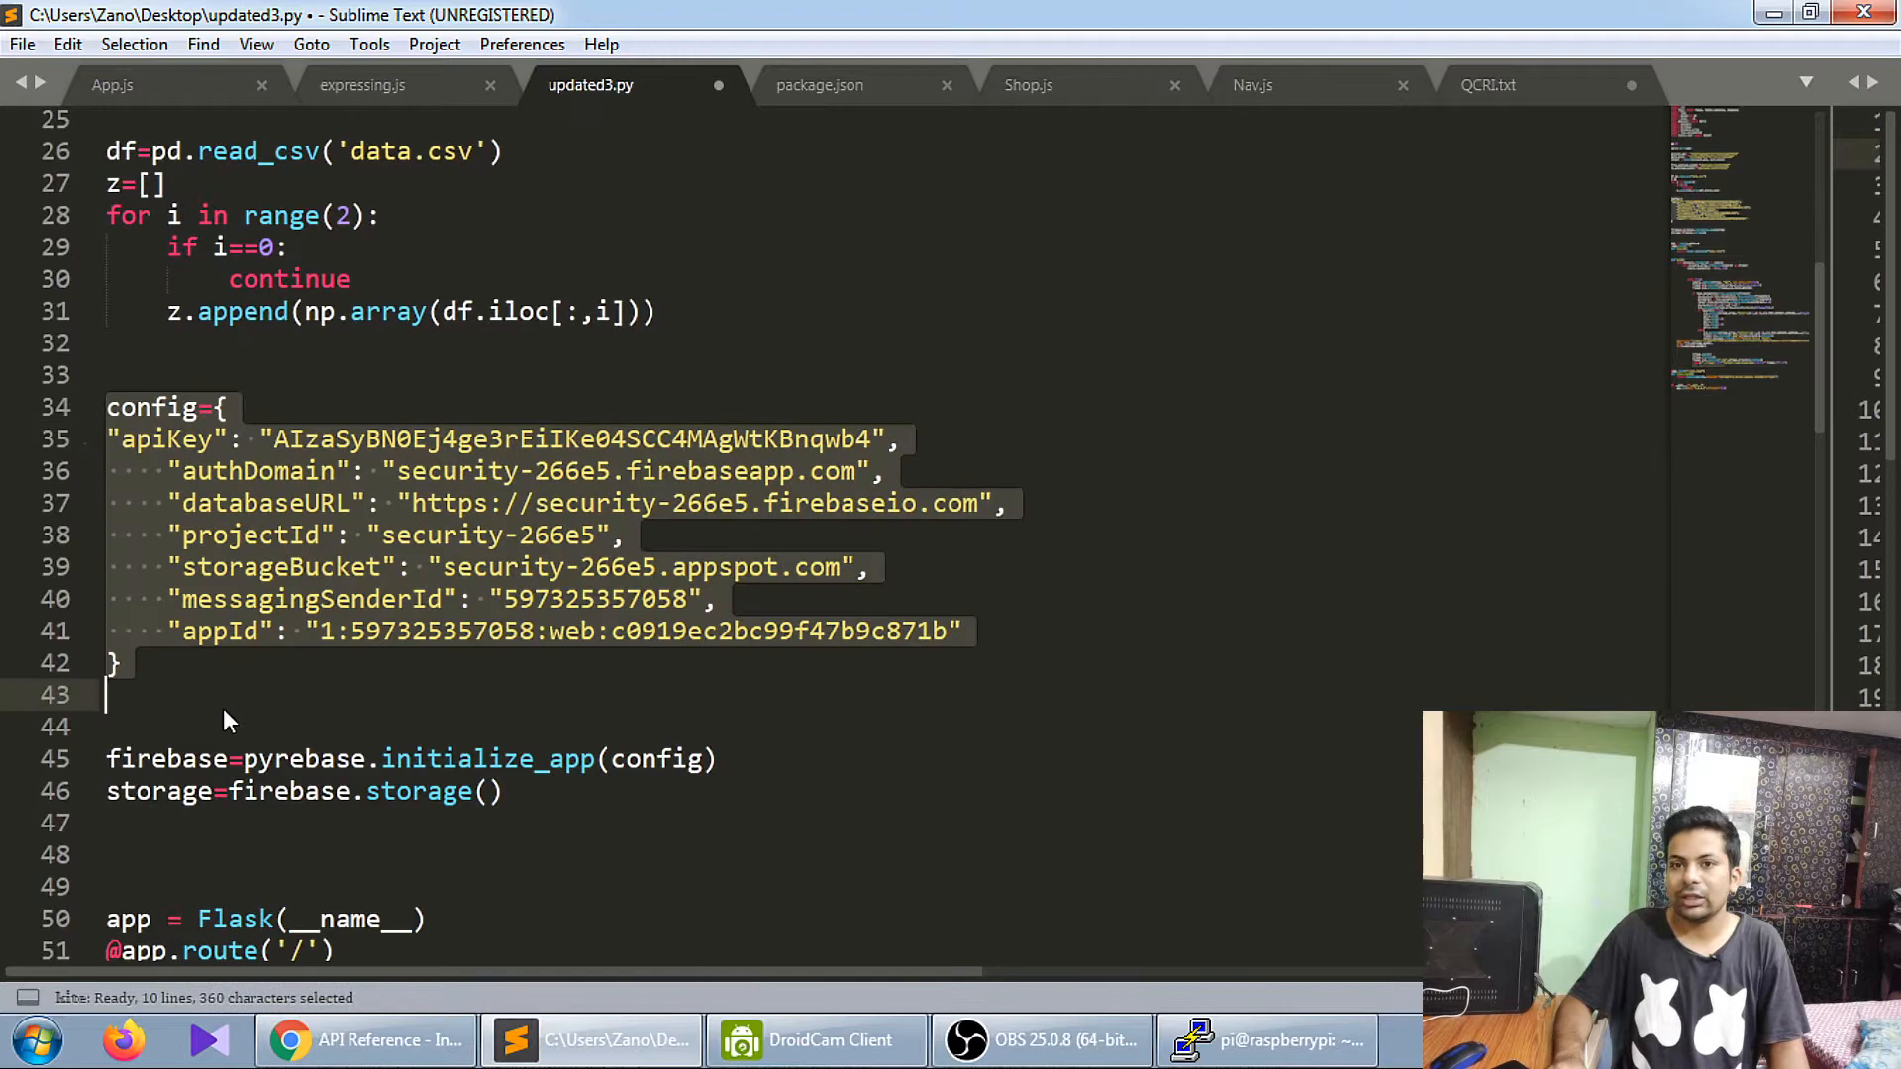
scroll("down", 3)
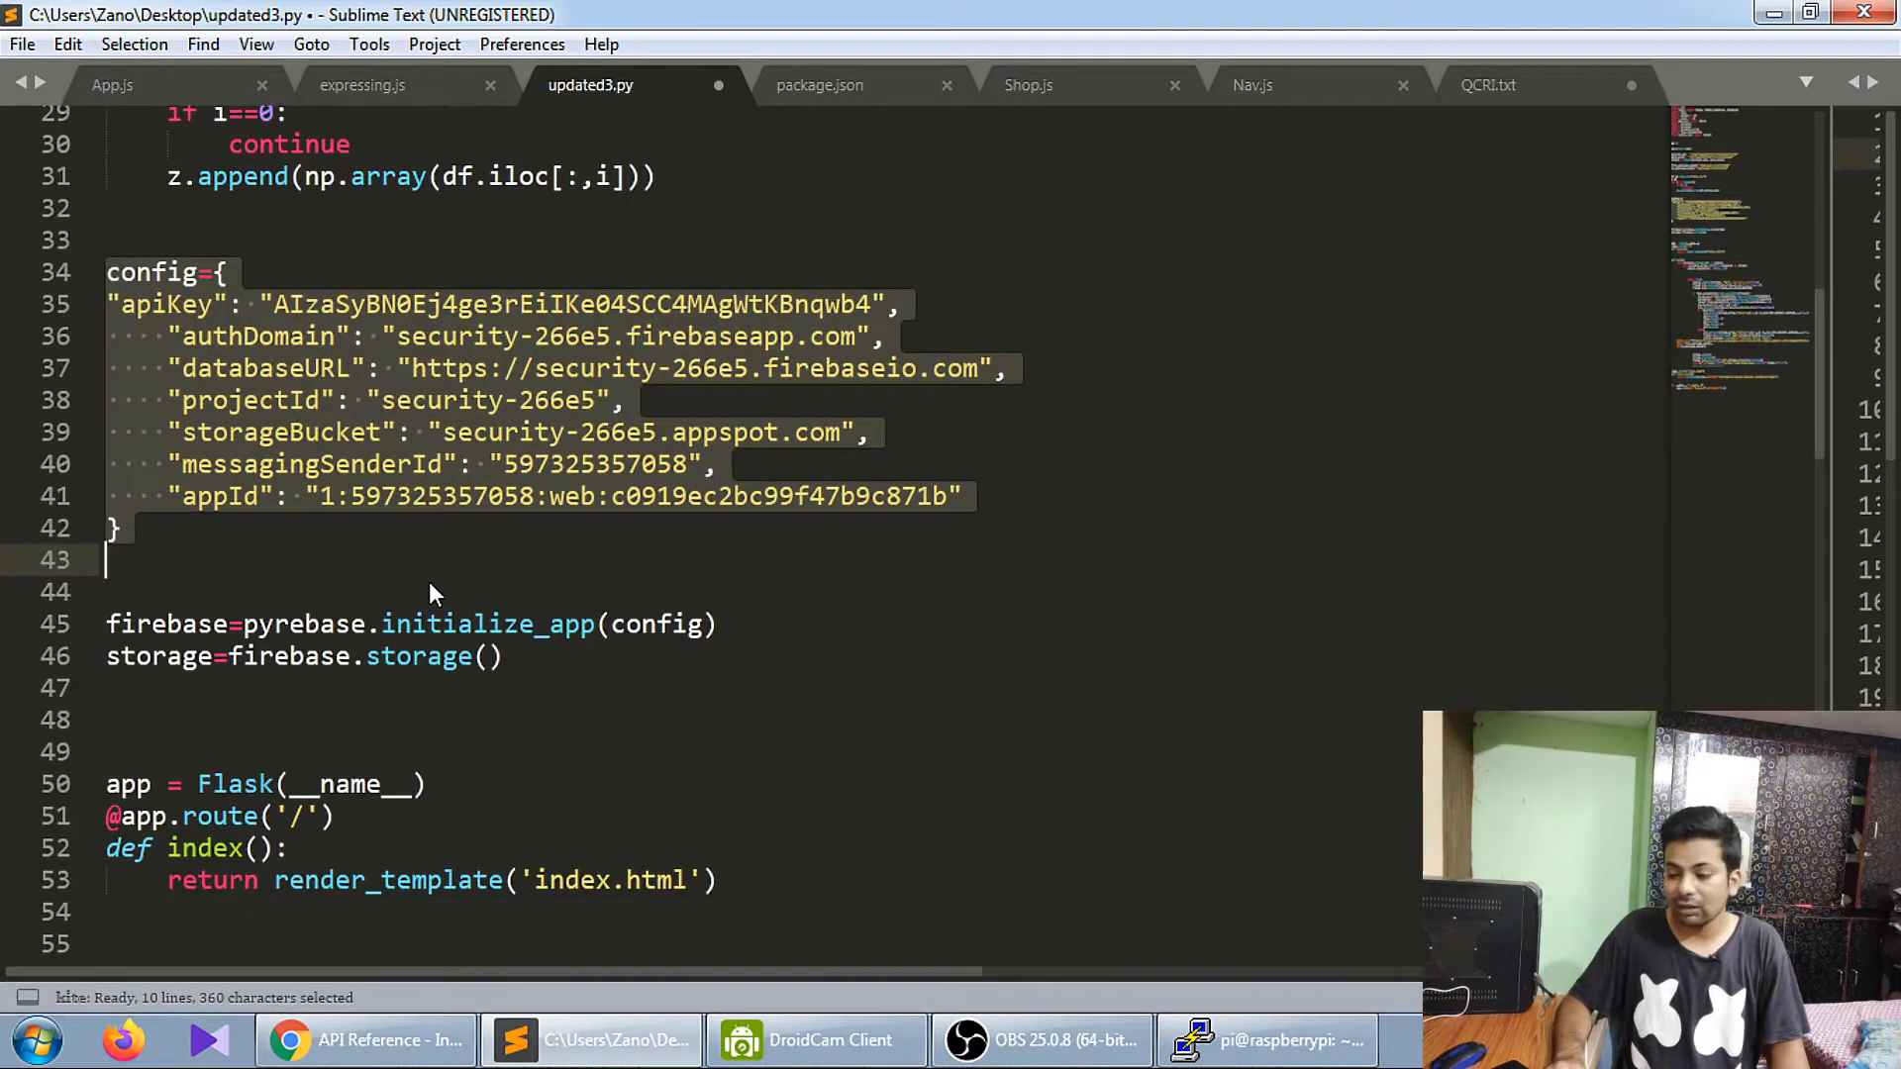
scroll("down", 3)
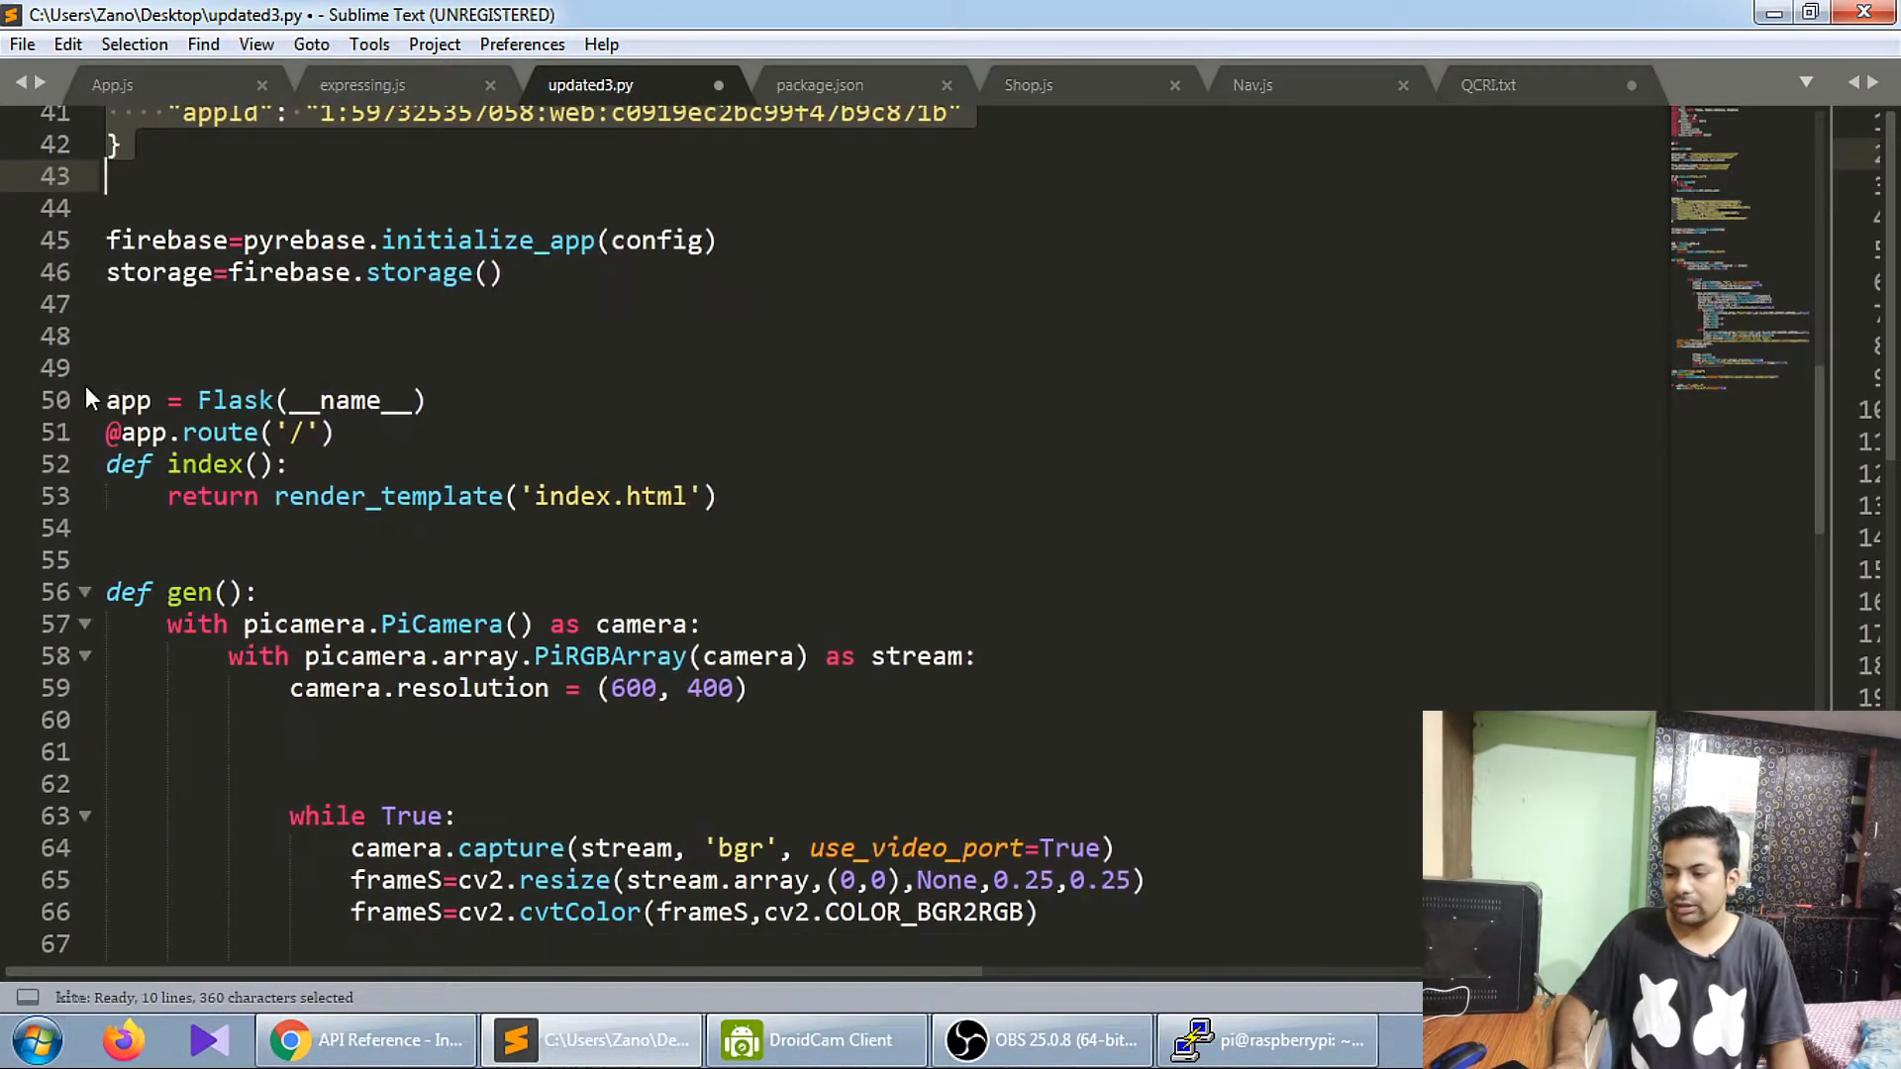
scroll("down", 3)
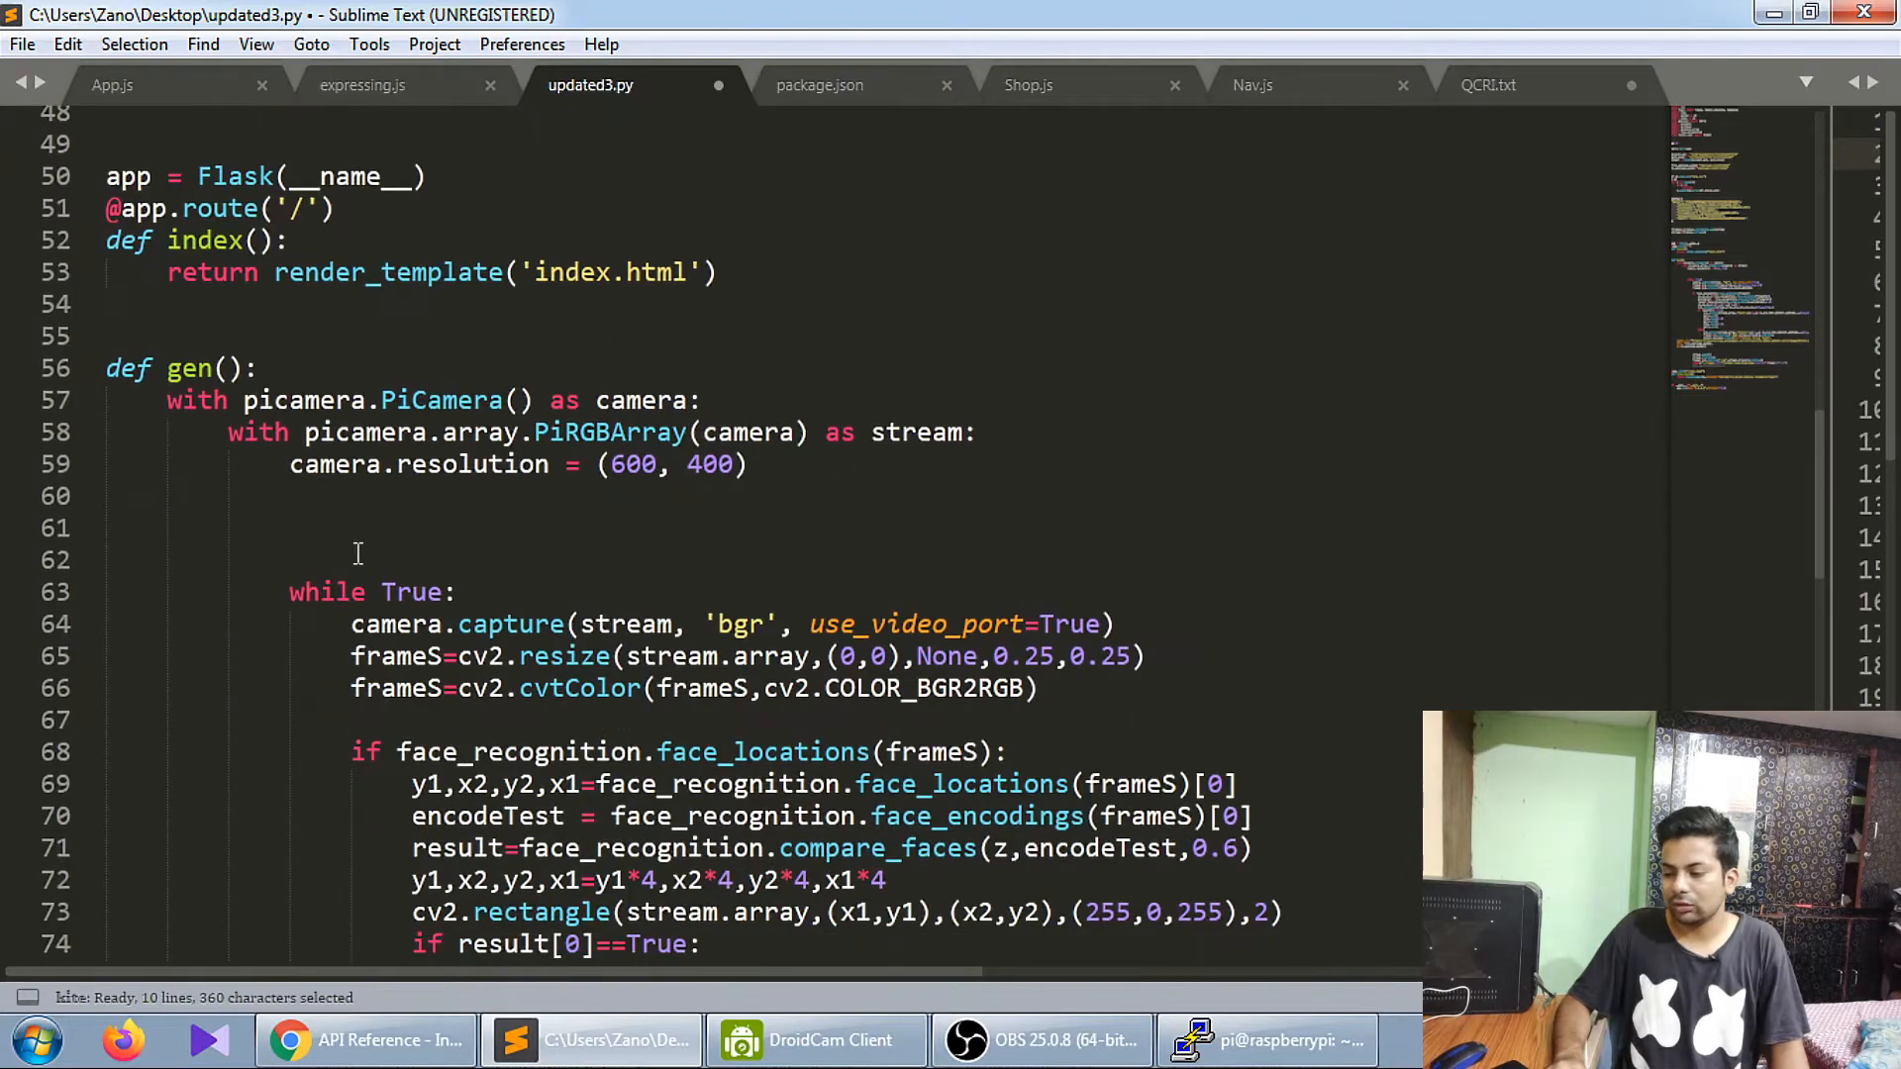
scroll("down", 3)
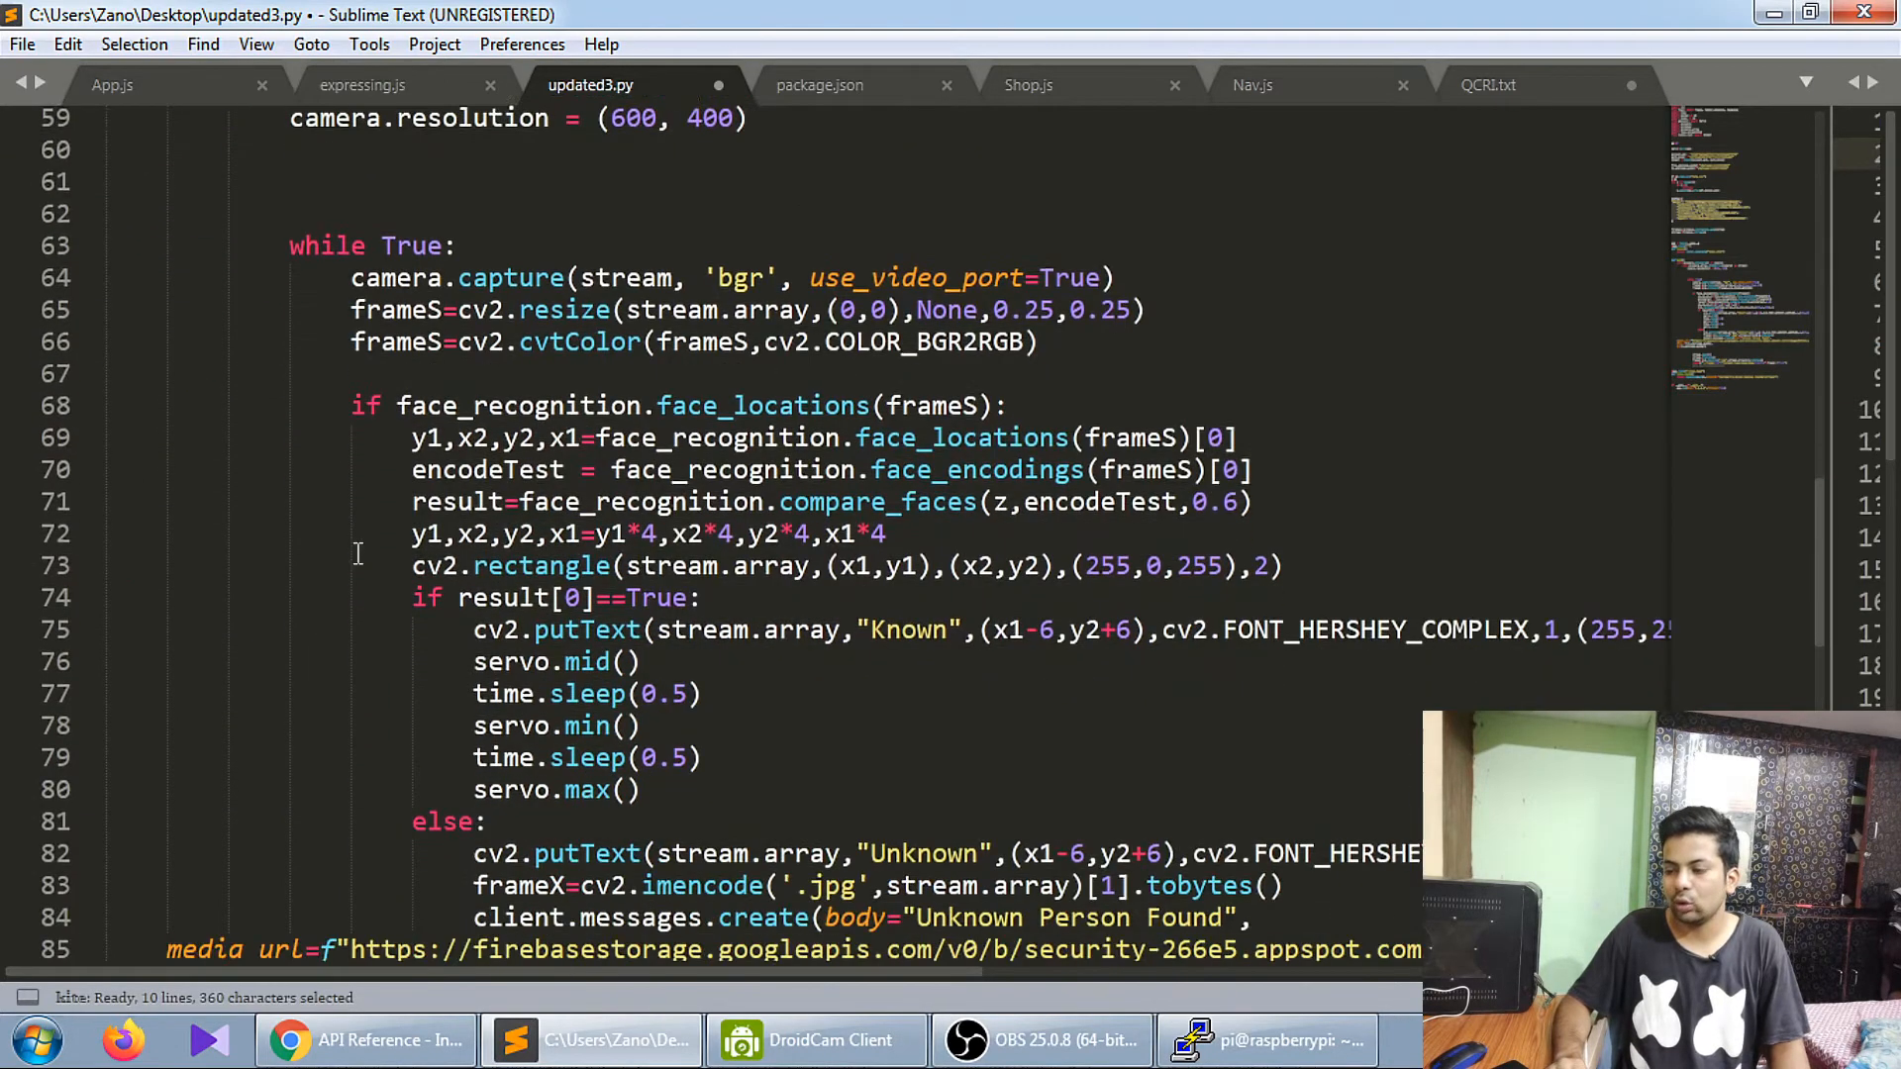
scroll("down", 3)
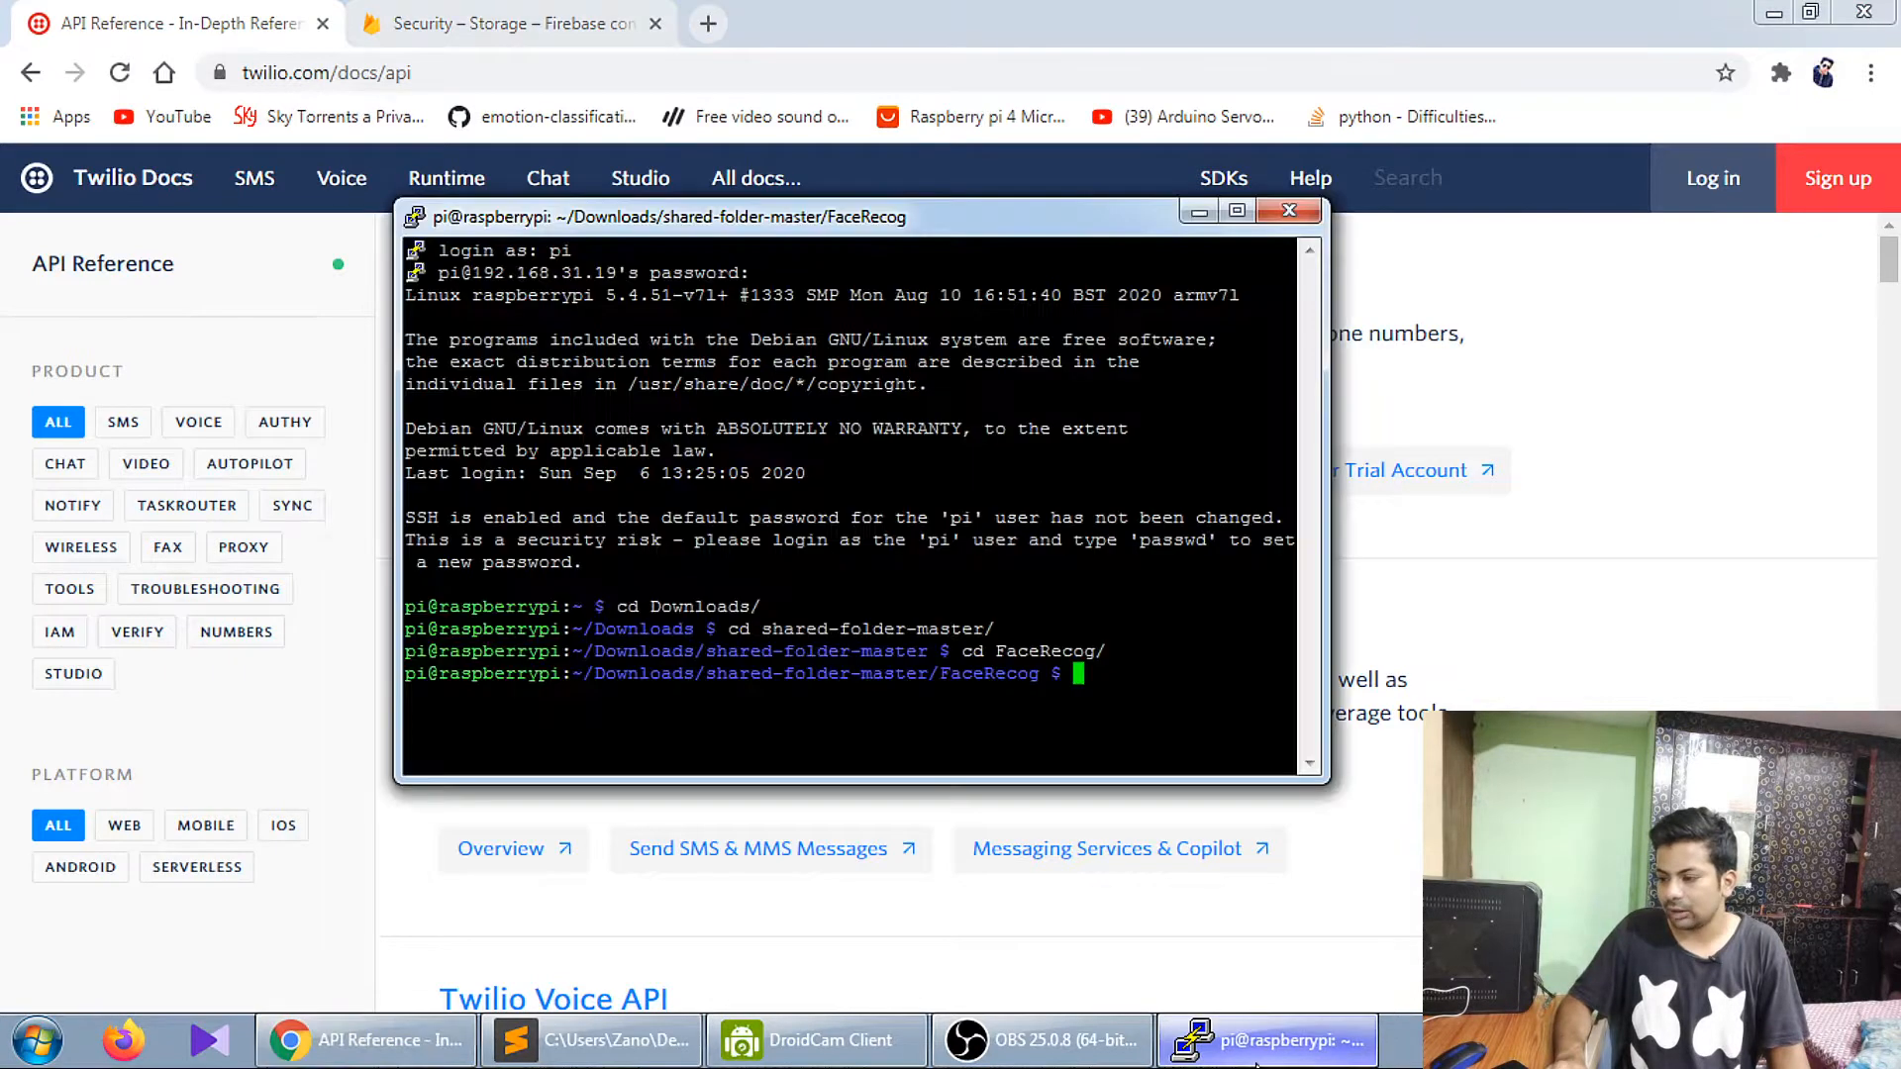
- Run python3 updated.py on the Pi to start the Flask server, then show Firebase storage
type("pyth")
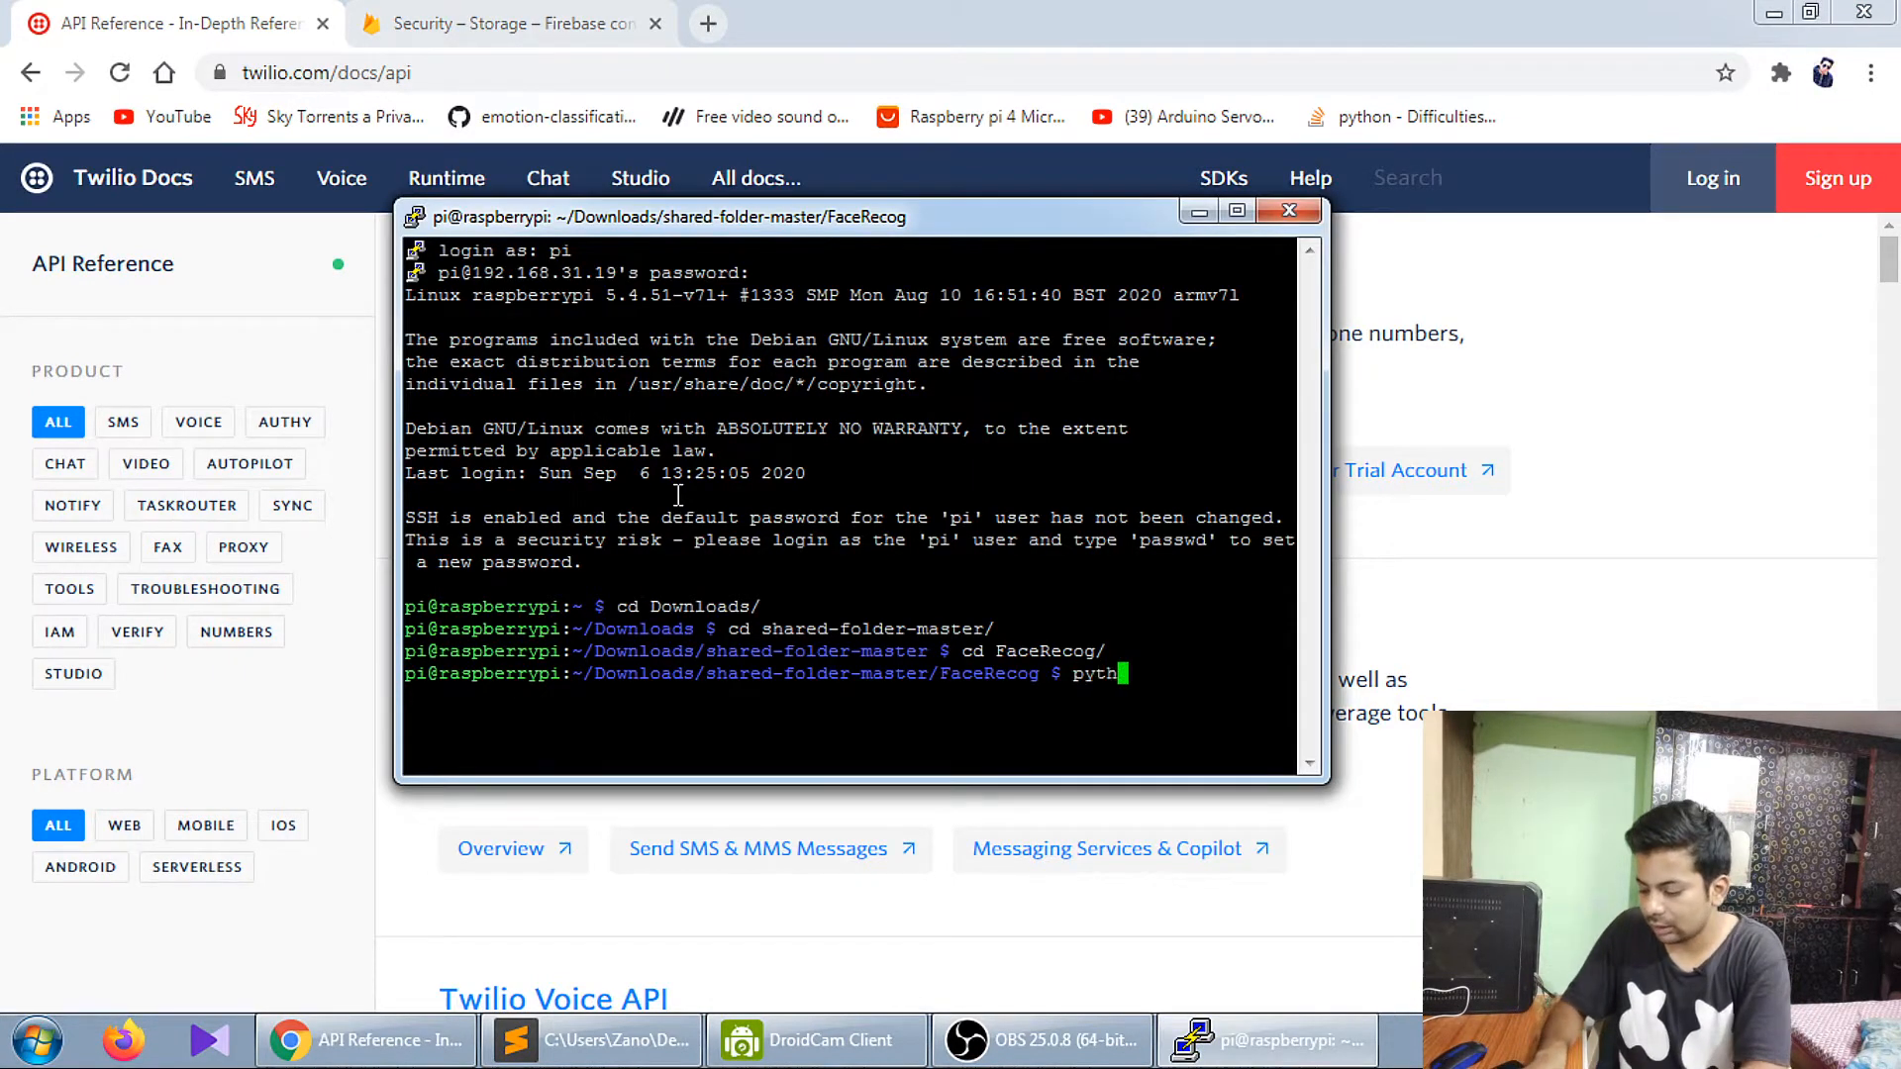
type("on3")
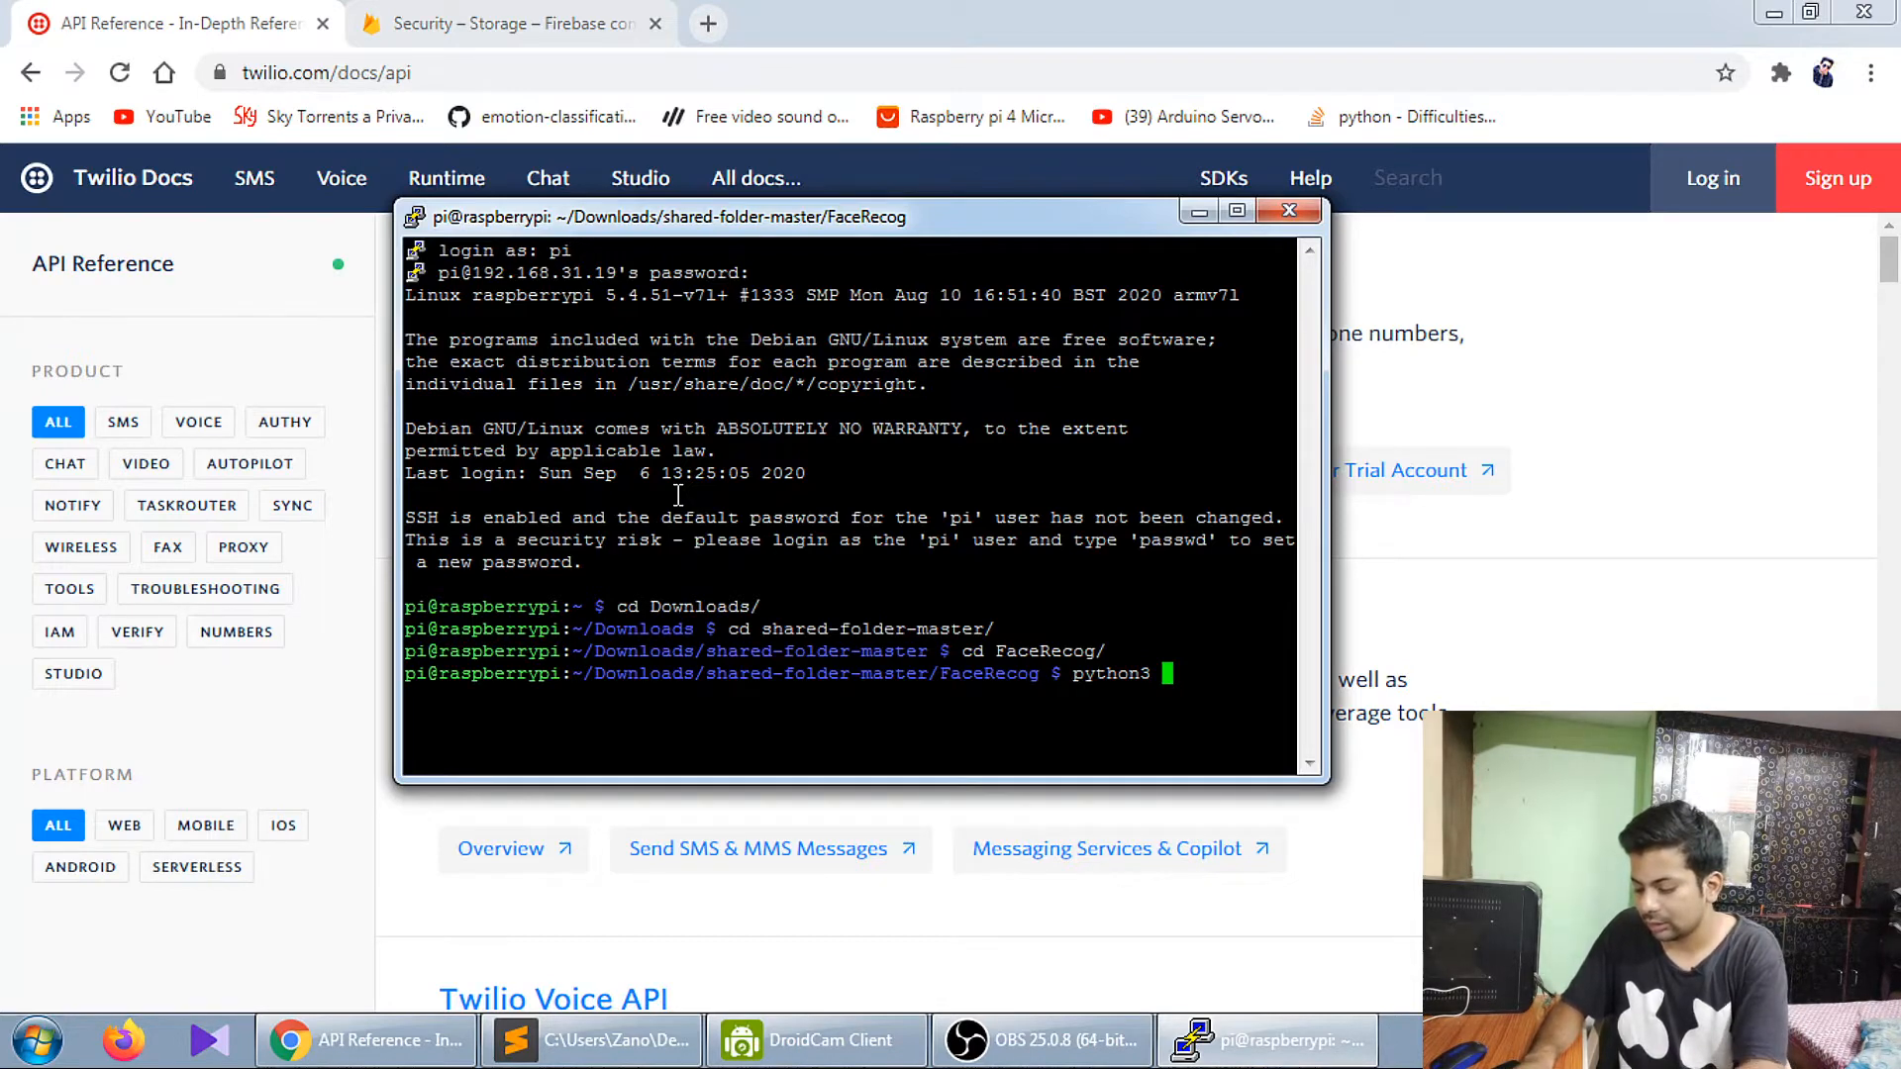
type("updated.")
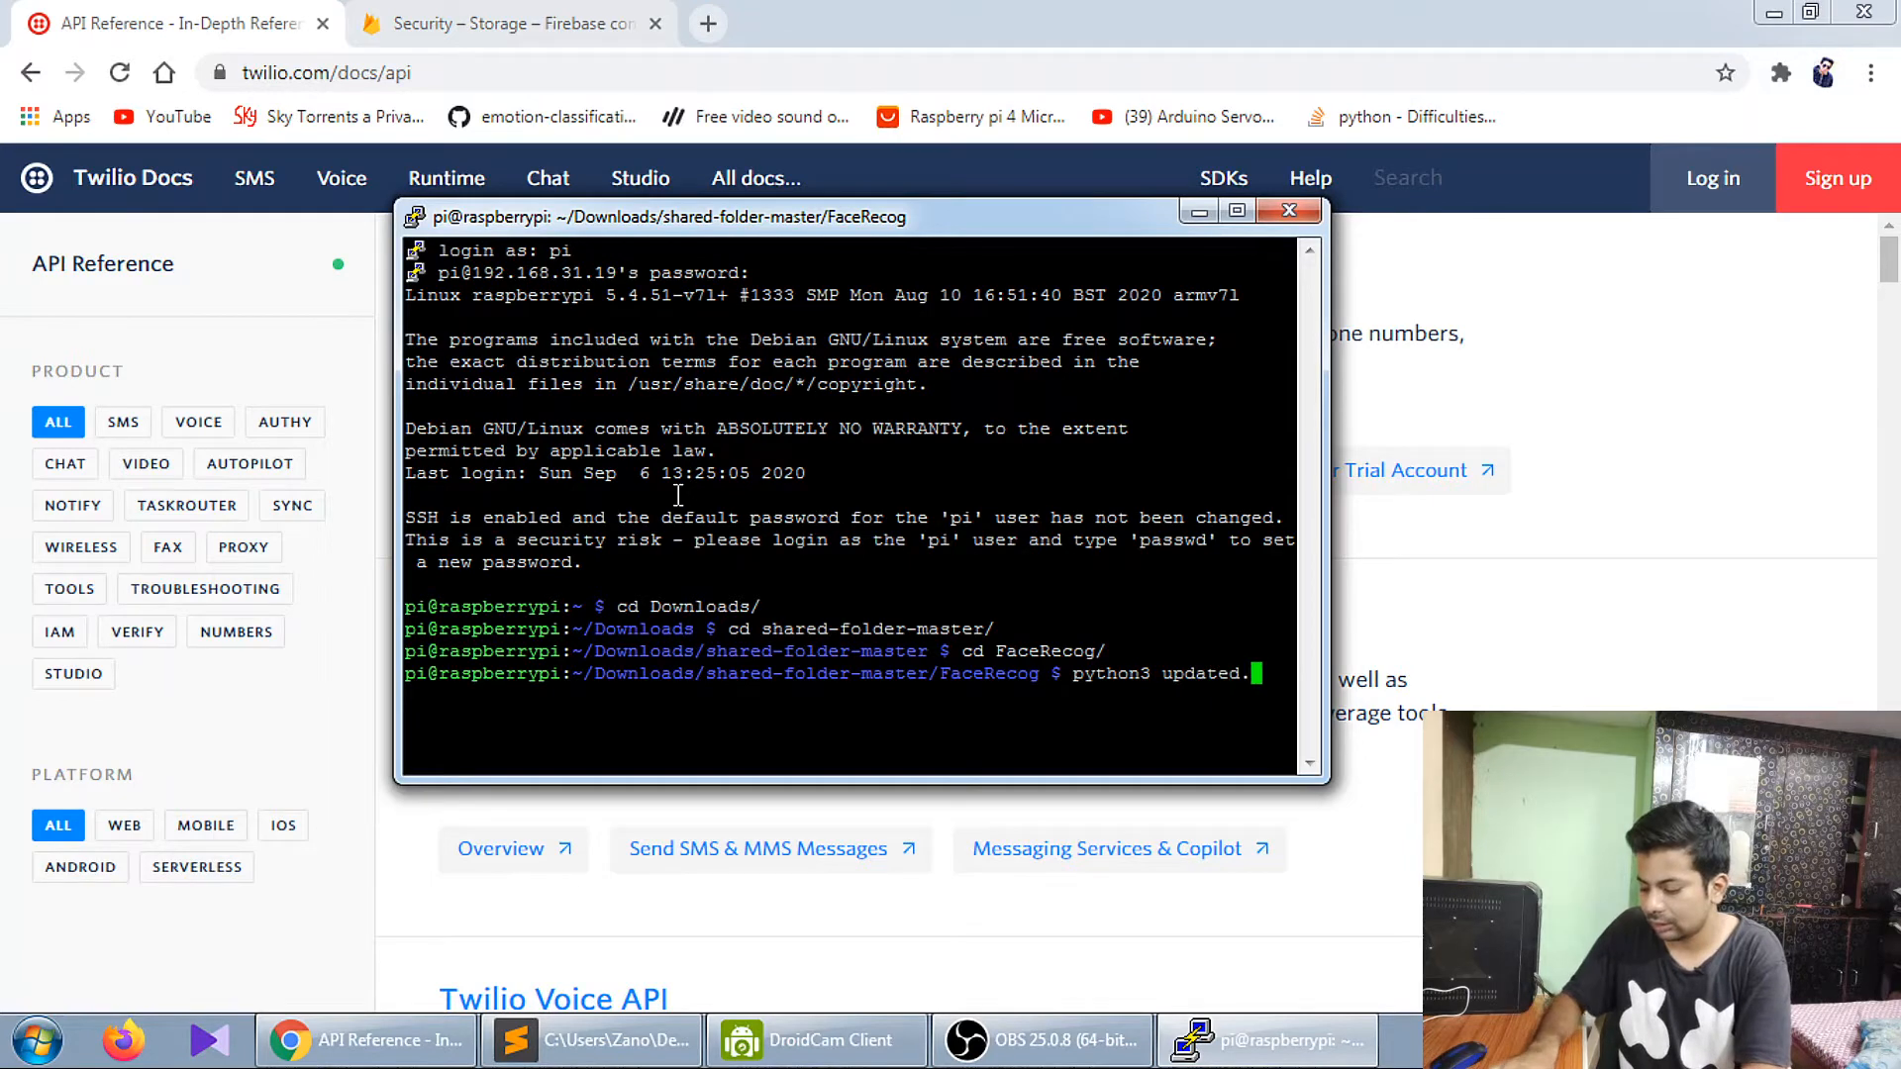
type("pu")
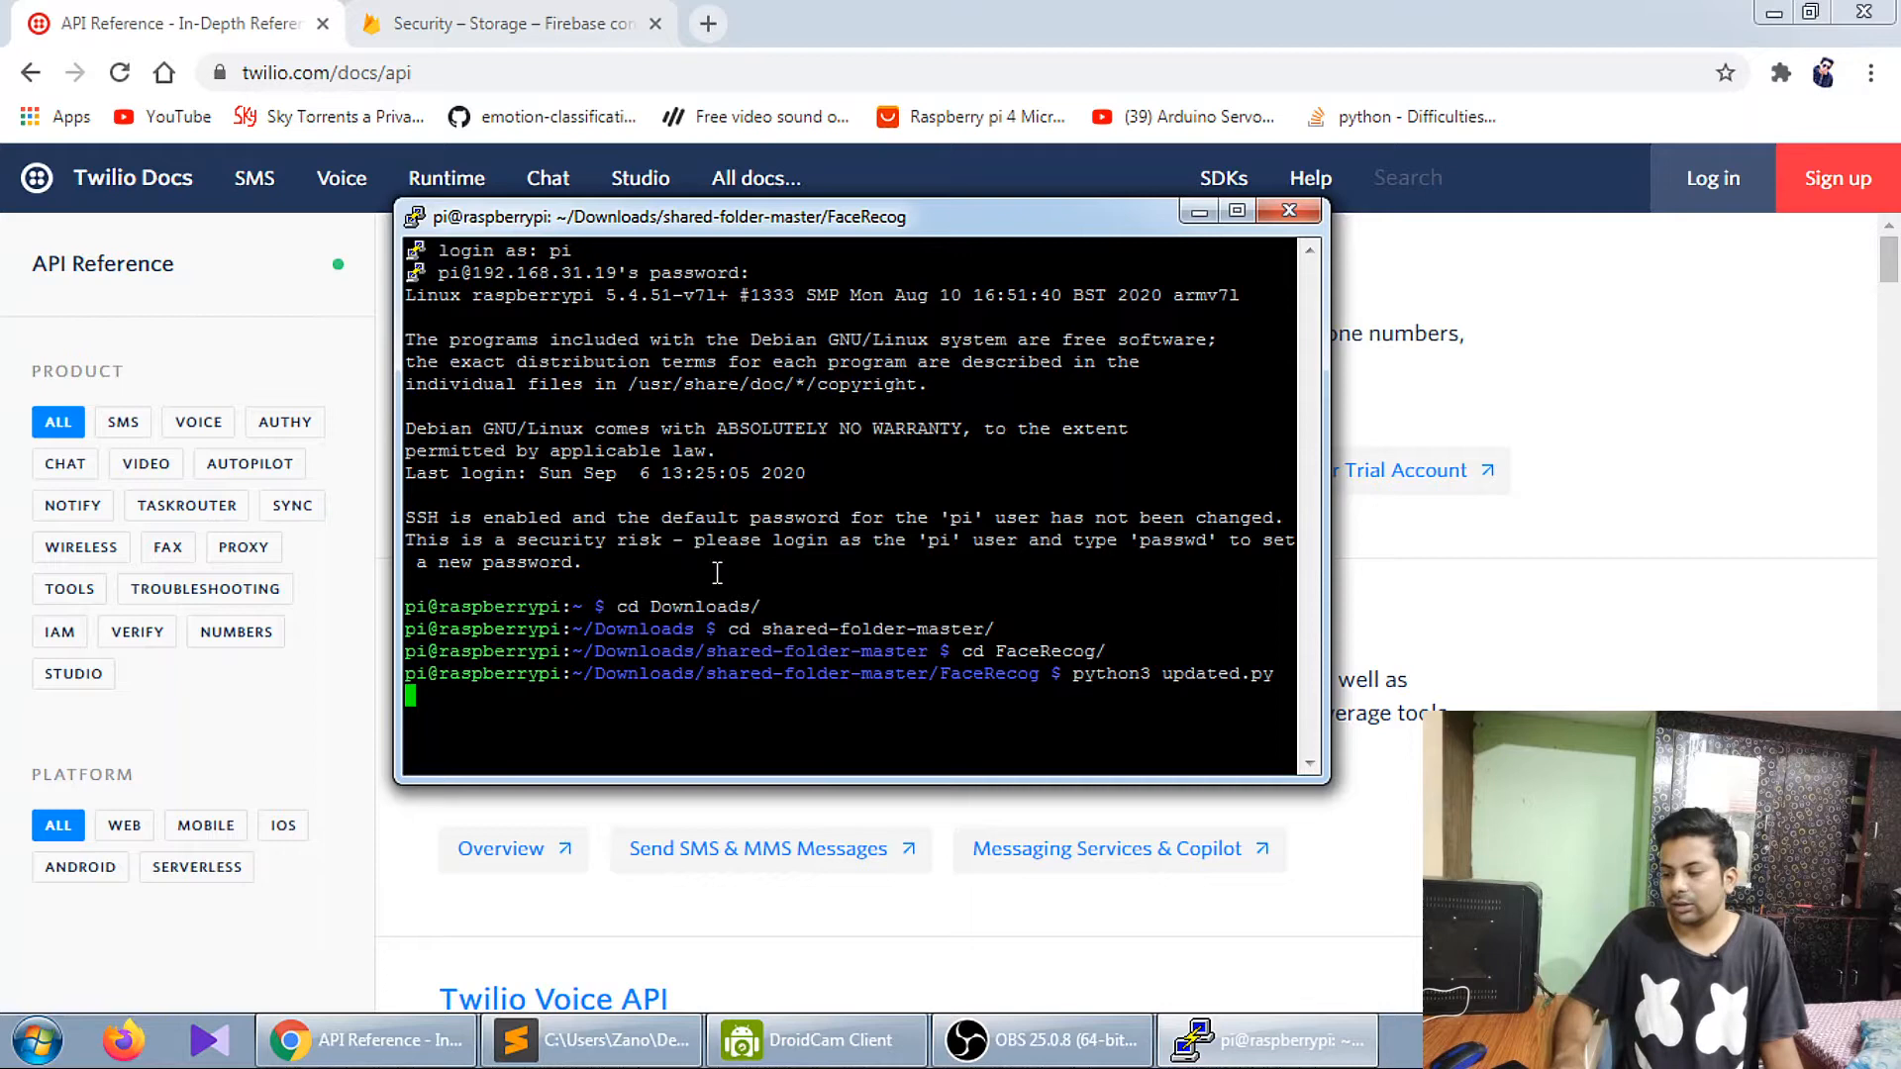
mouse_move(844, 622)
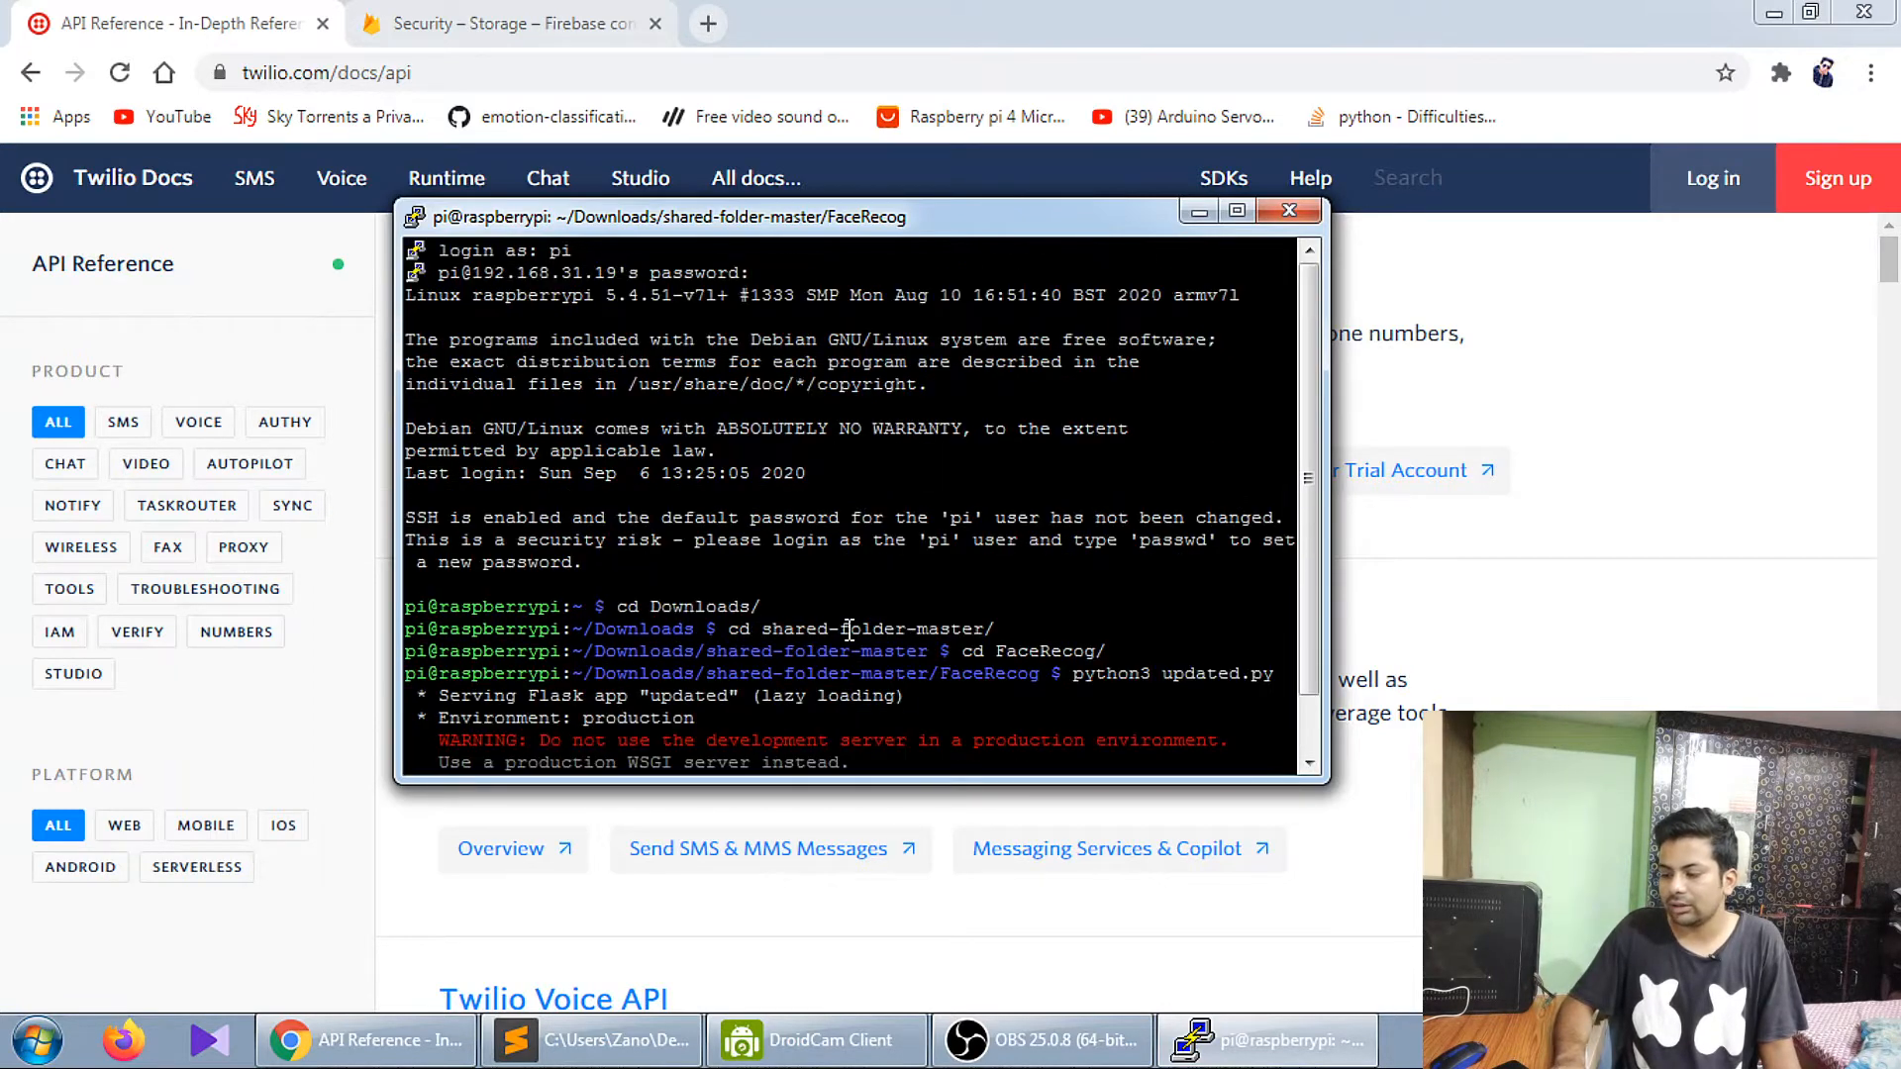
left_click(509, 24)
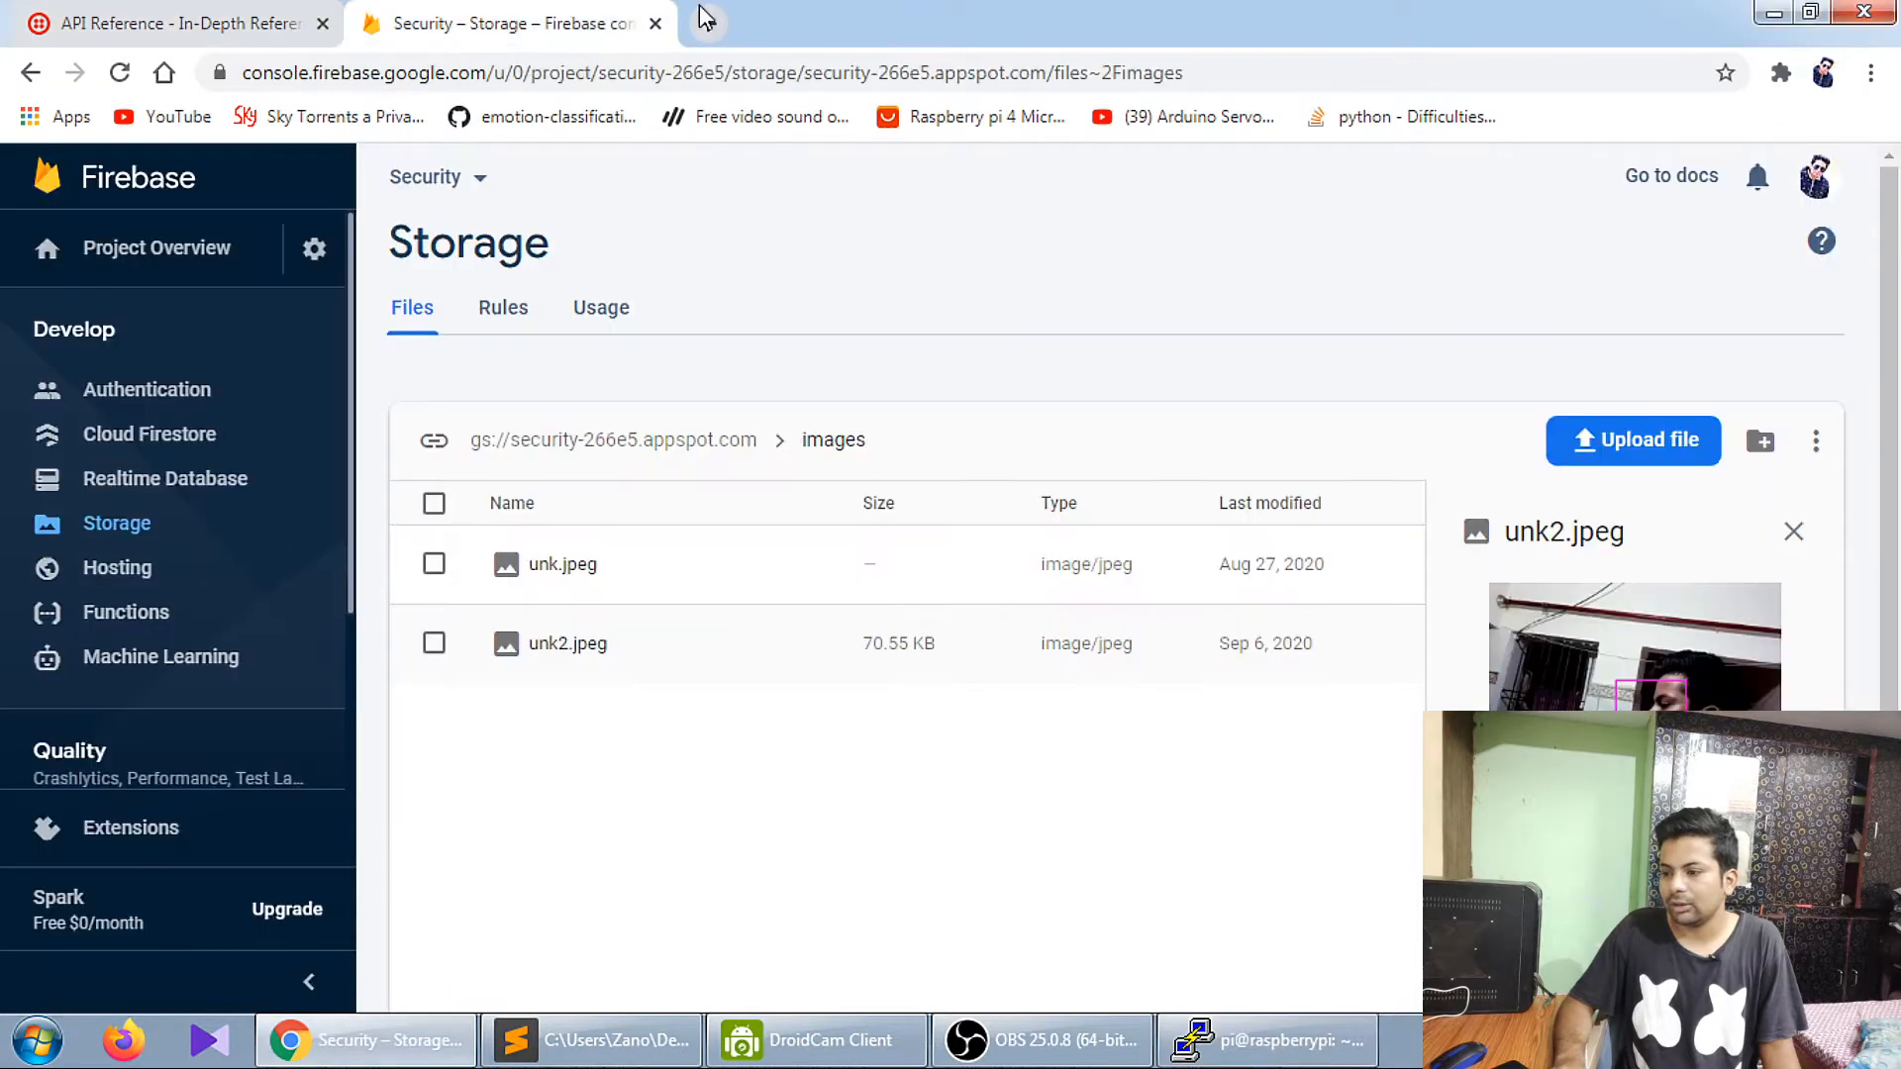
- View the live Pi camera stream at 192.168.31.19:5000, then return to Firebase storage
type("192.168.31.19:5000")
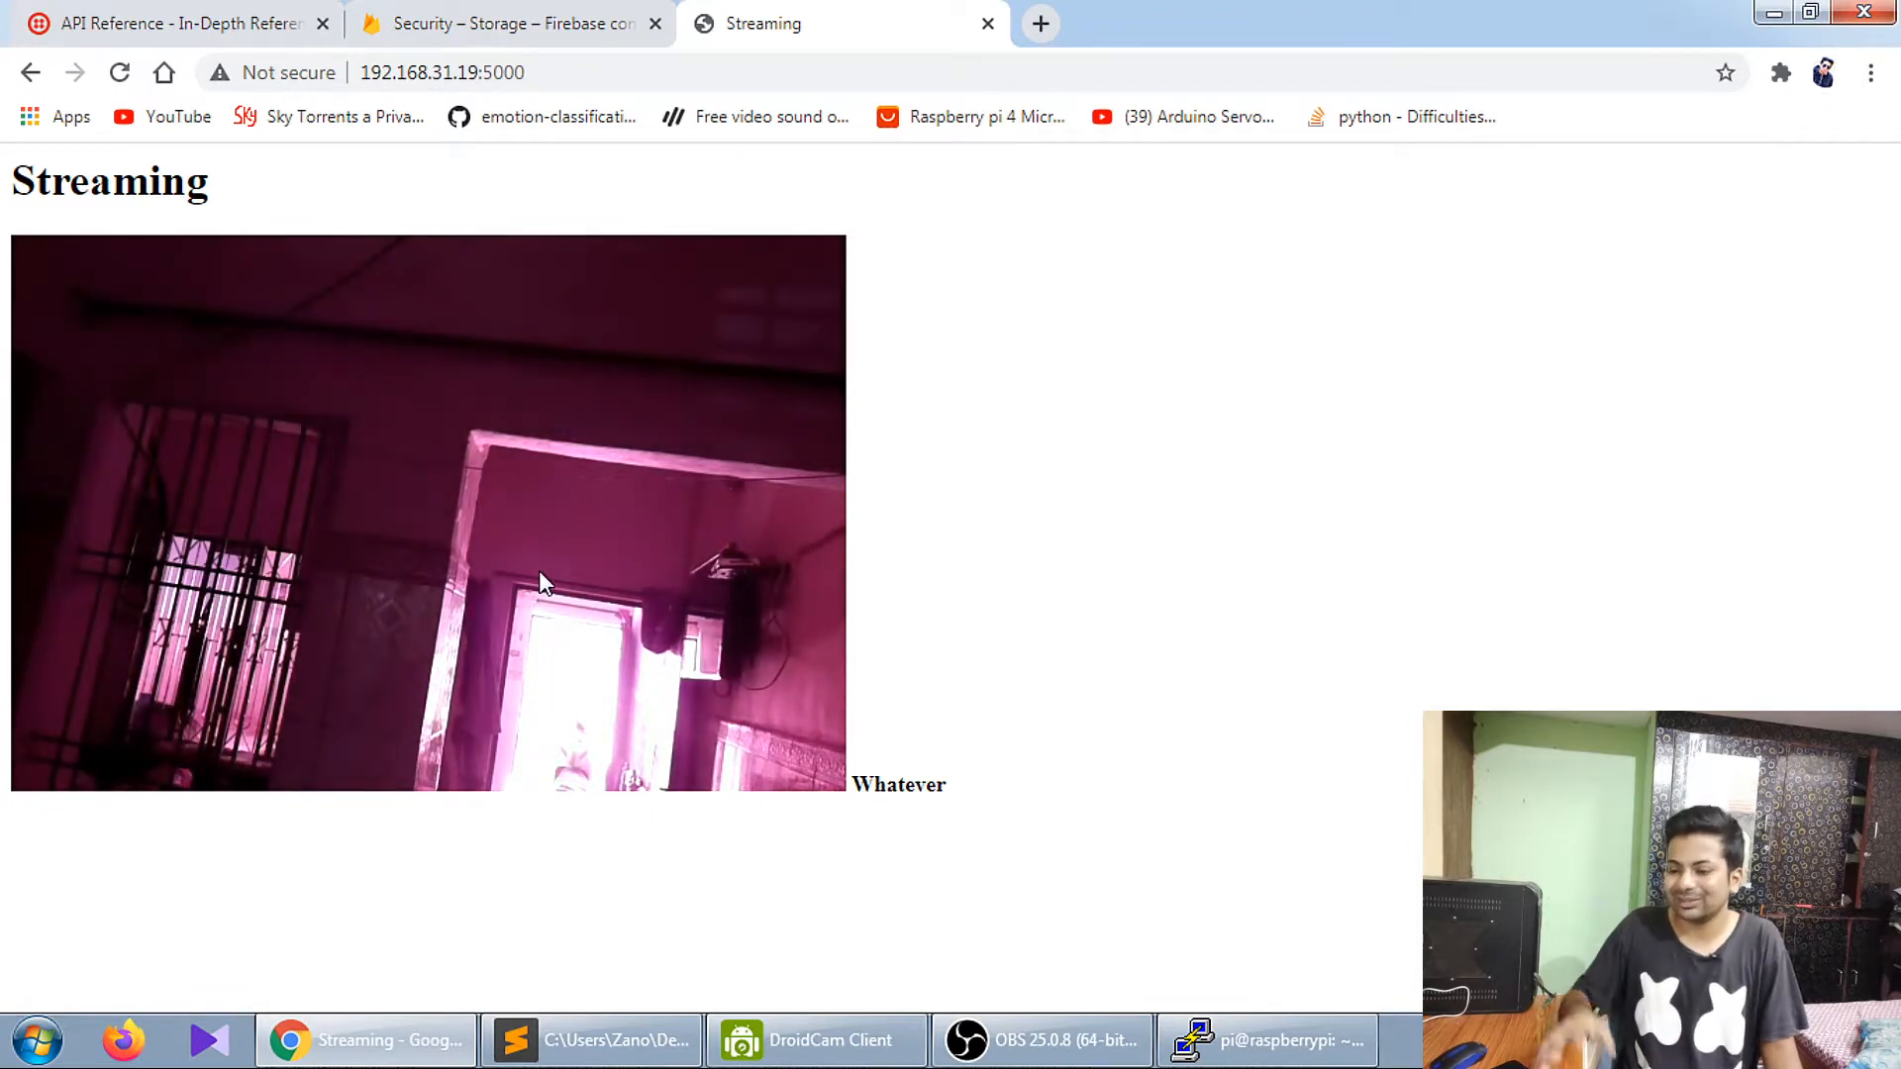
mouse_move(739, 699)
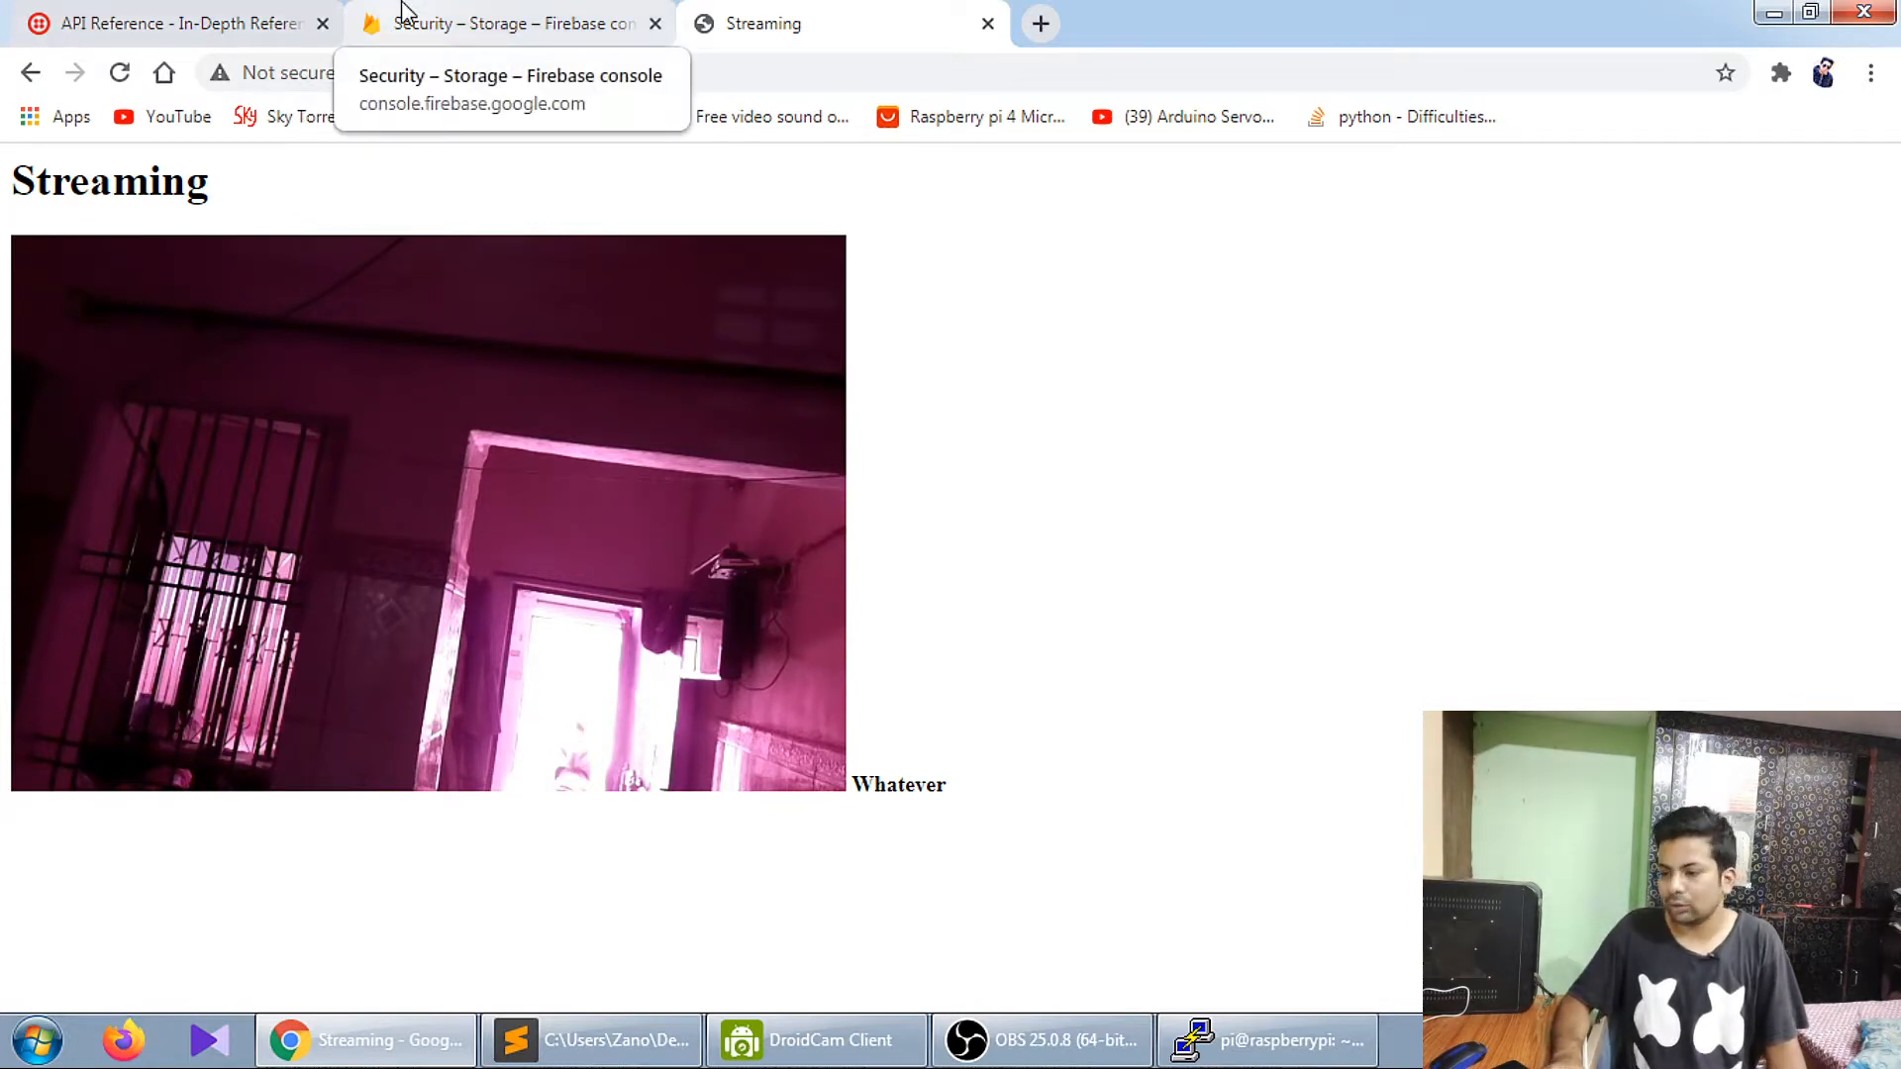
left_click(508, 24)
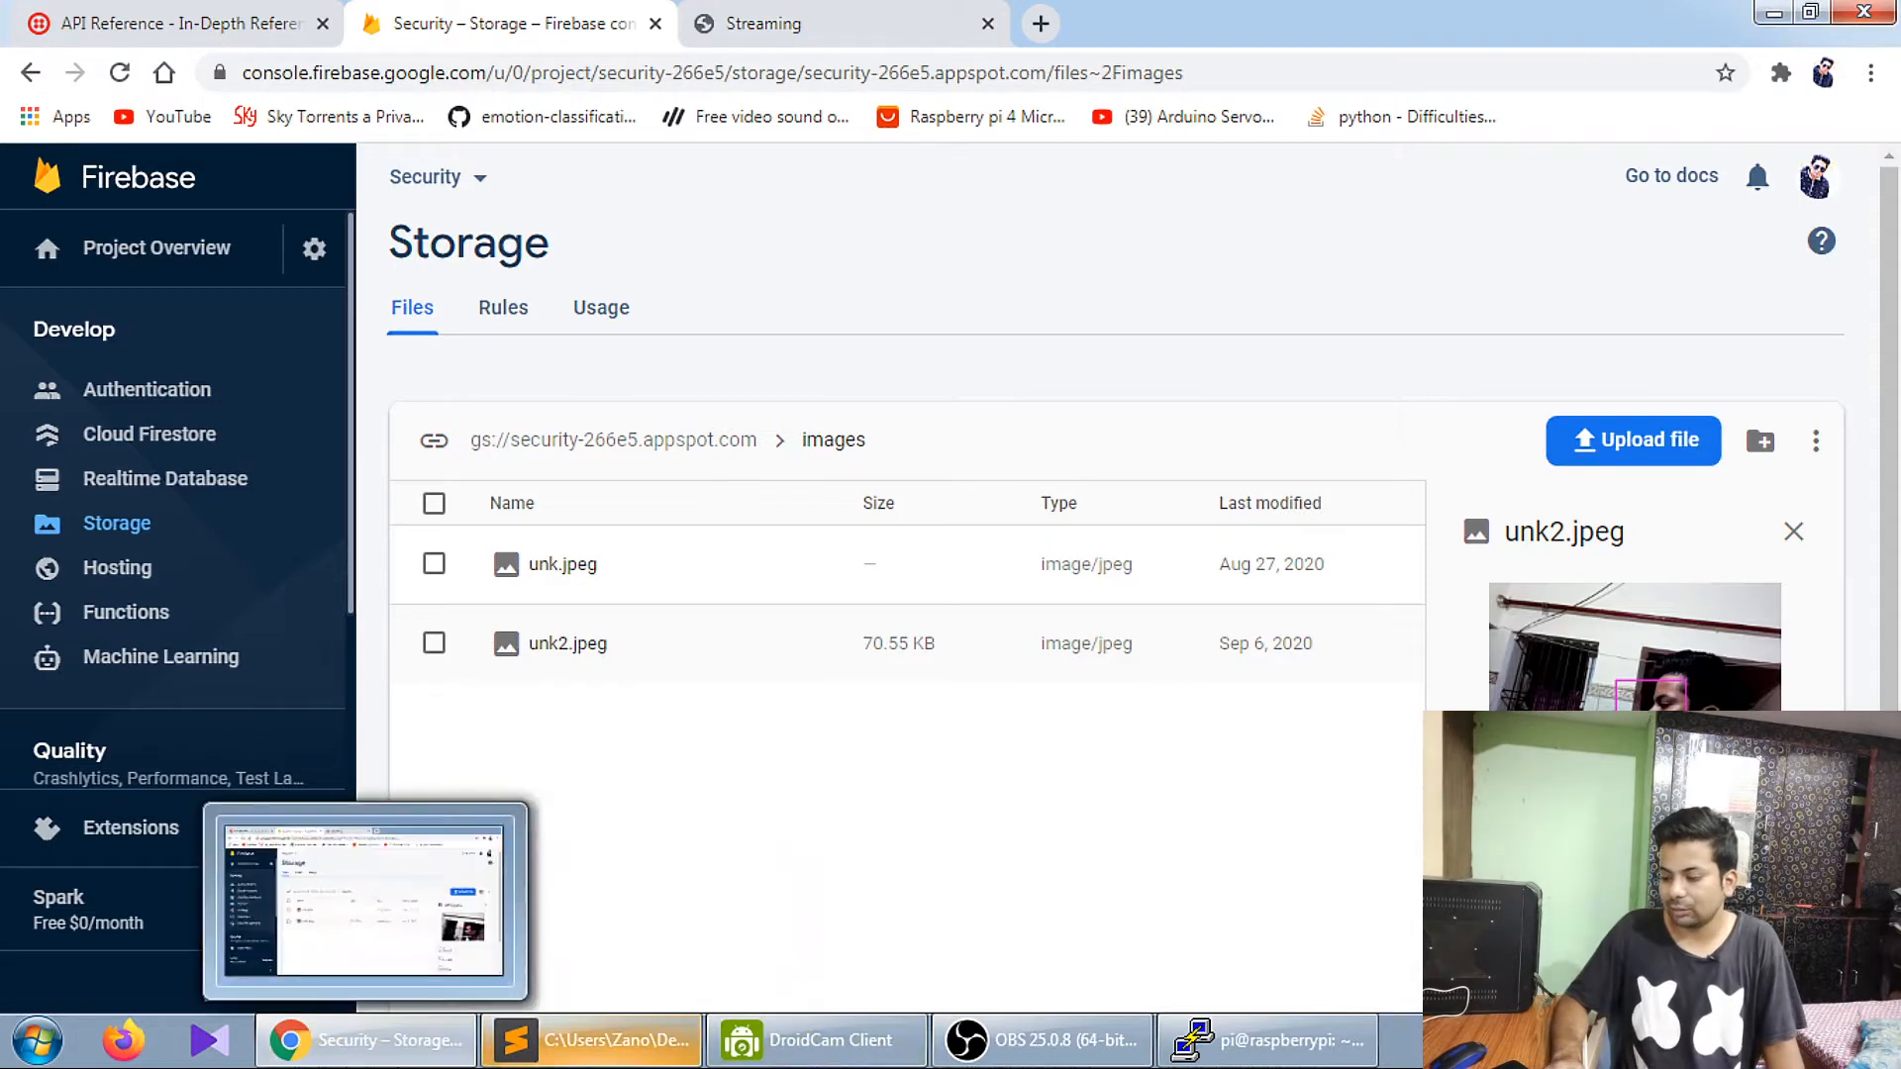
- Look over updated3.py back to its imports, then bring the Pi terminal's request log forward
left_click(592, 1040)
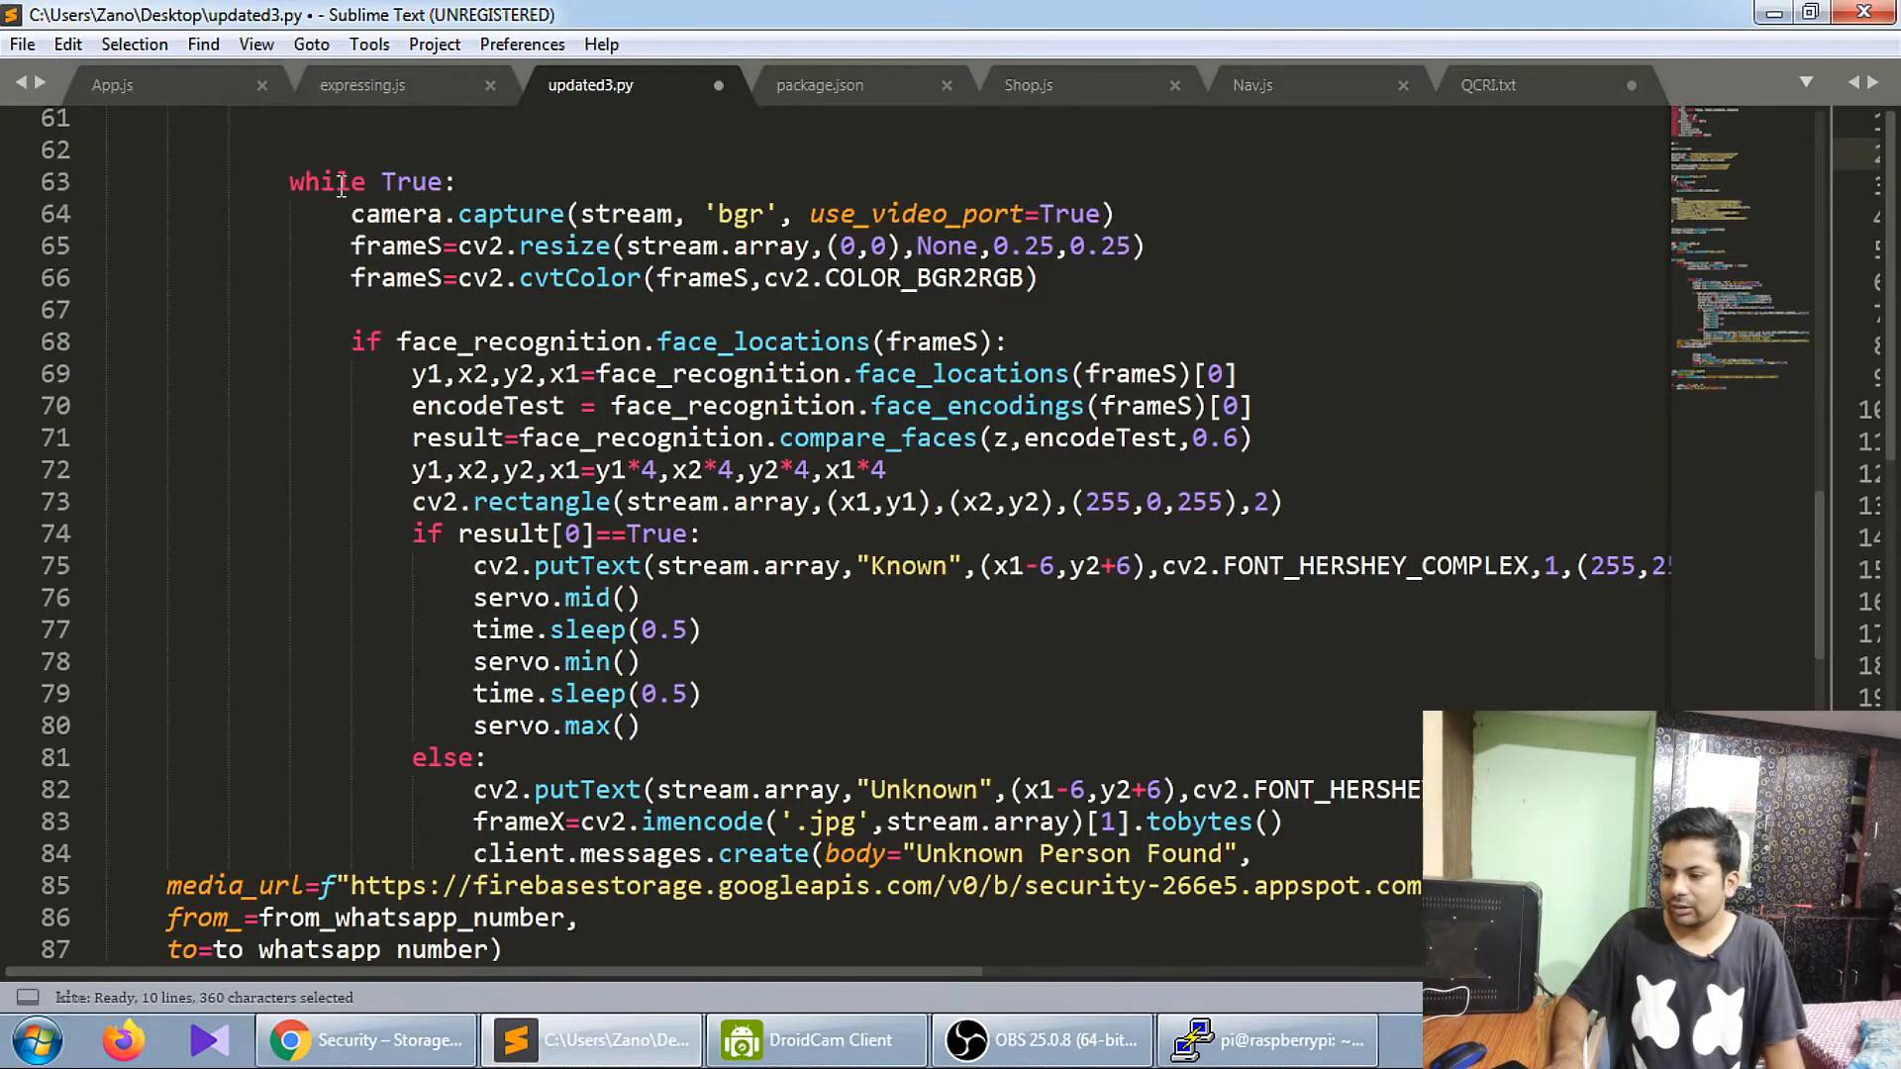
scroll("down", 3)
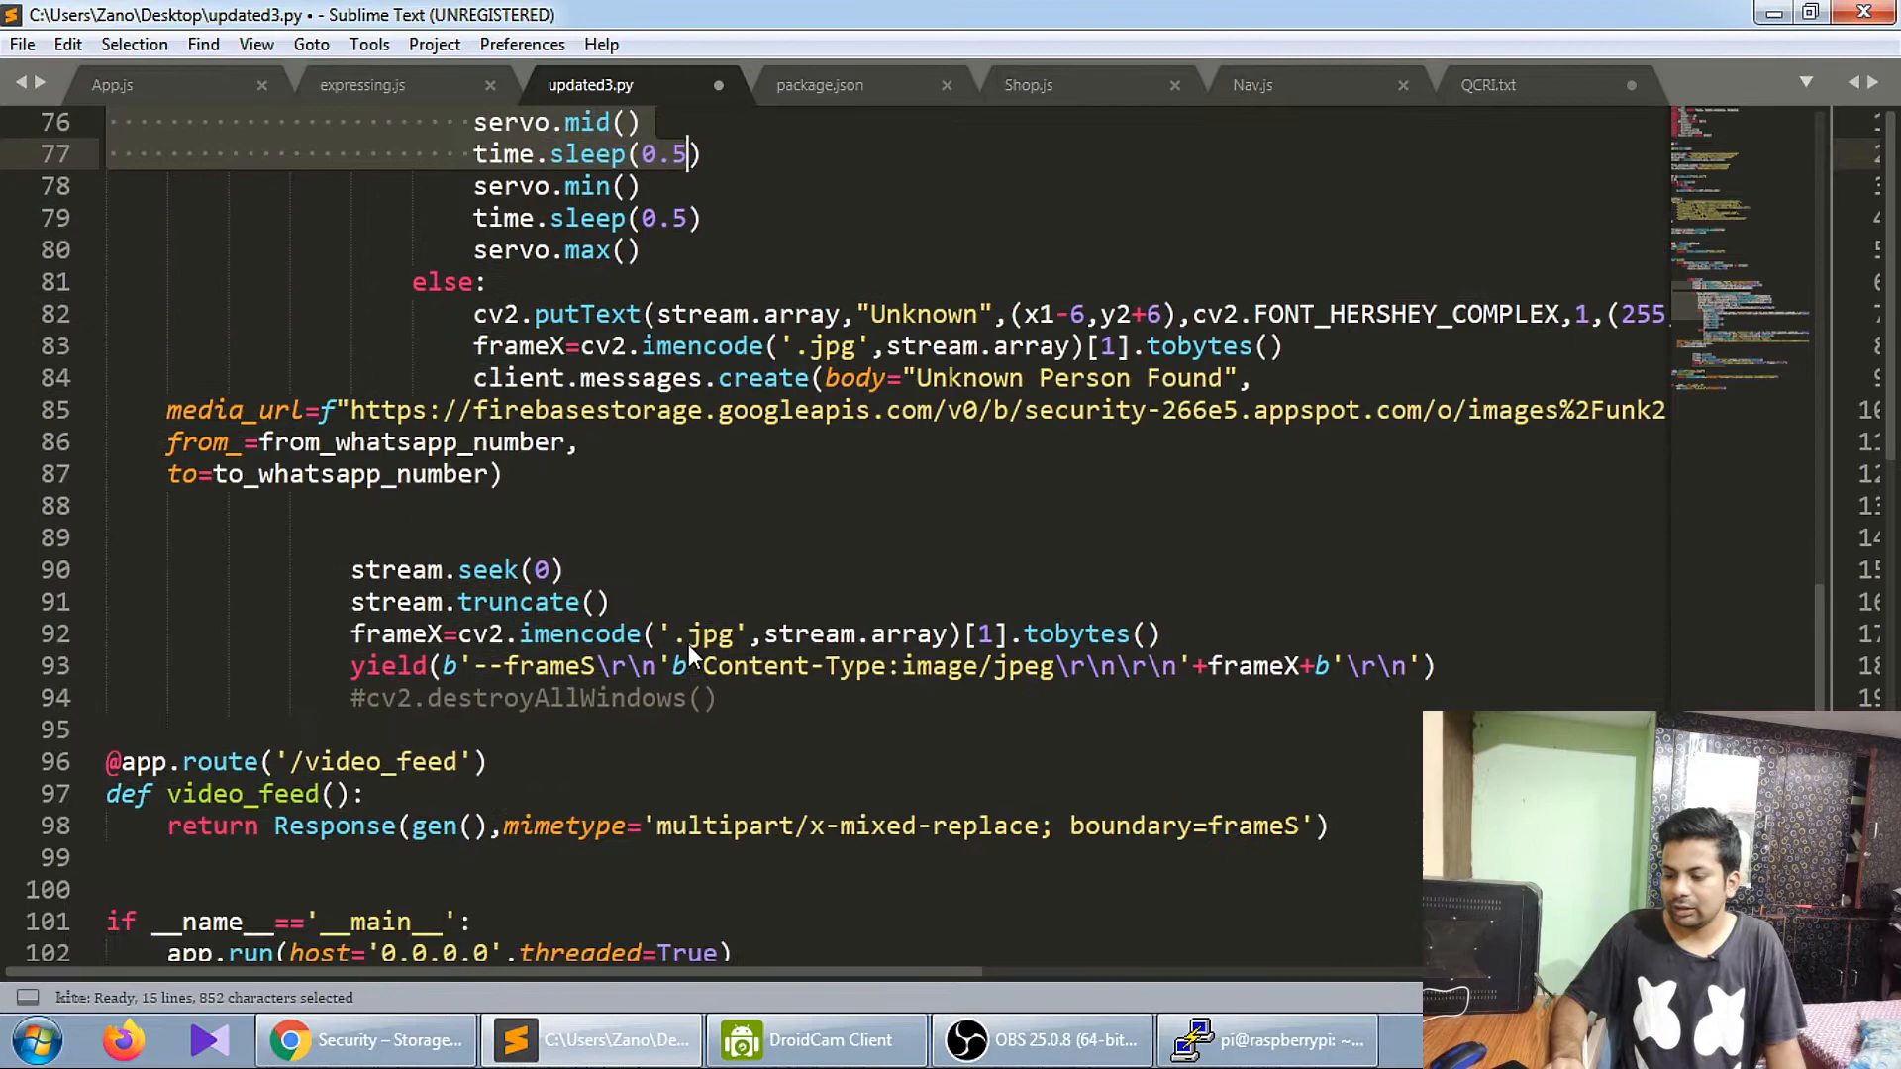
scroll("up", 3)
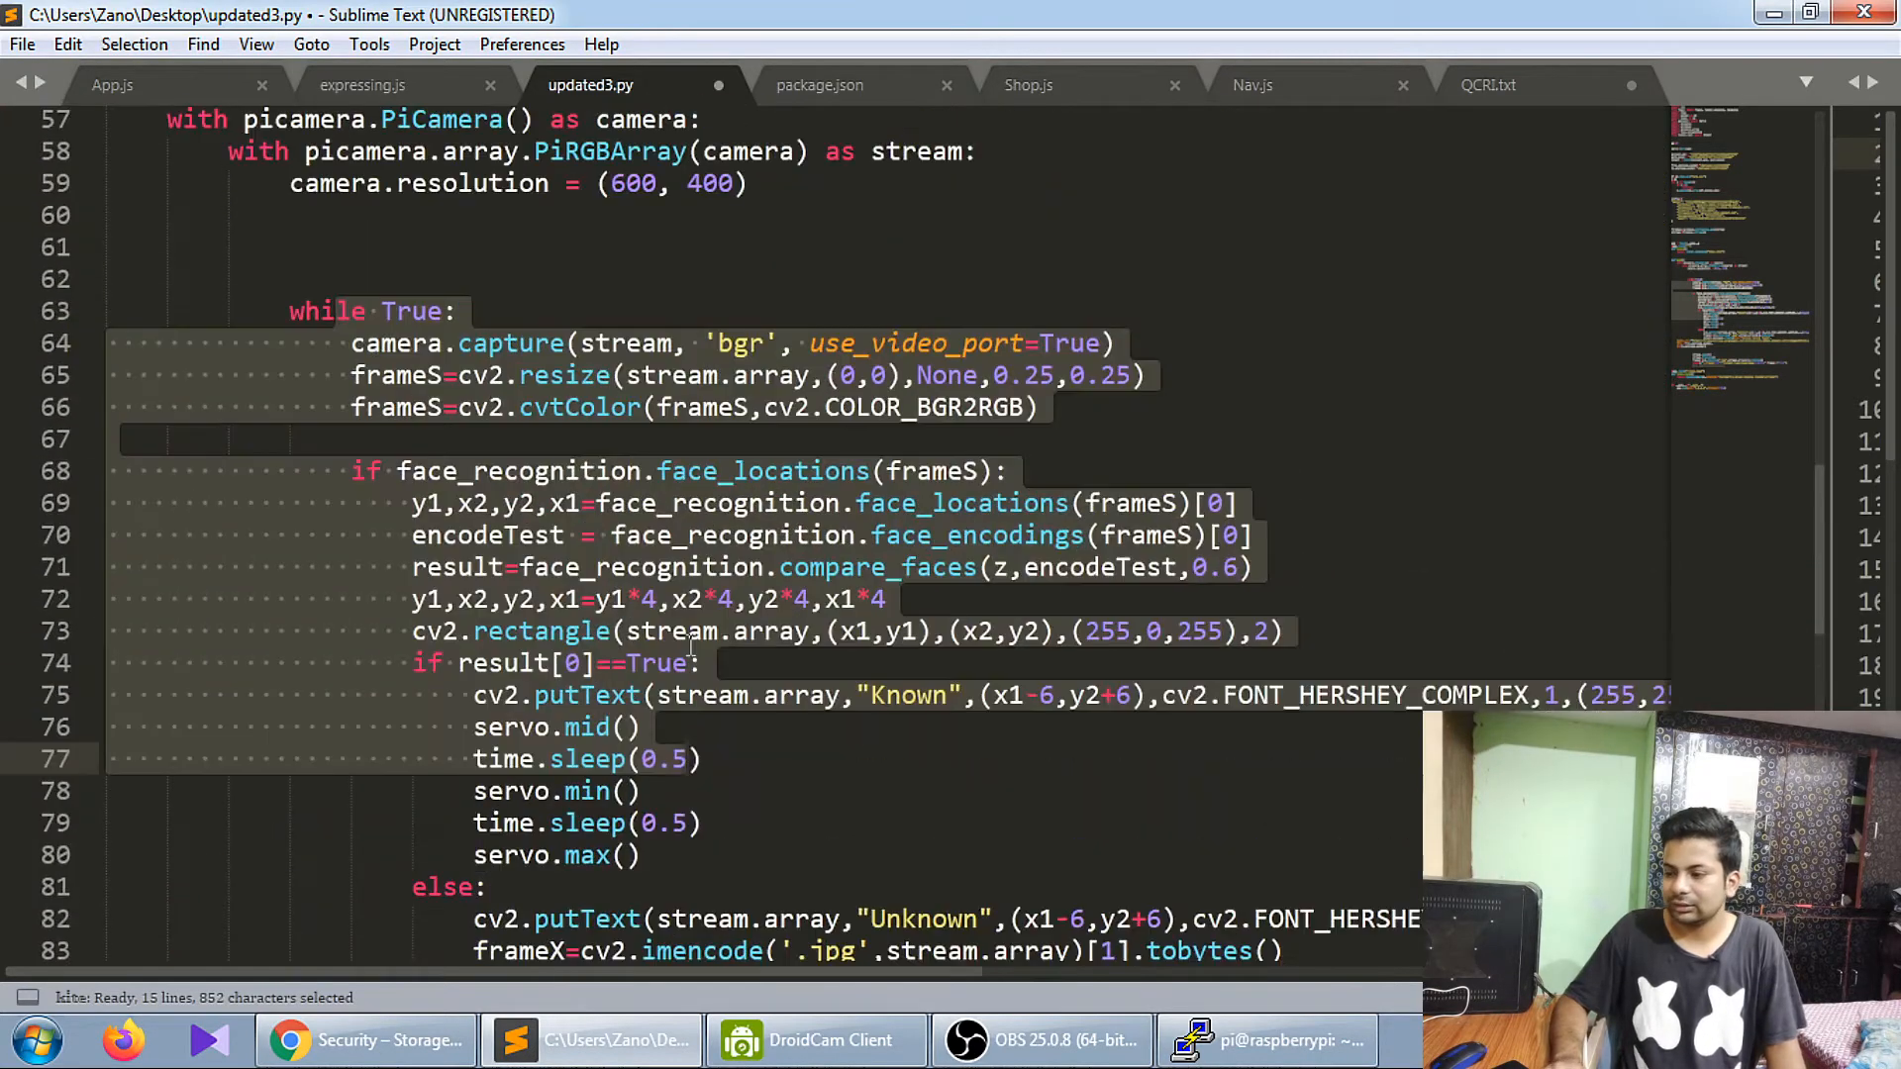
scroll("up", 3)
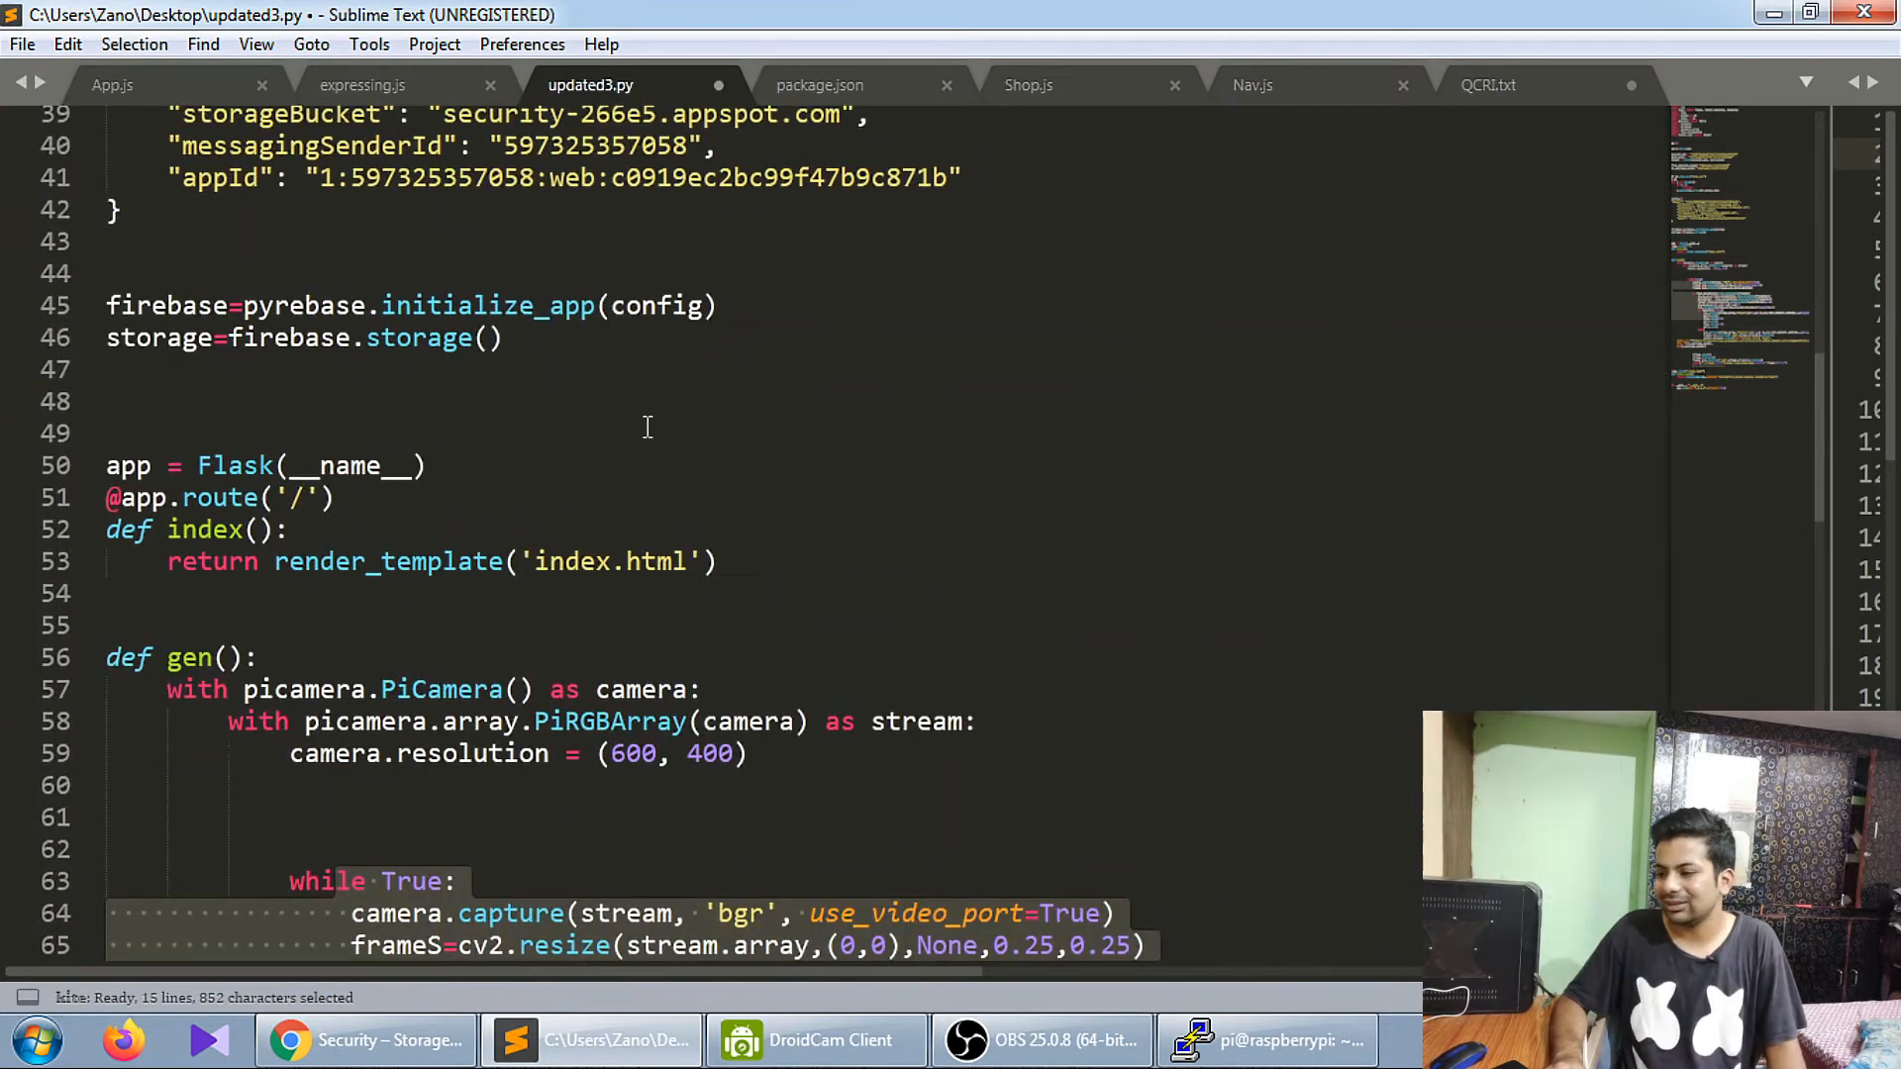
scroll("up", 3)
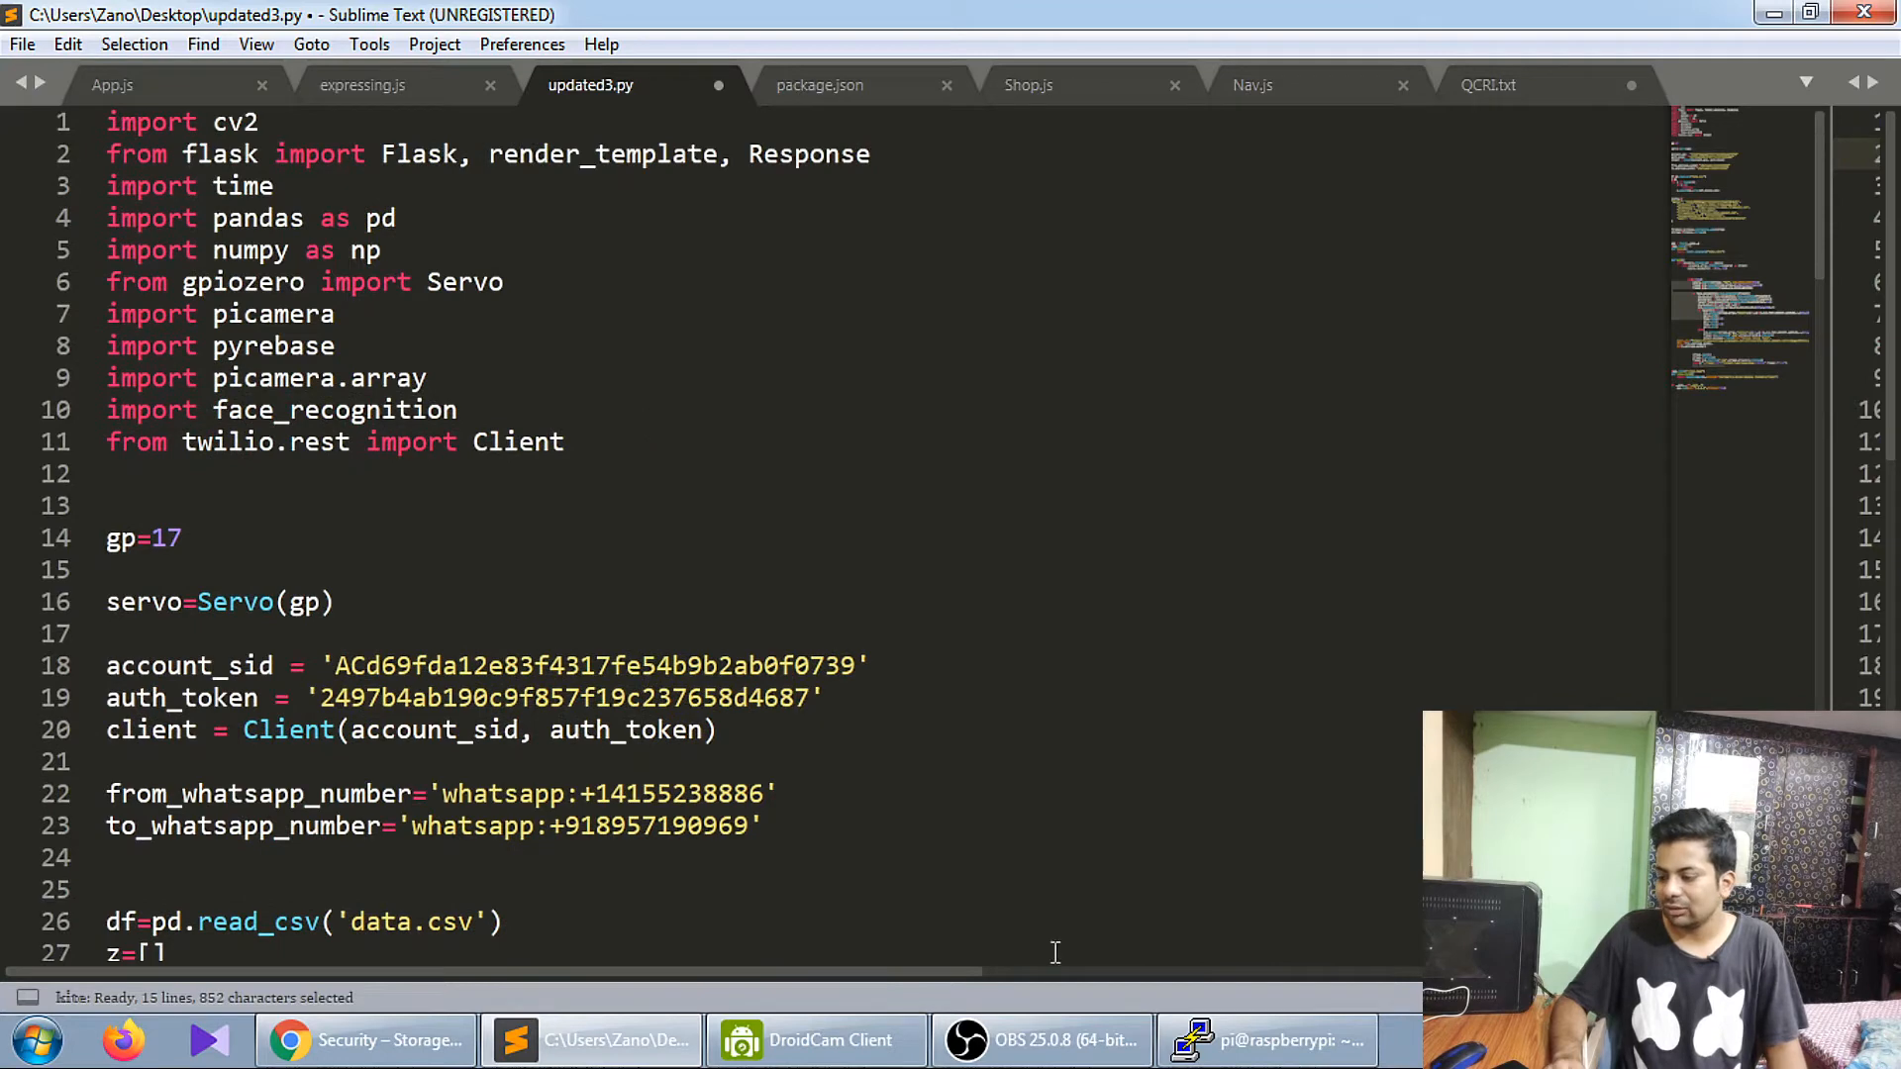
left_click(1265, 1040)
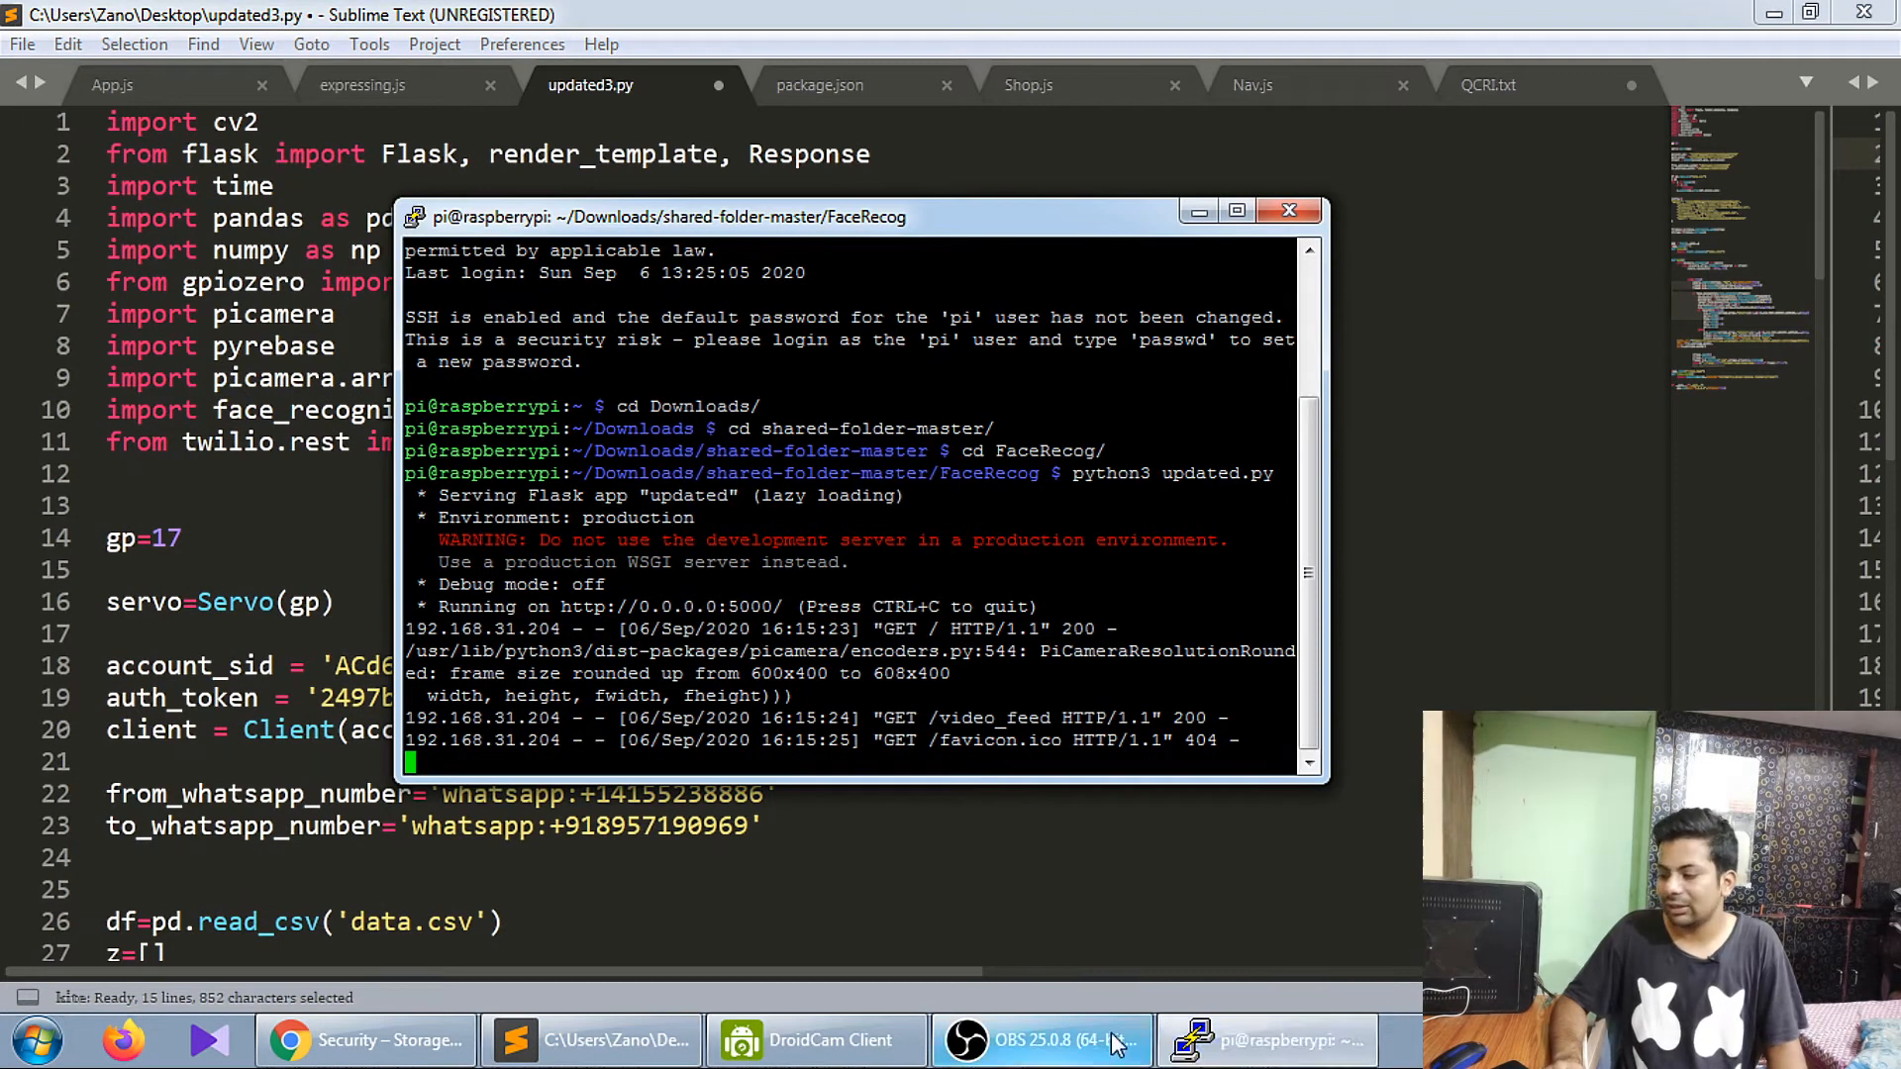
left_click(1039, 1040)
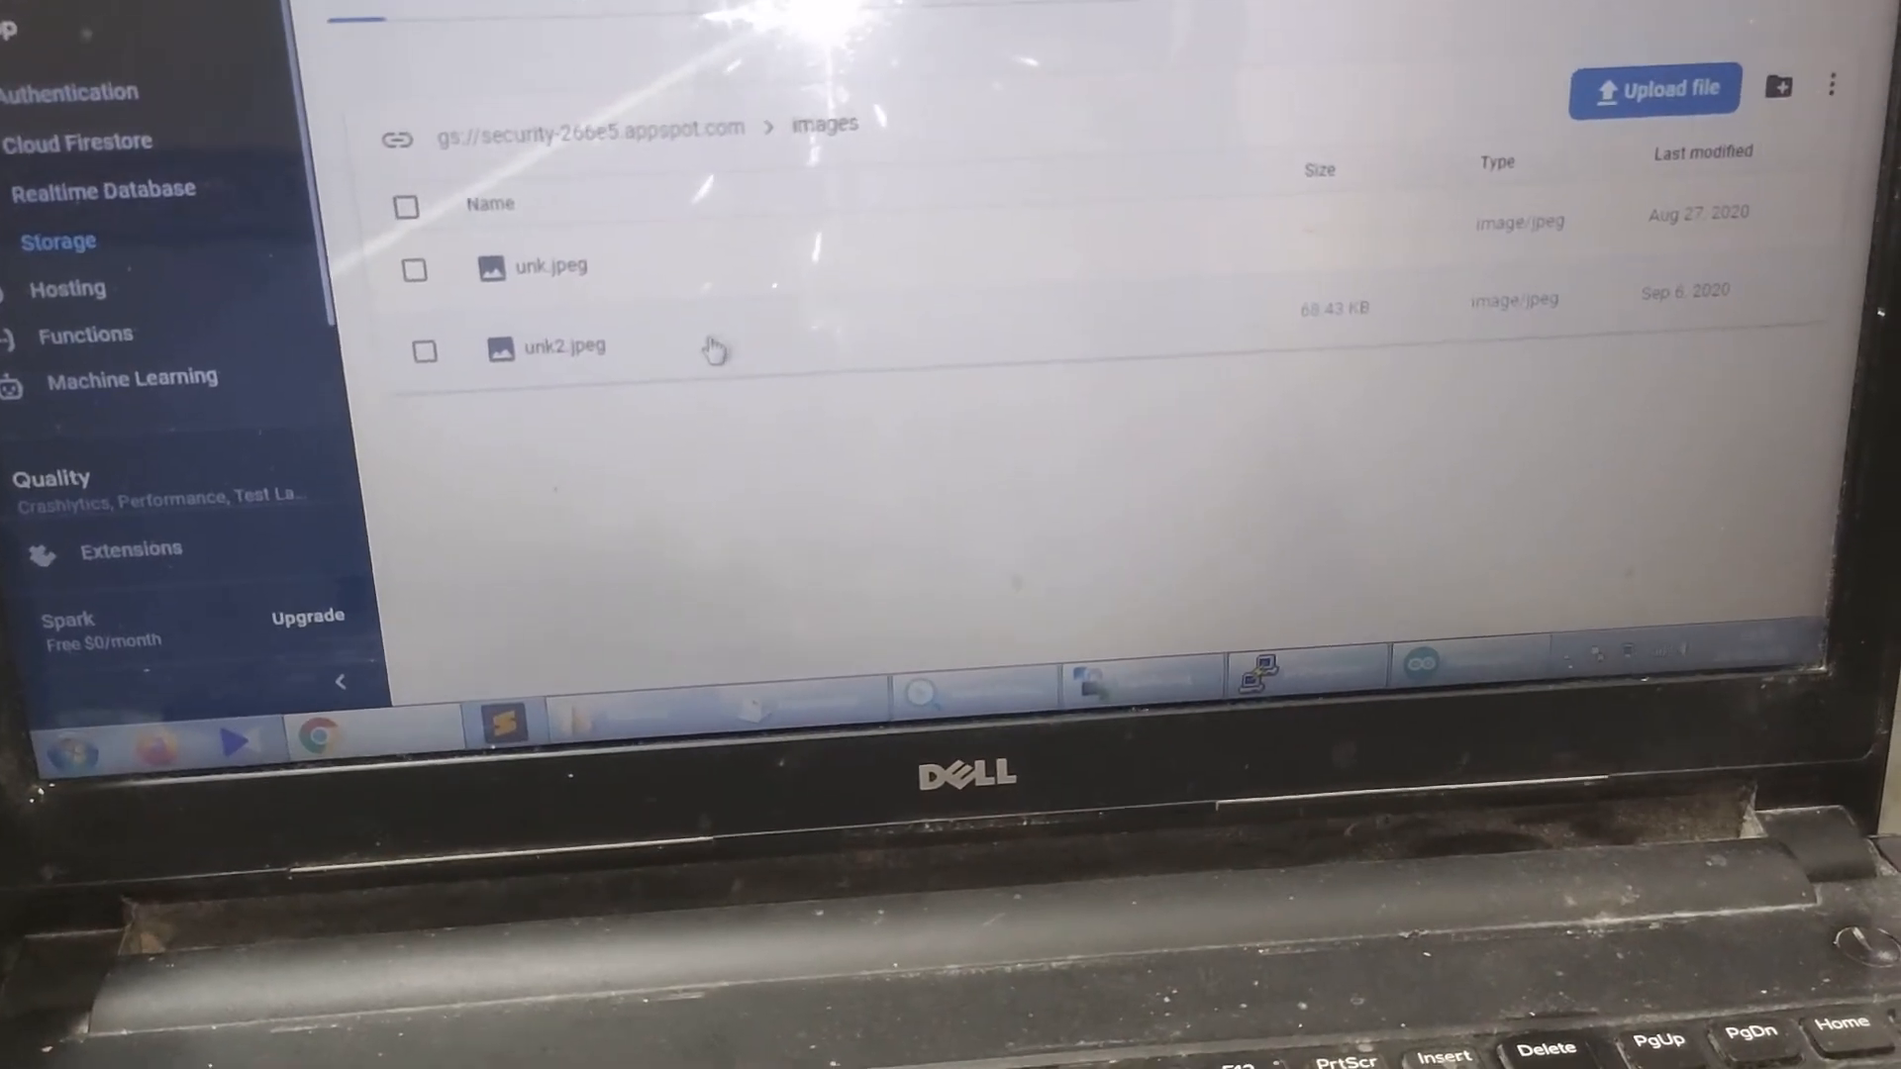
- Show the details panel of the uploaded unk2.jpeg in the images folder
left_click(565, 345)
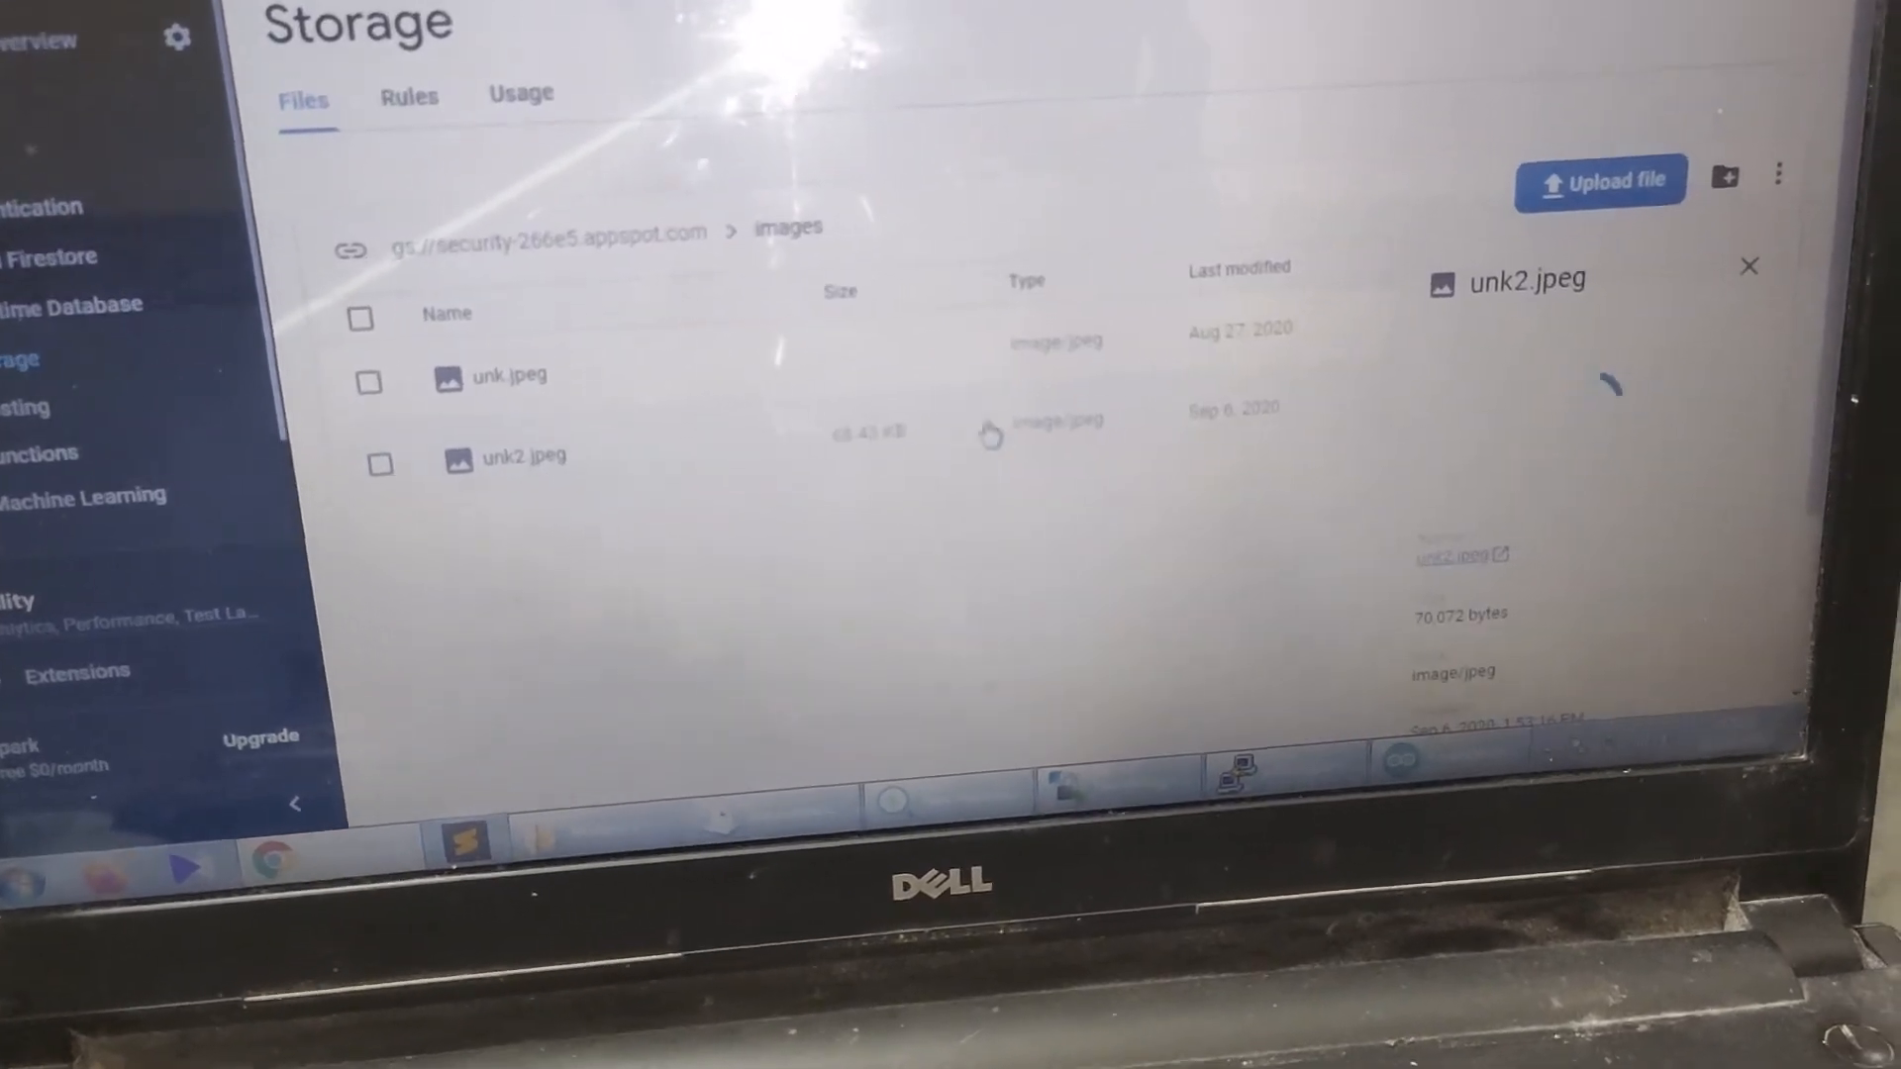